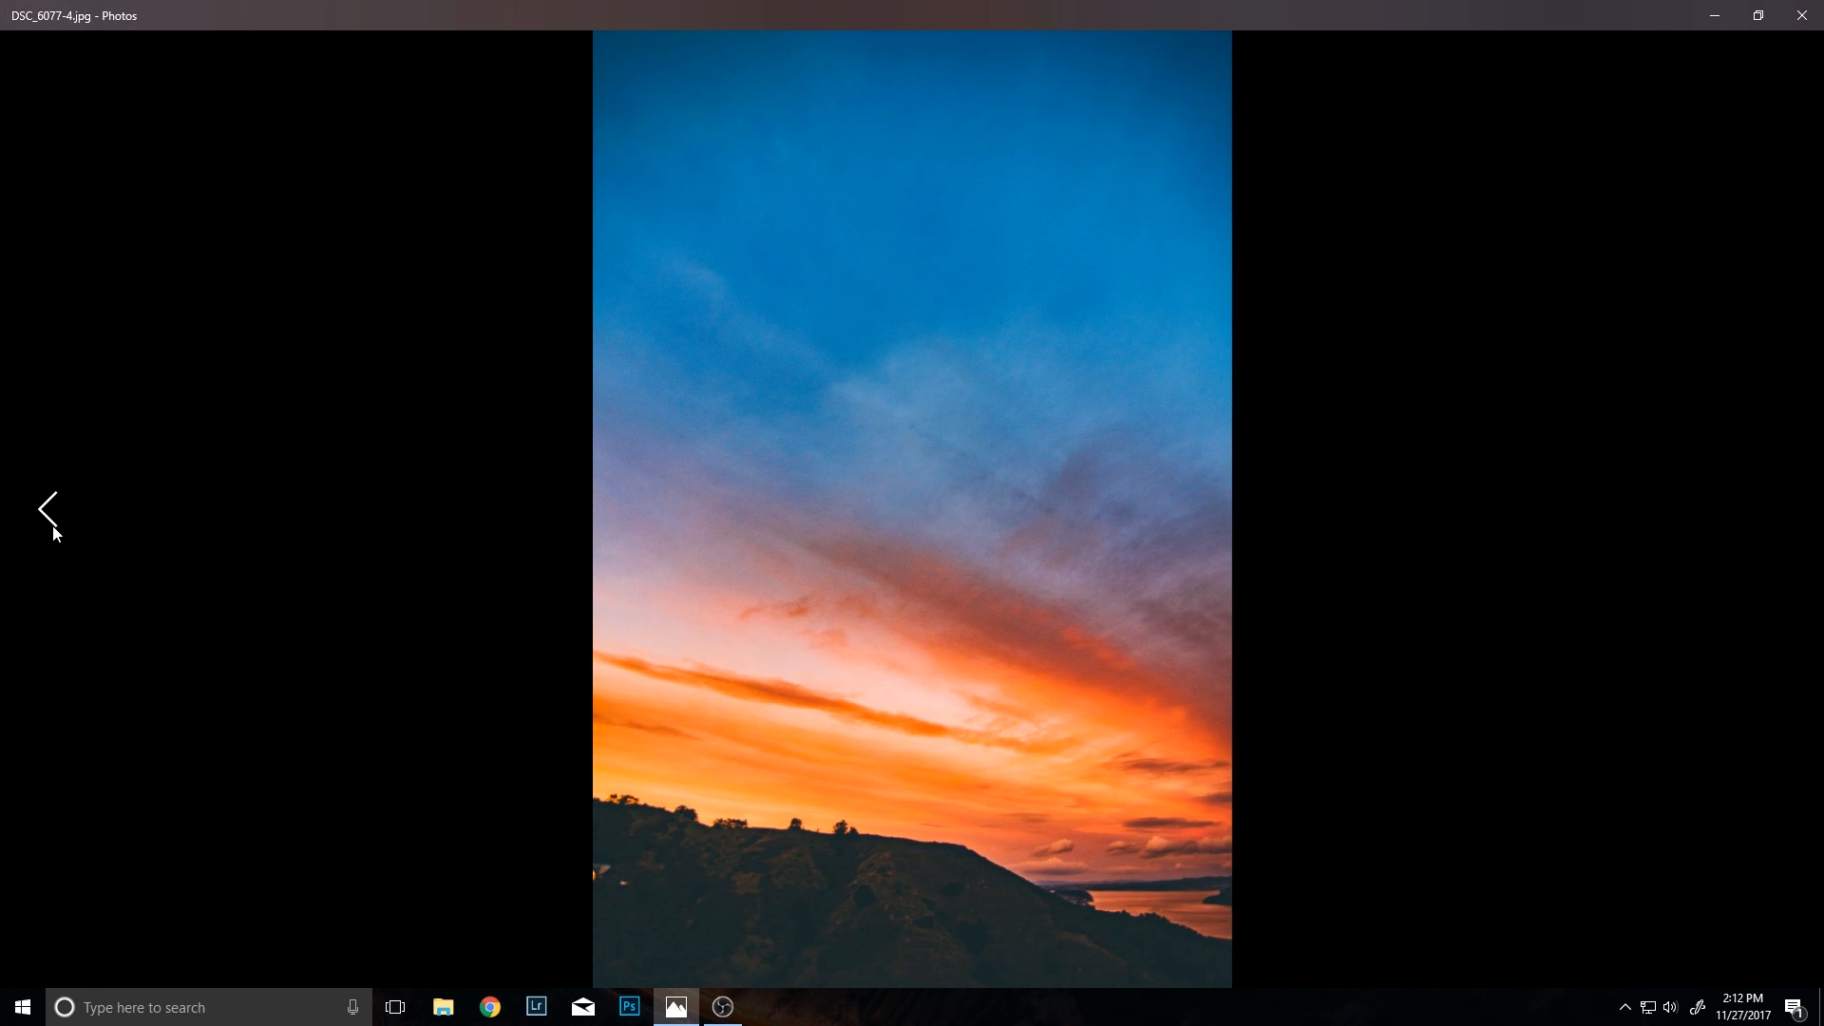
Step: Find the light-trail mountain road photo and open it in Adobe Photoshop CC 2015.5
left_click(49, 512)
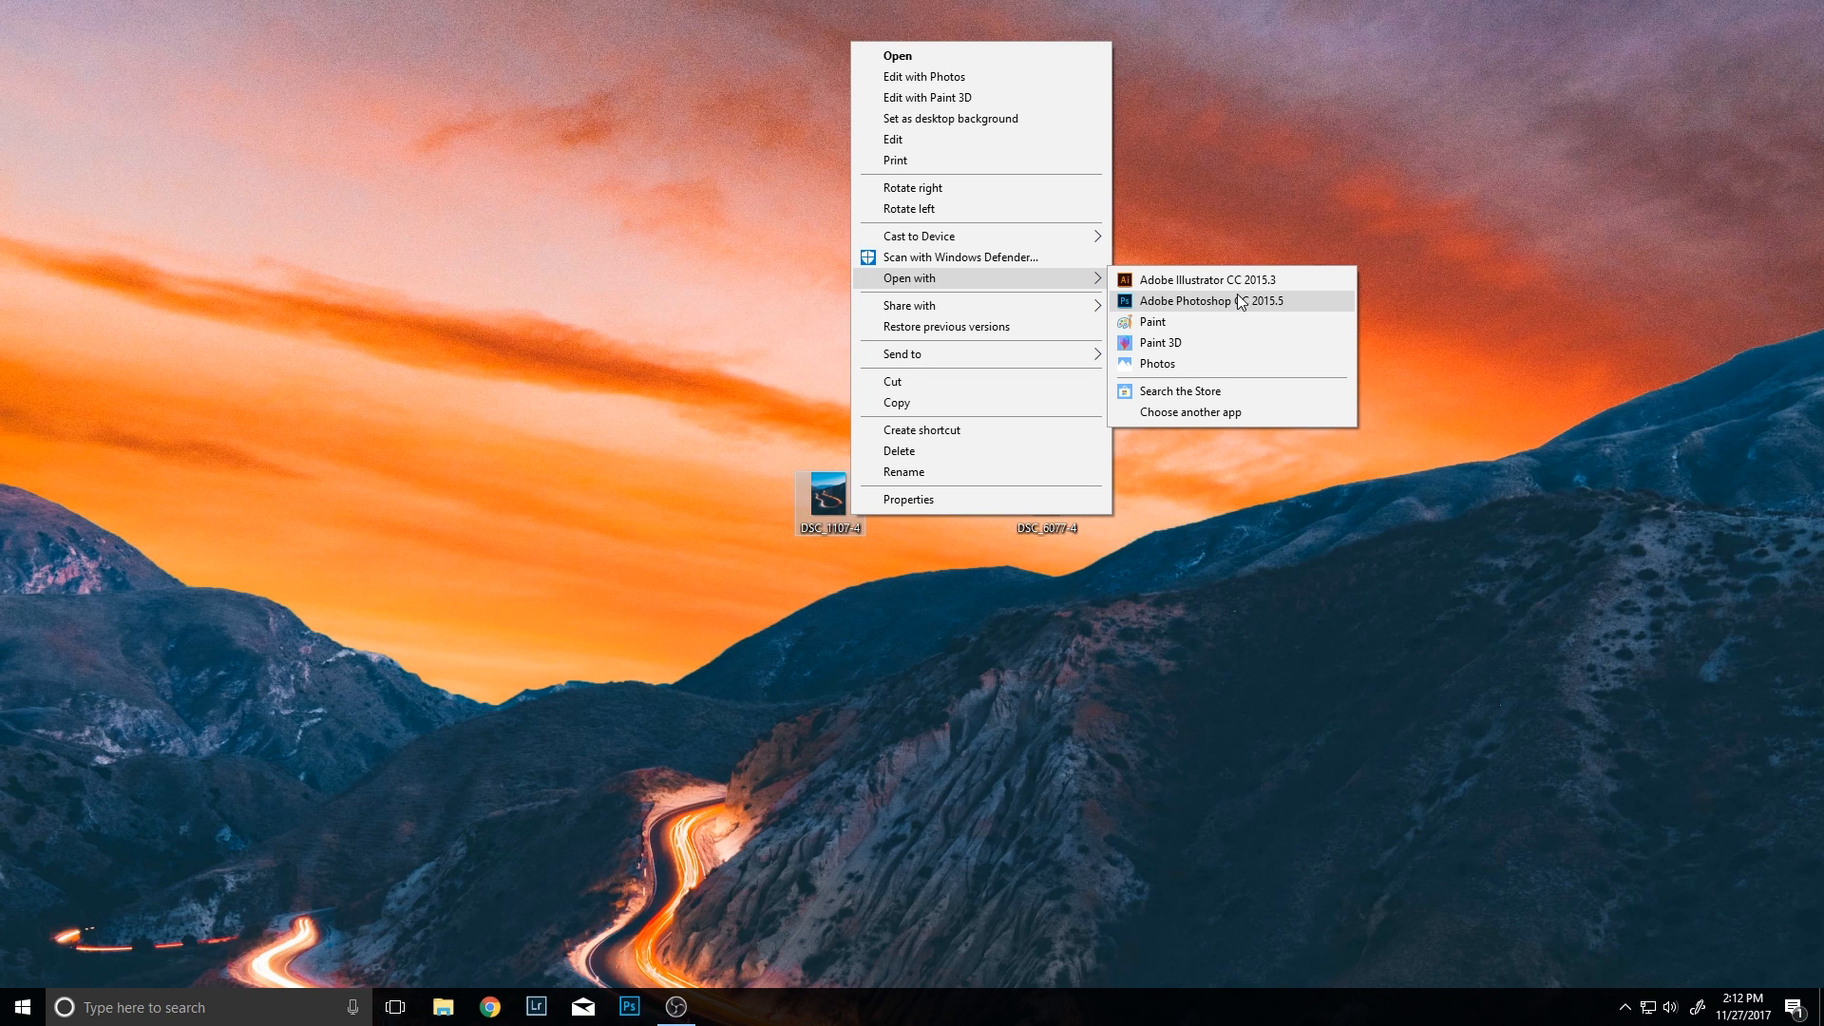
left_click(1186, 301)
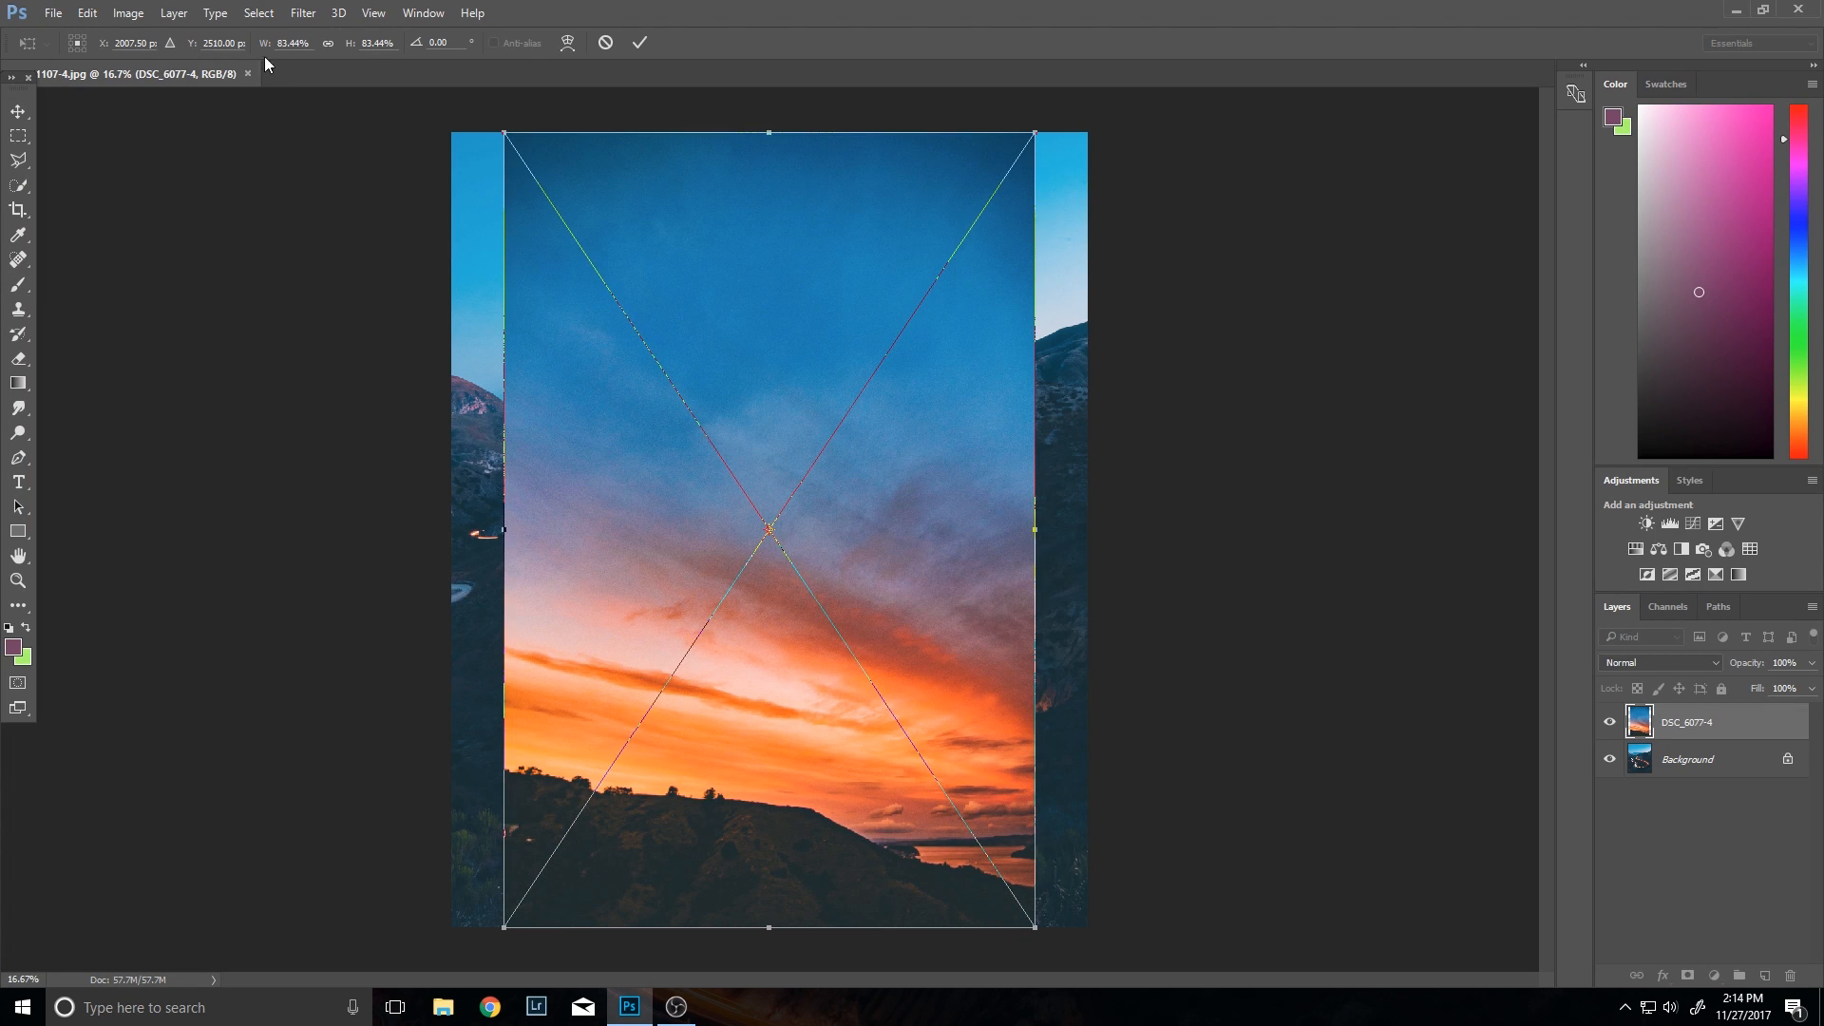
Step: Widen the sunset layer to fill the canvas and place the road photo above it
left_click_drag(1033, 529, 1097, 532)
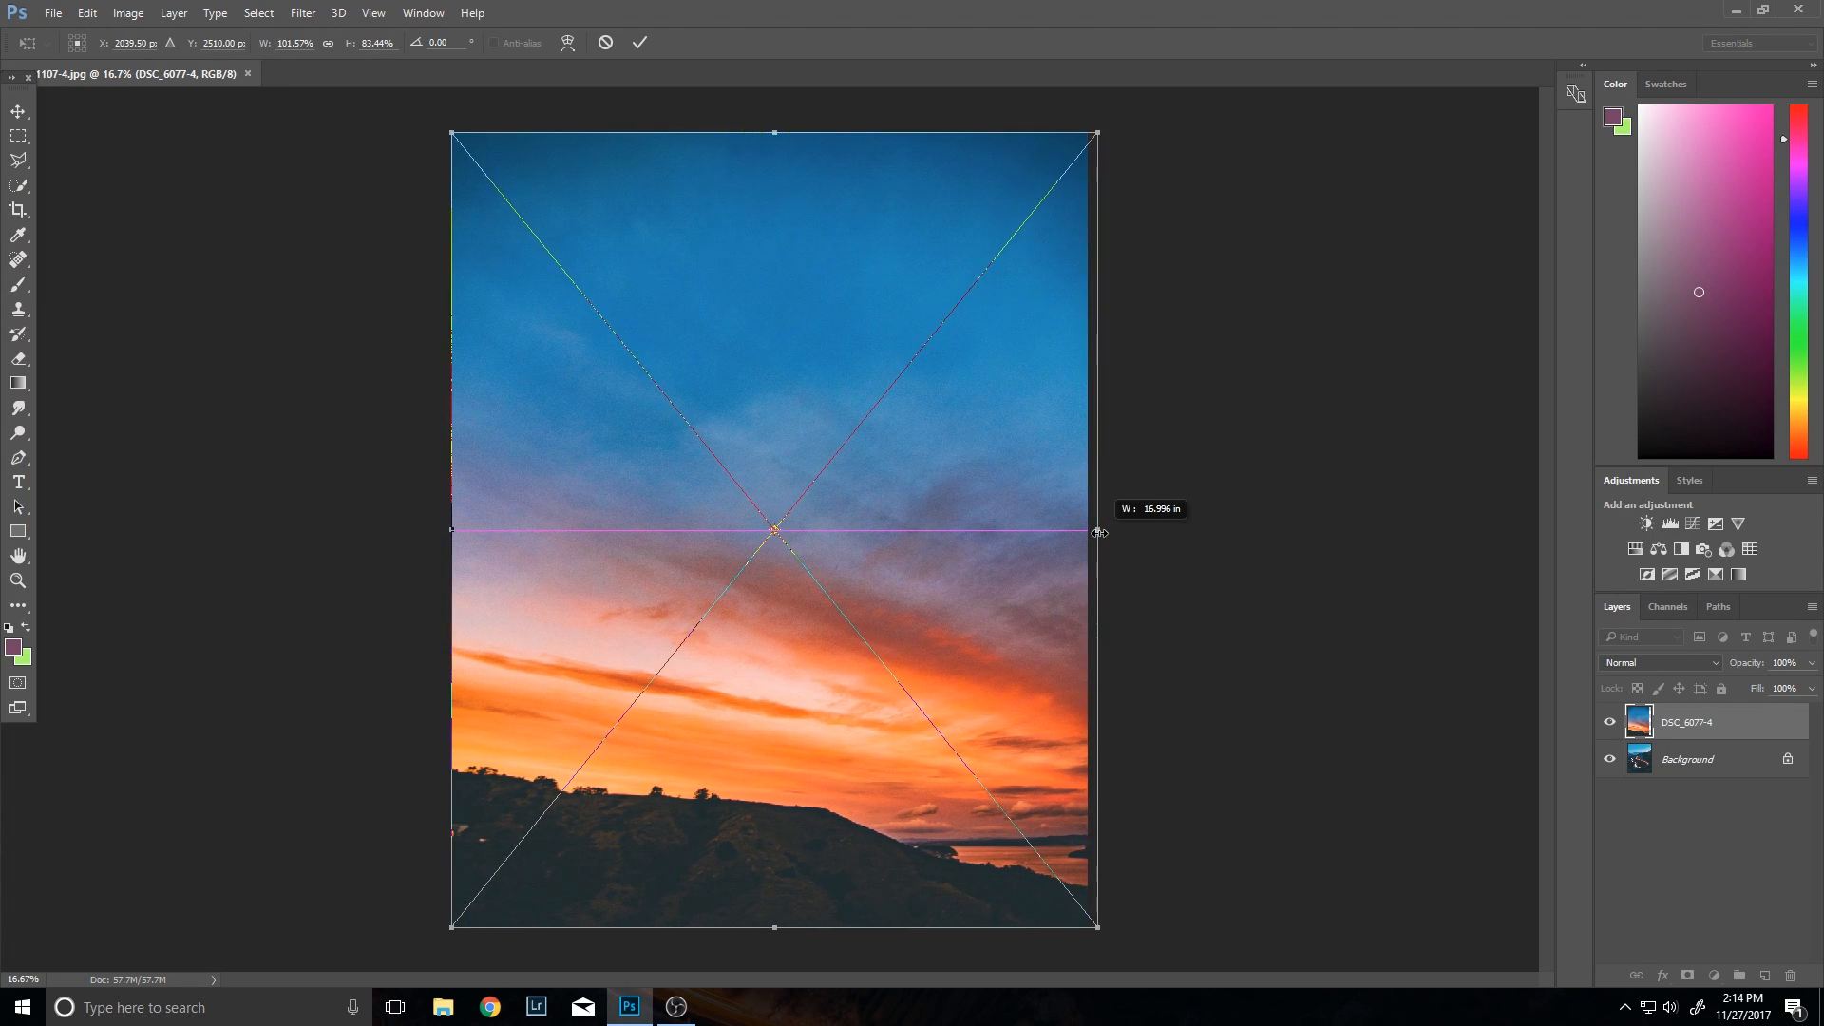
left_click_drag(1098, 530, 1086, 530)
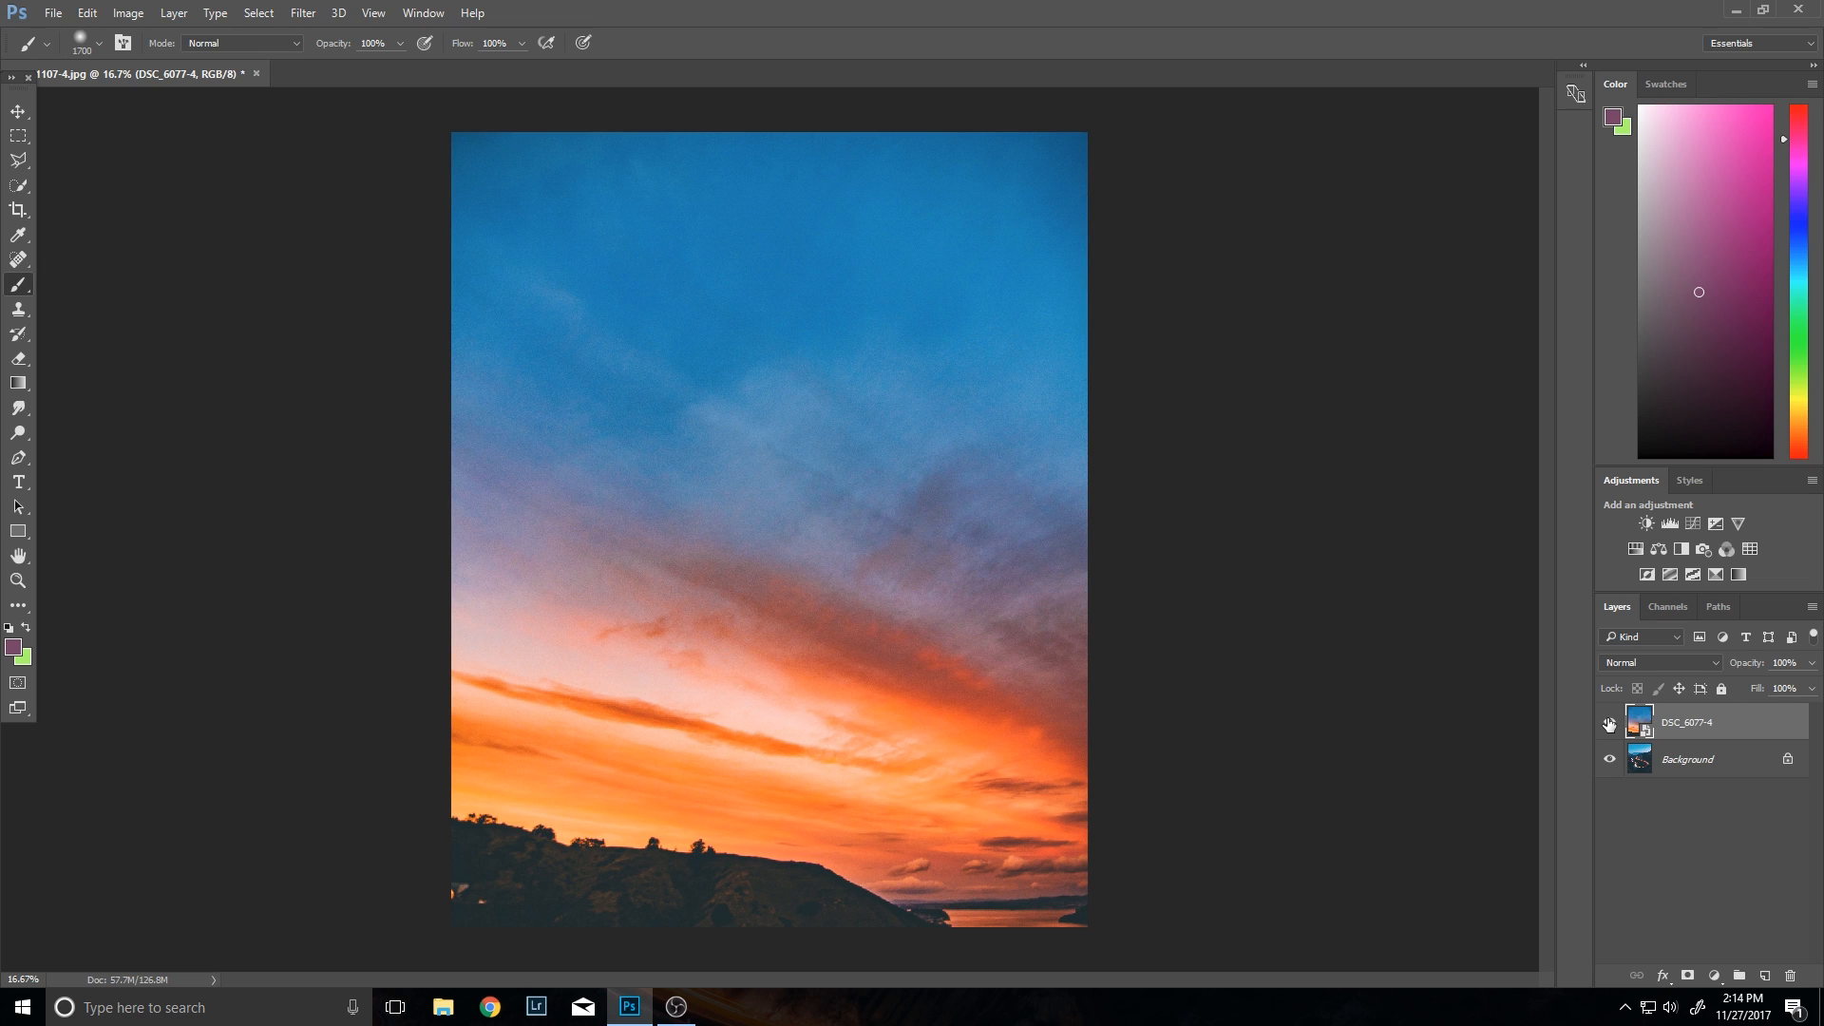
left_click(1609, 722)
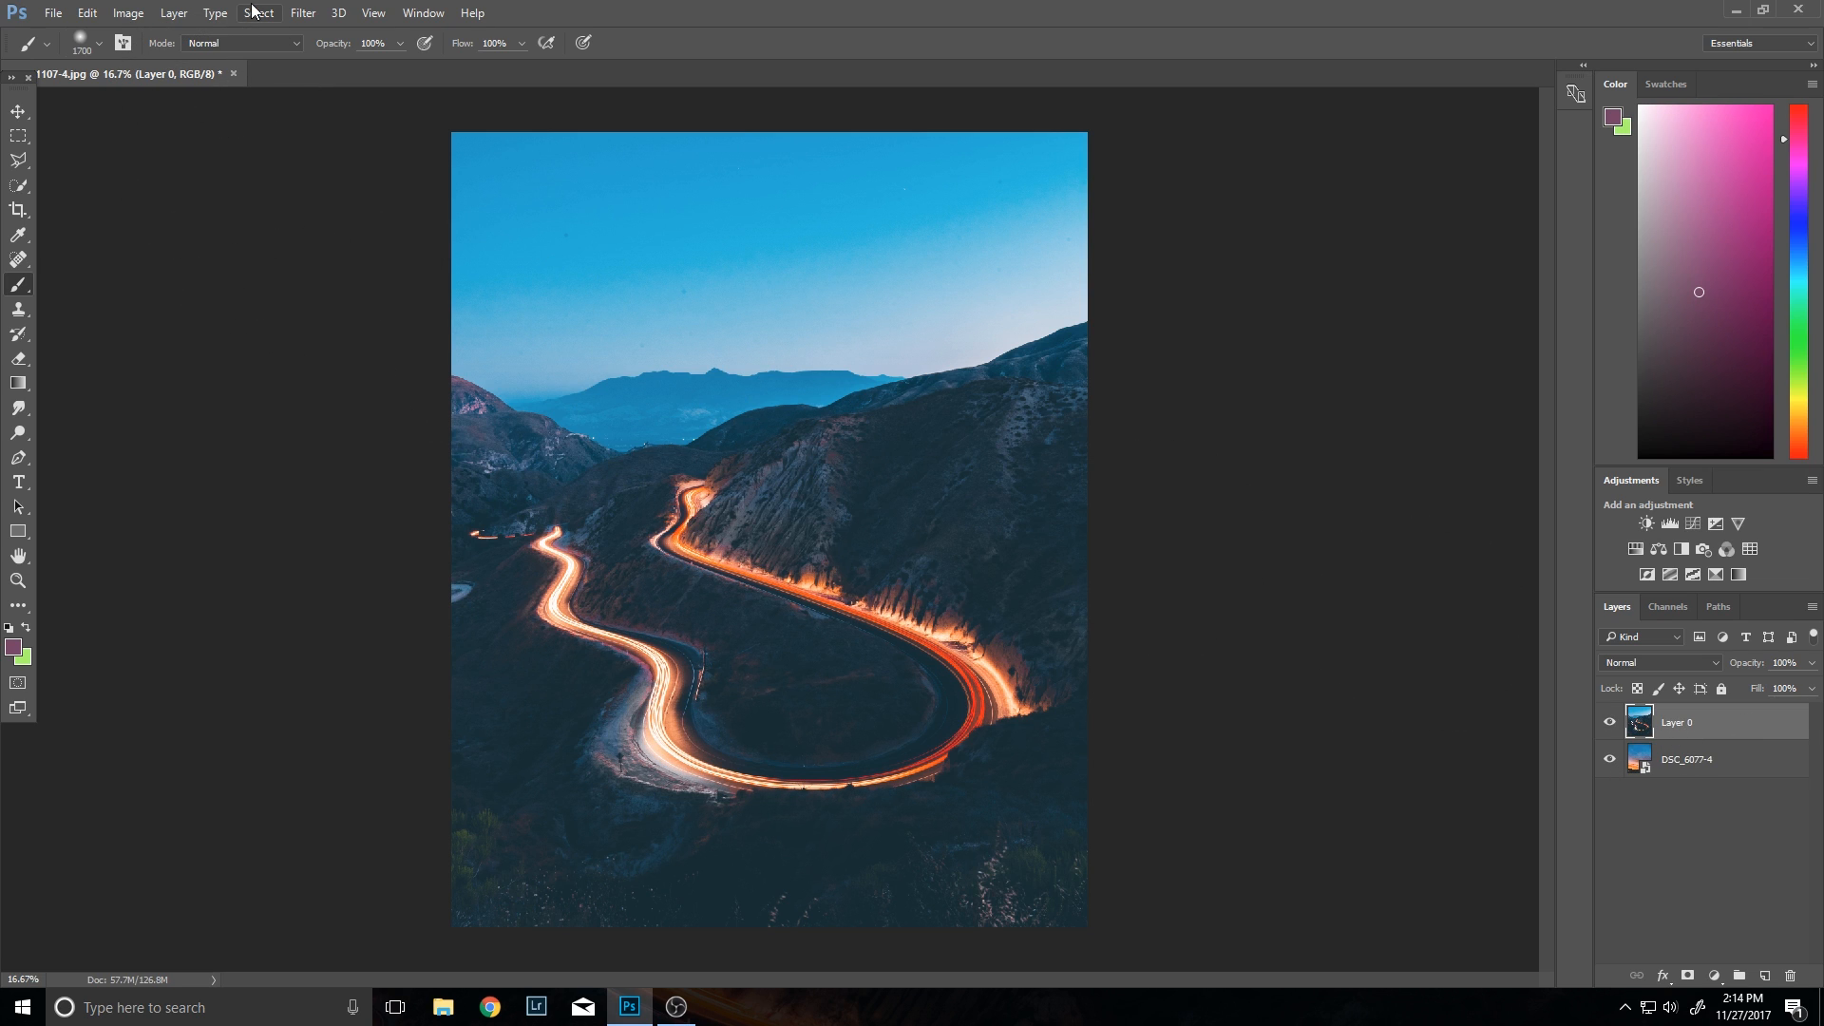
Step: Select the blue sky with Color Range, sampling several sky areas, Fuzziness around 50
left_click(259, 12)
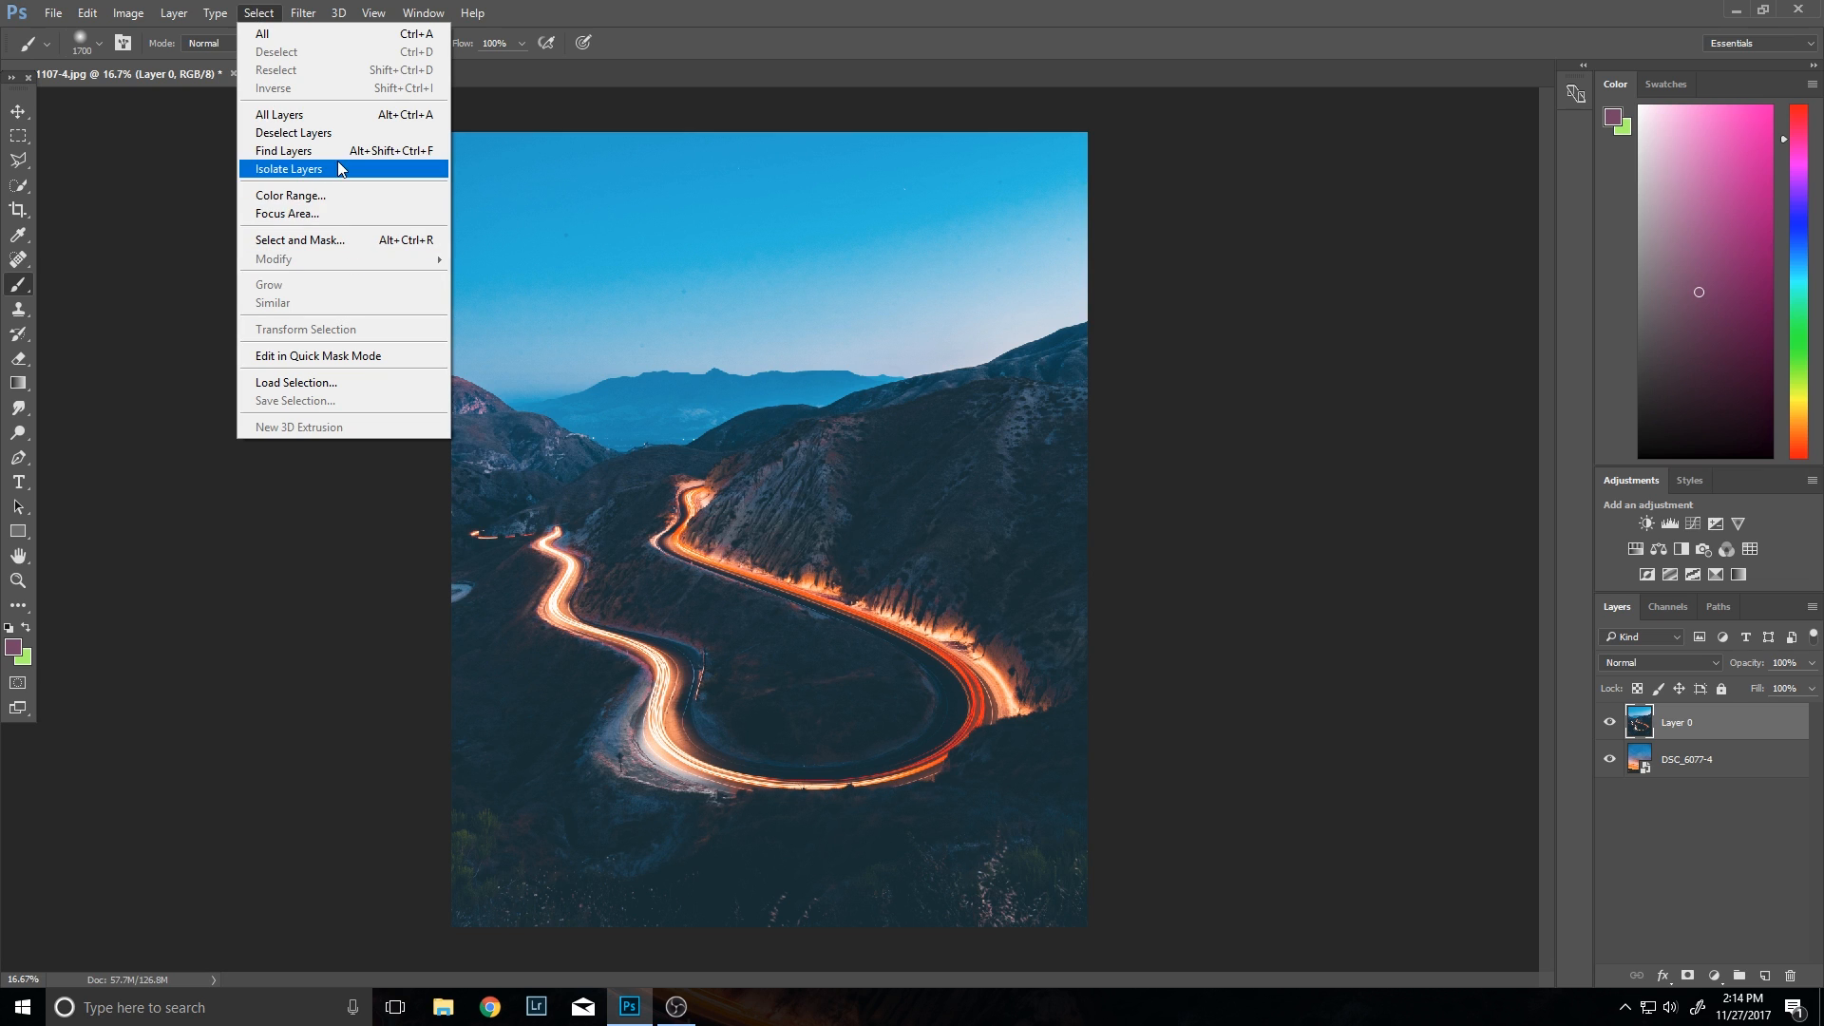
left_click(290, 194)
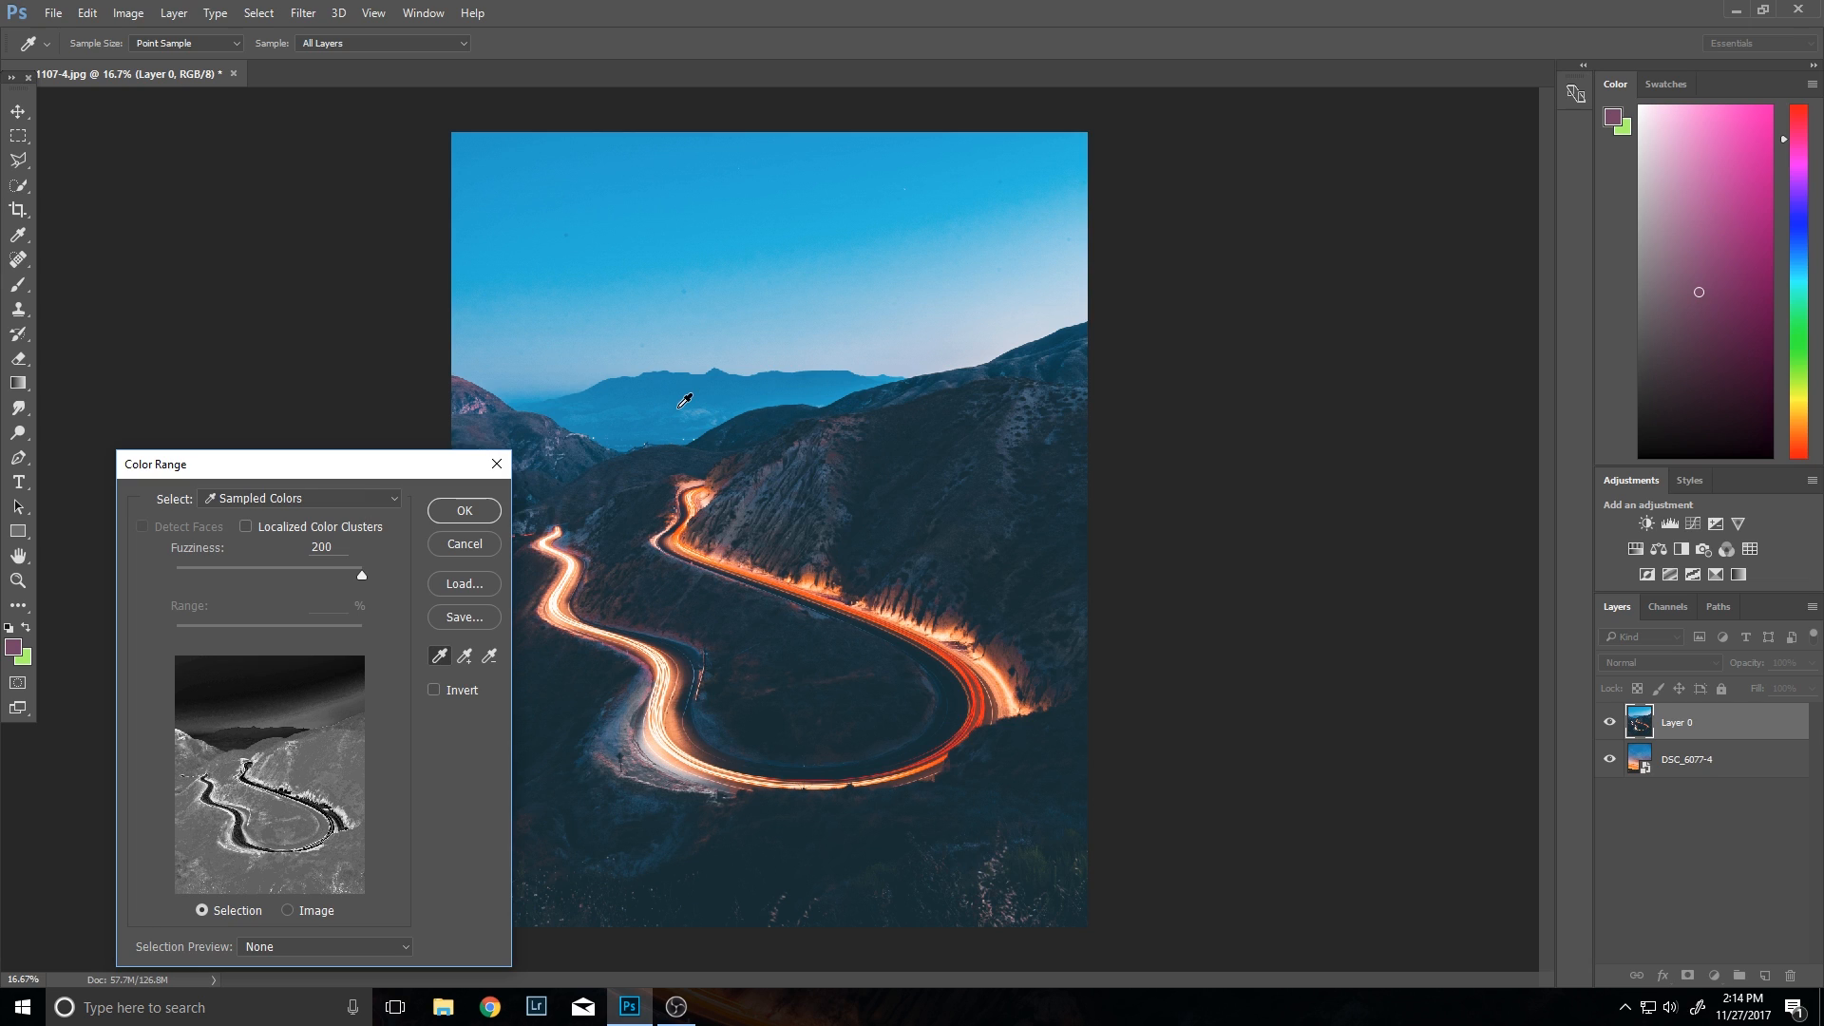
left_click(863, 328)
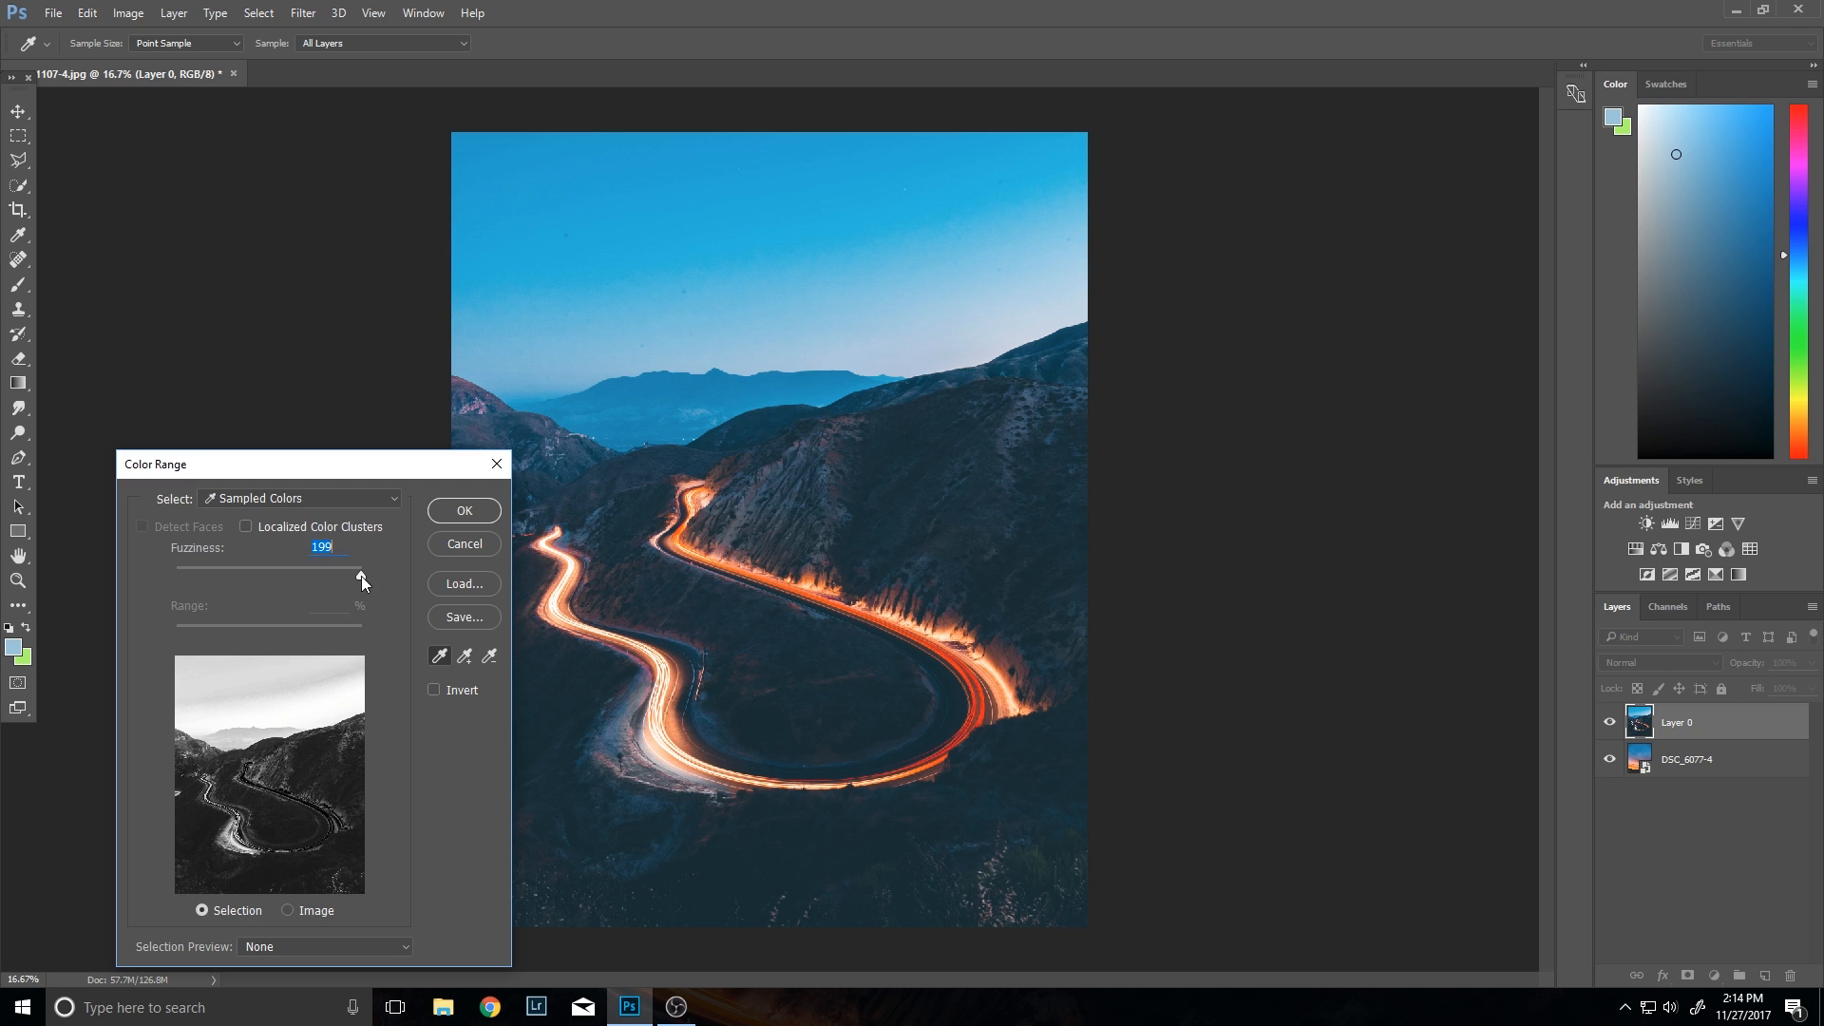
left_click_drag(358, 580, 212, 580)
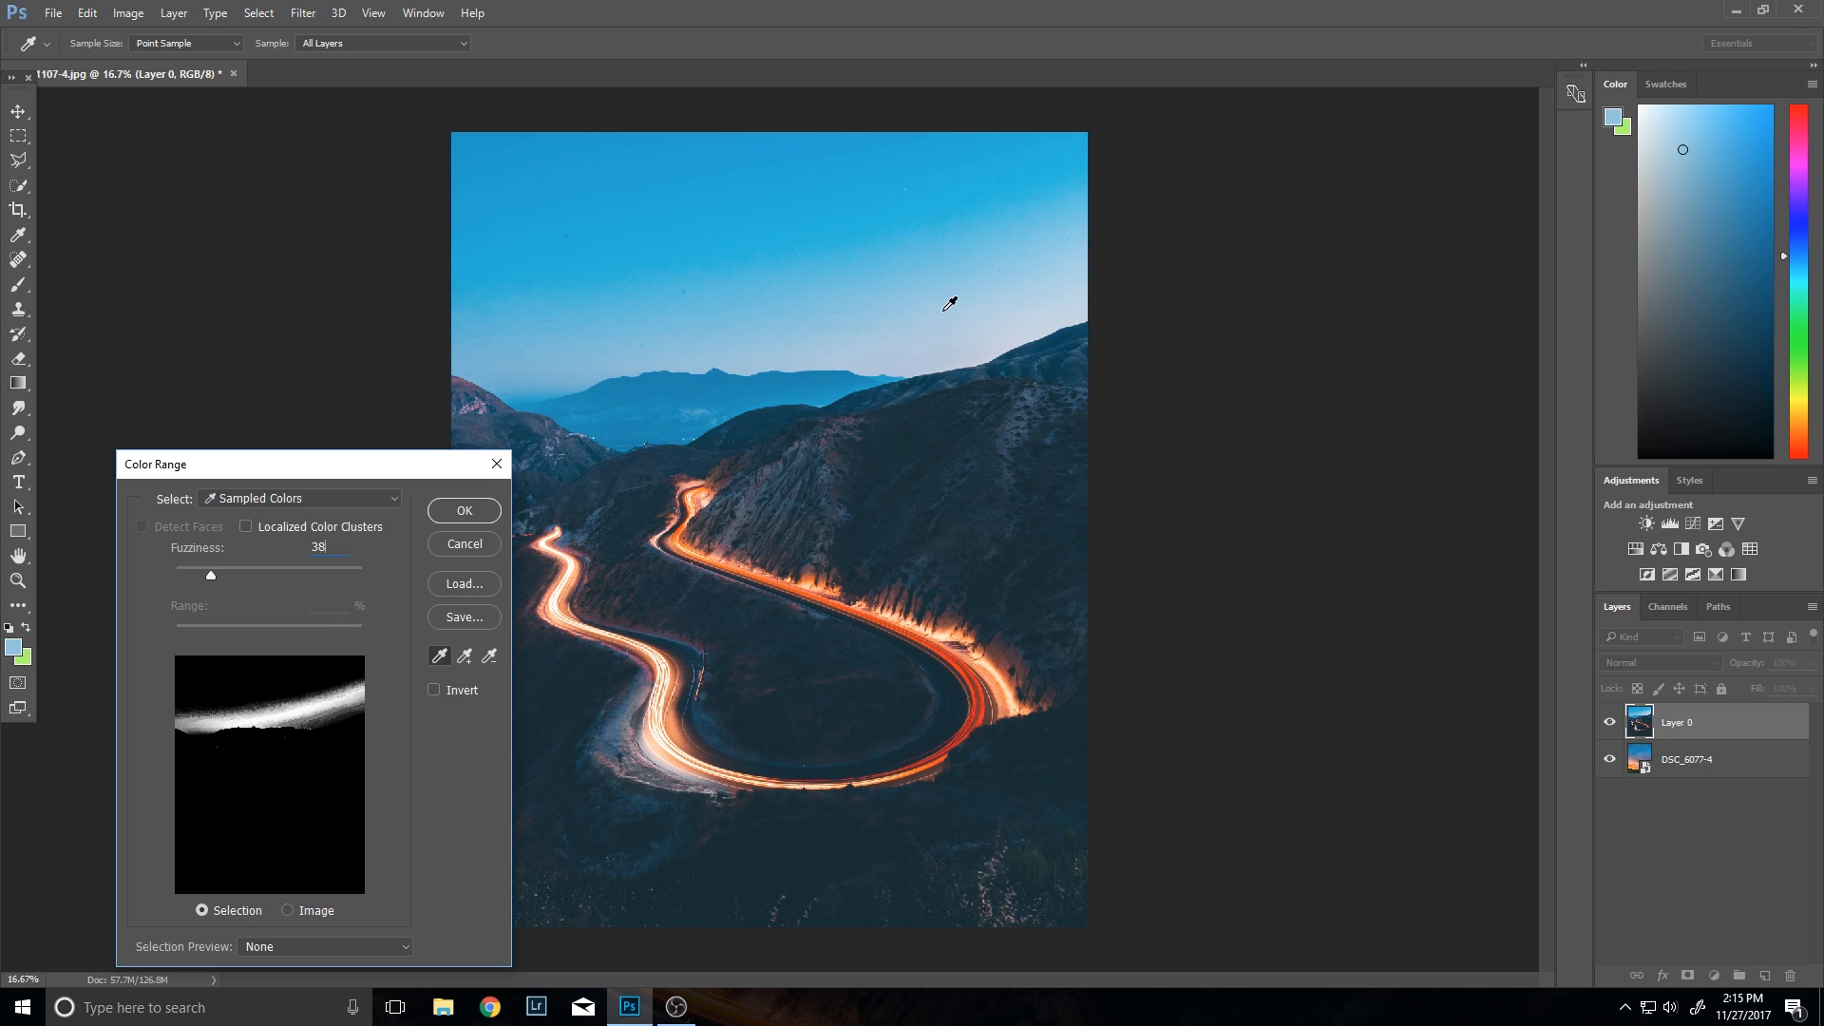
mouse_move(688, 189)
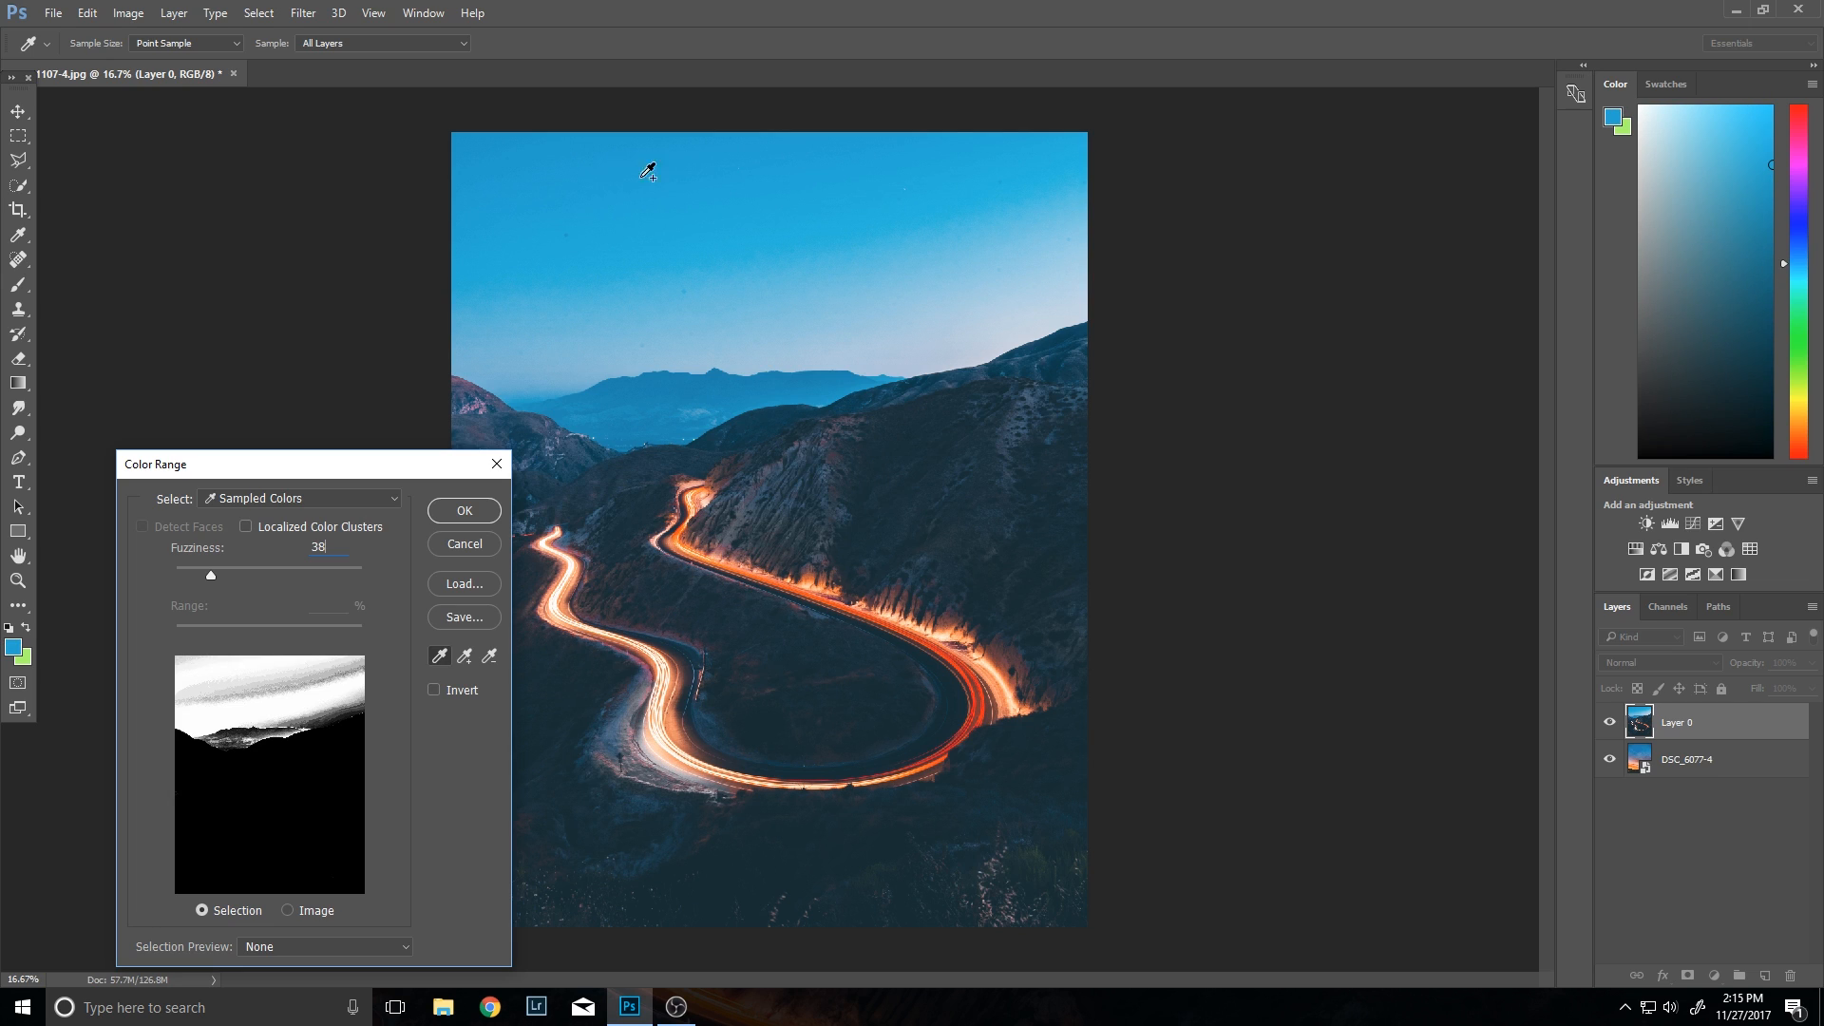
left_click(984, 341)
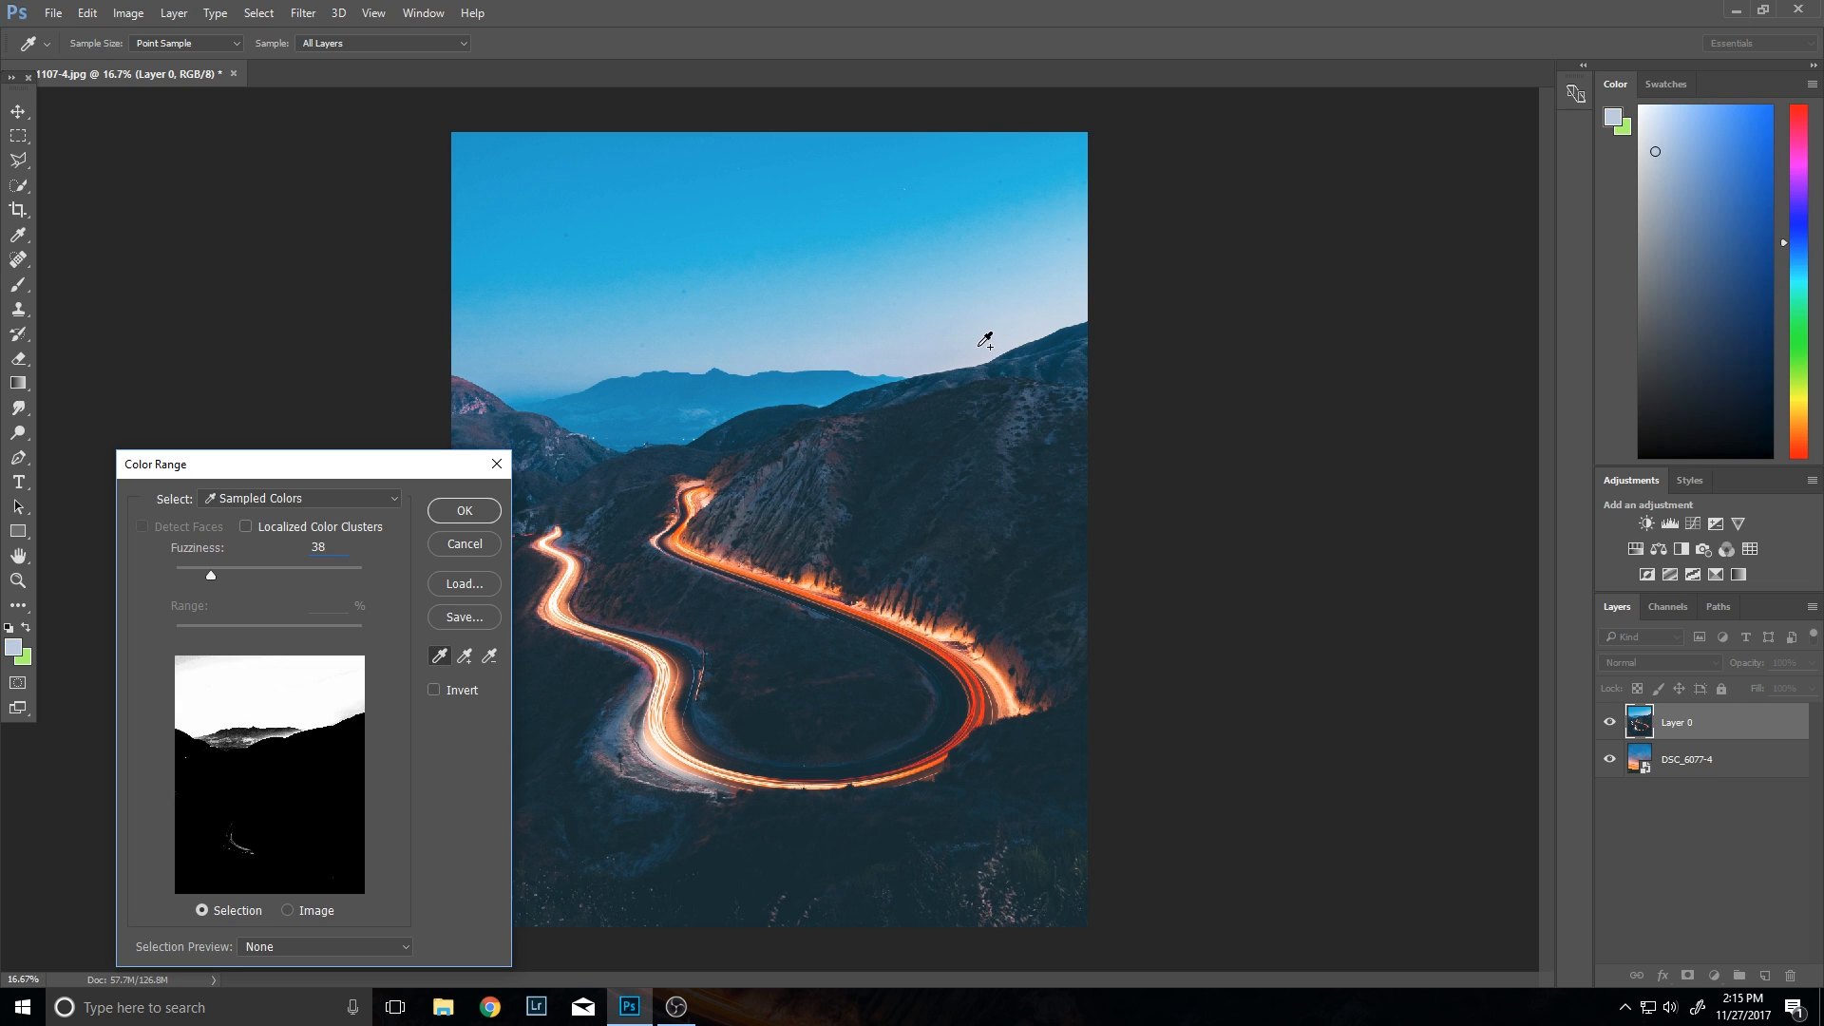
mouse_move(574, 381)
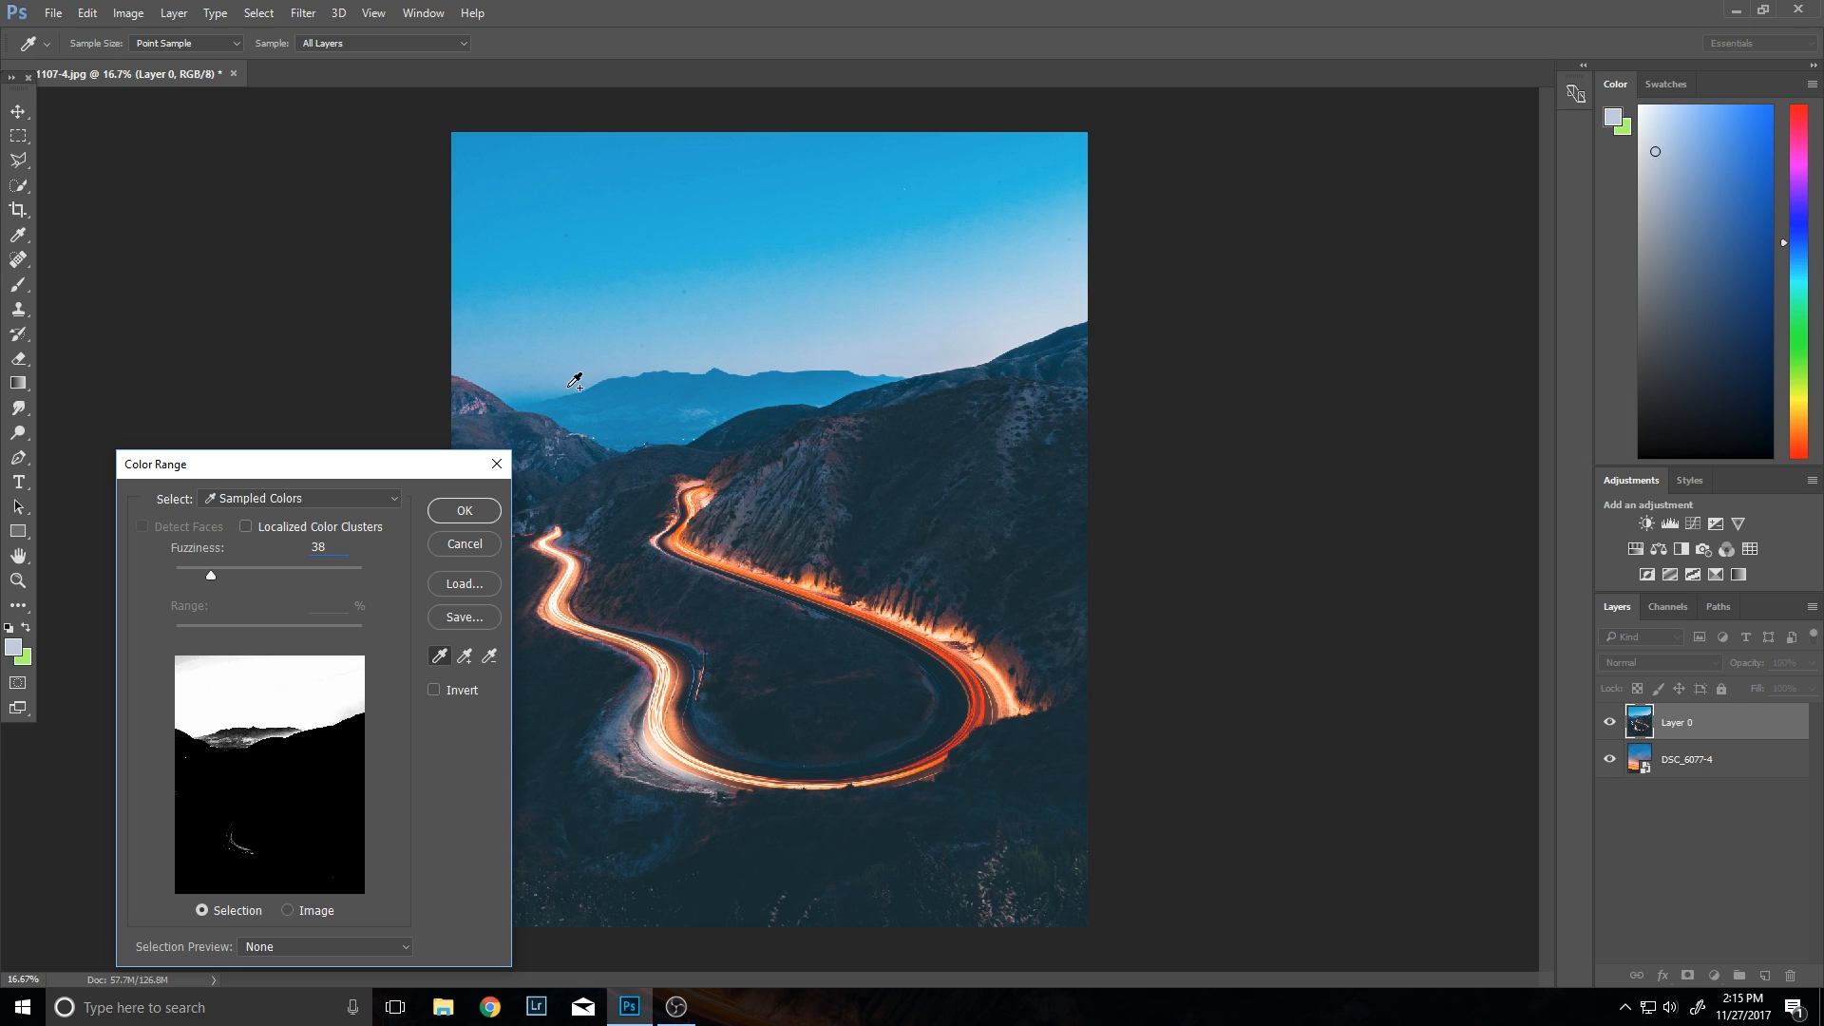
left_click(694, 384)
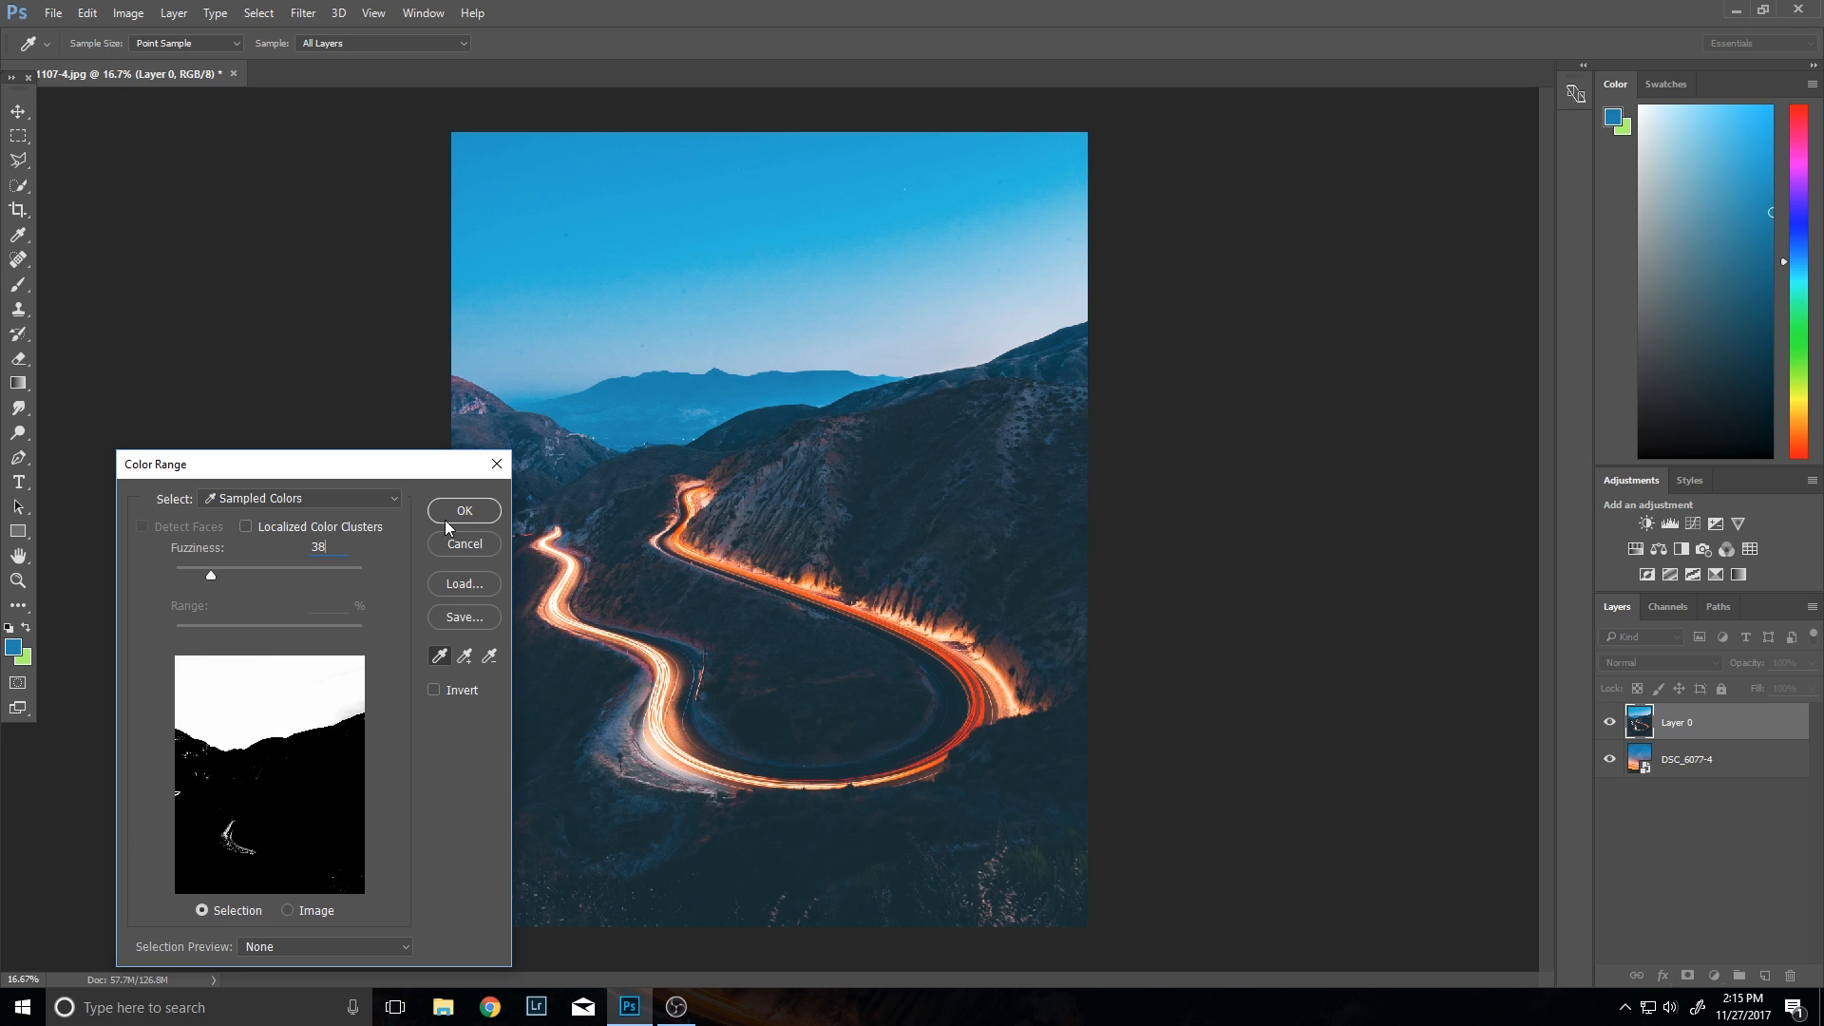
left_click_drag(211, 574, 193, 575)
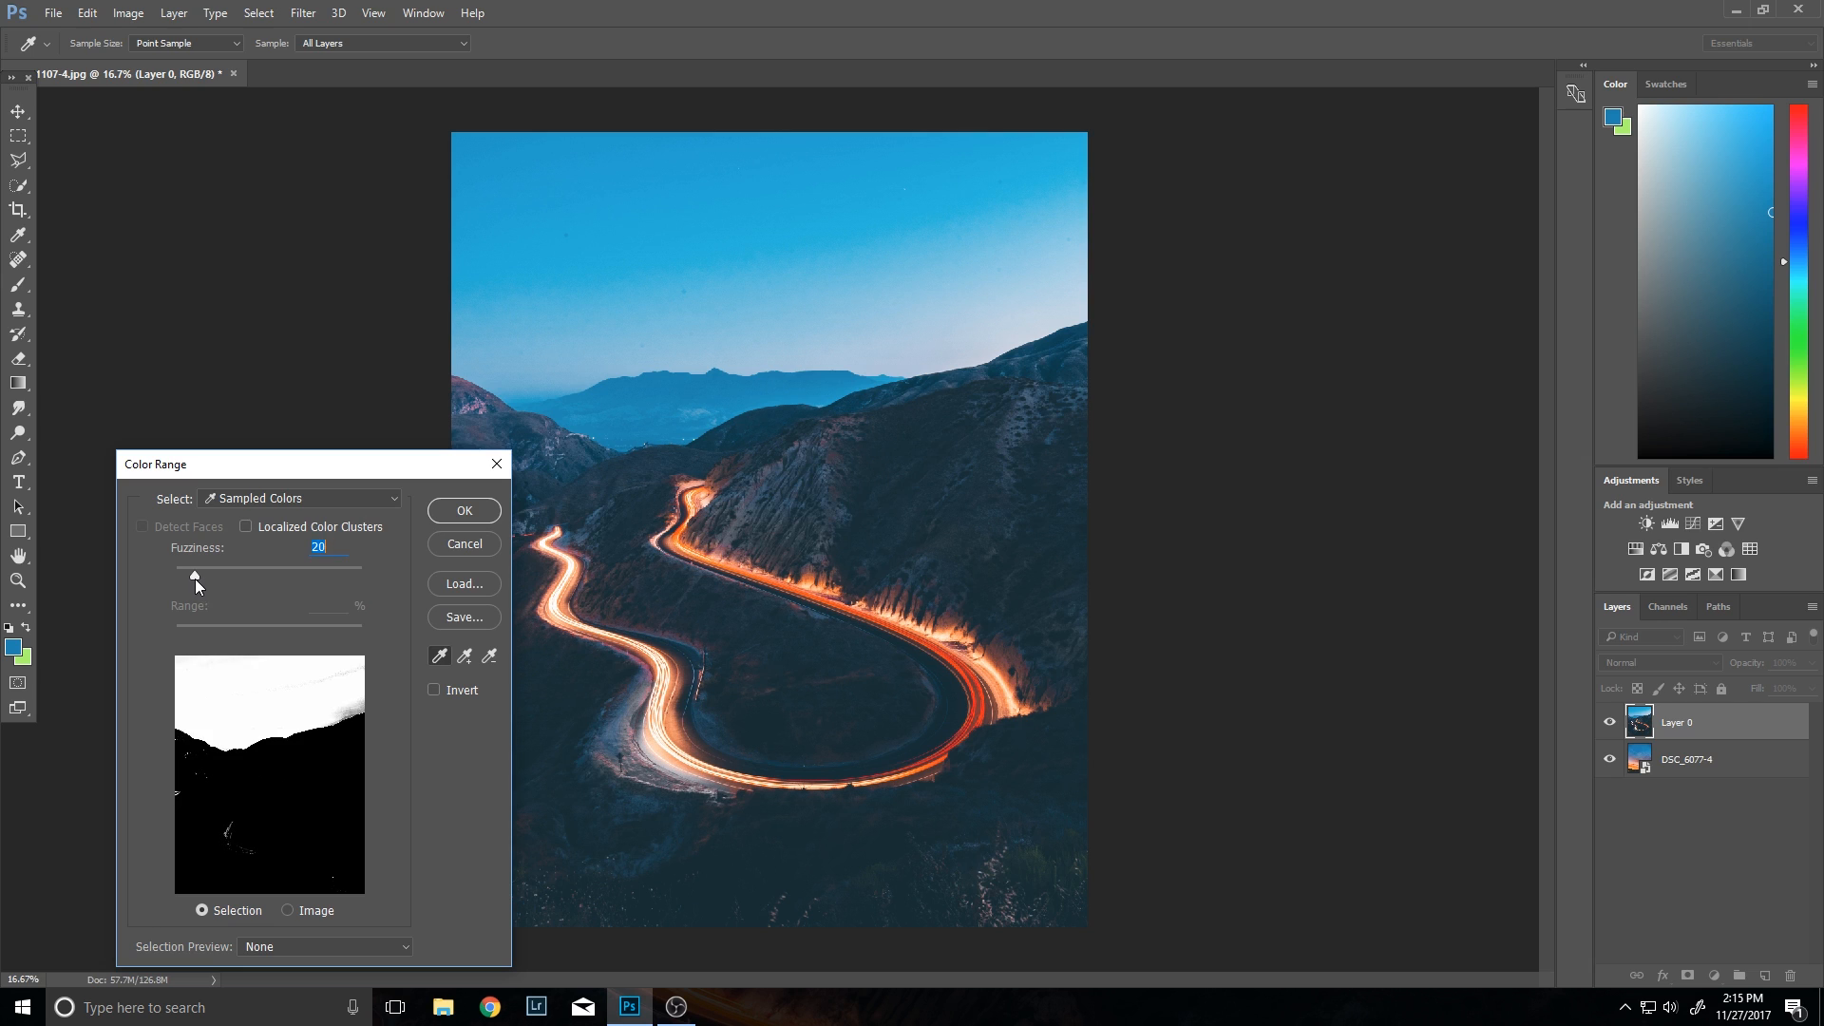
left_click_drag(194, 575, 222, 575)
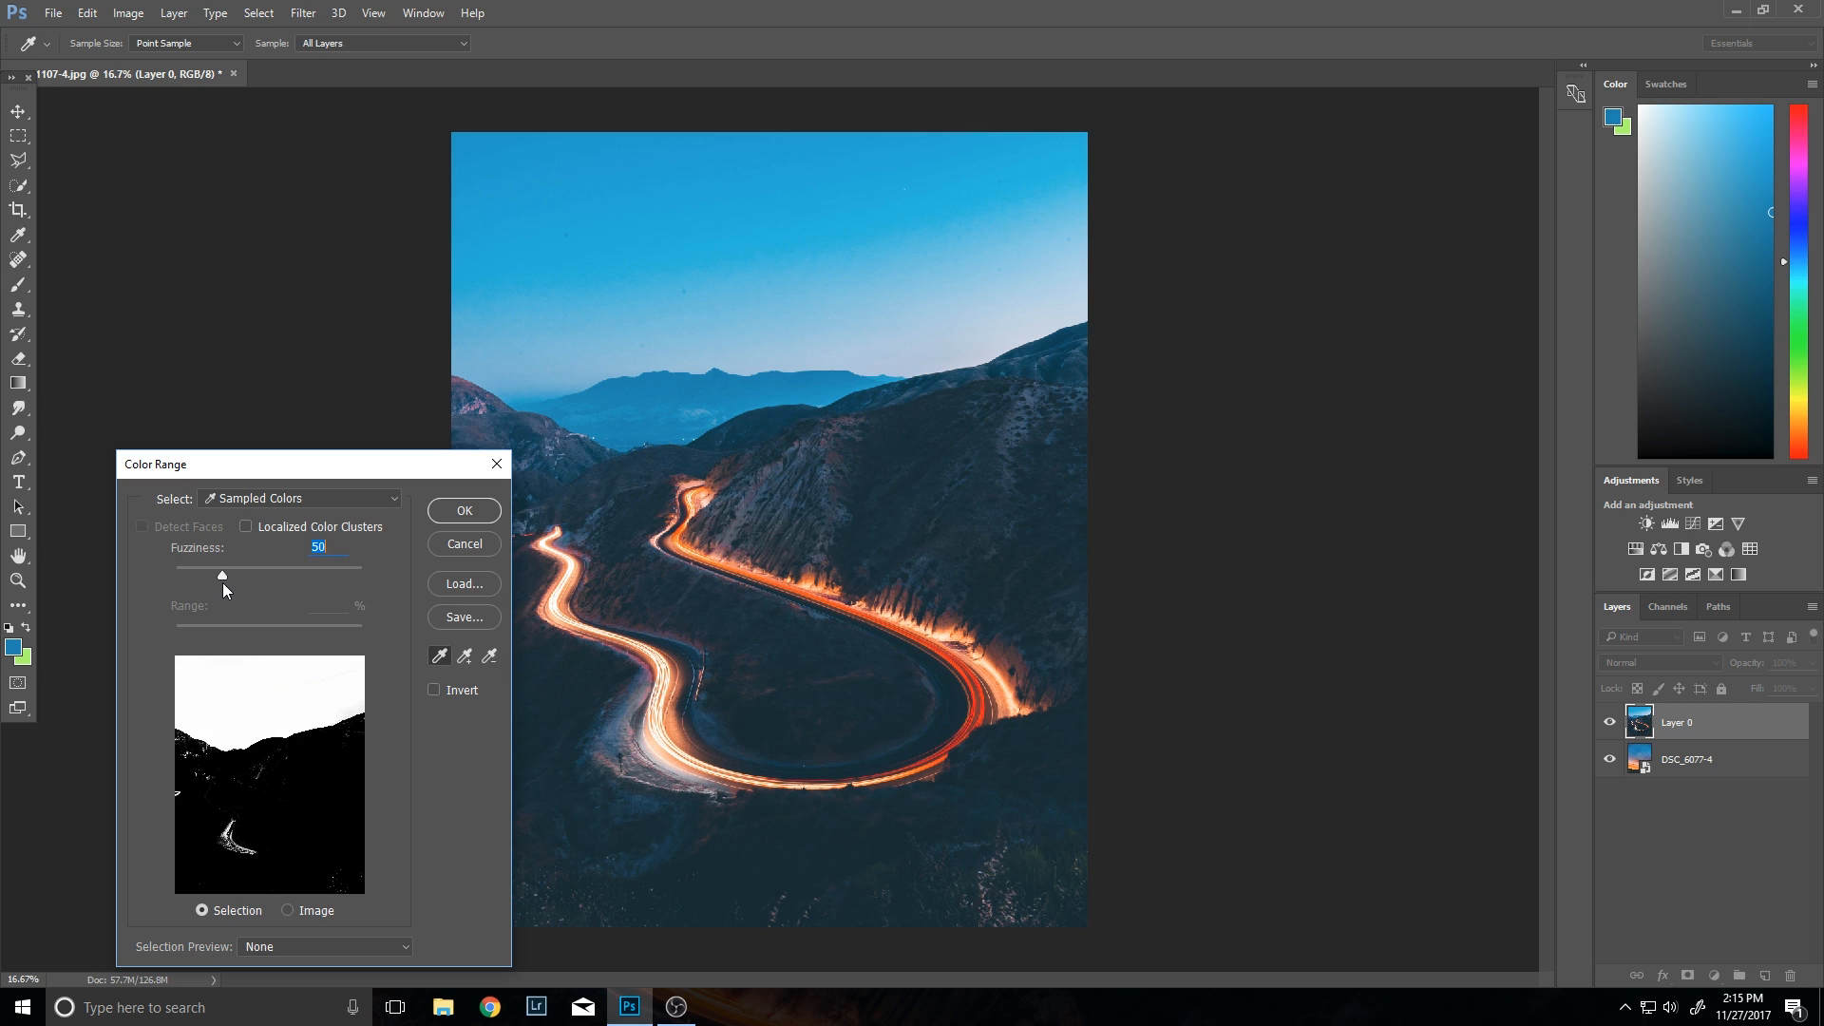
left_click_drag(221, 575, 214, 575)
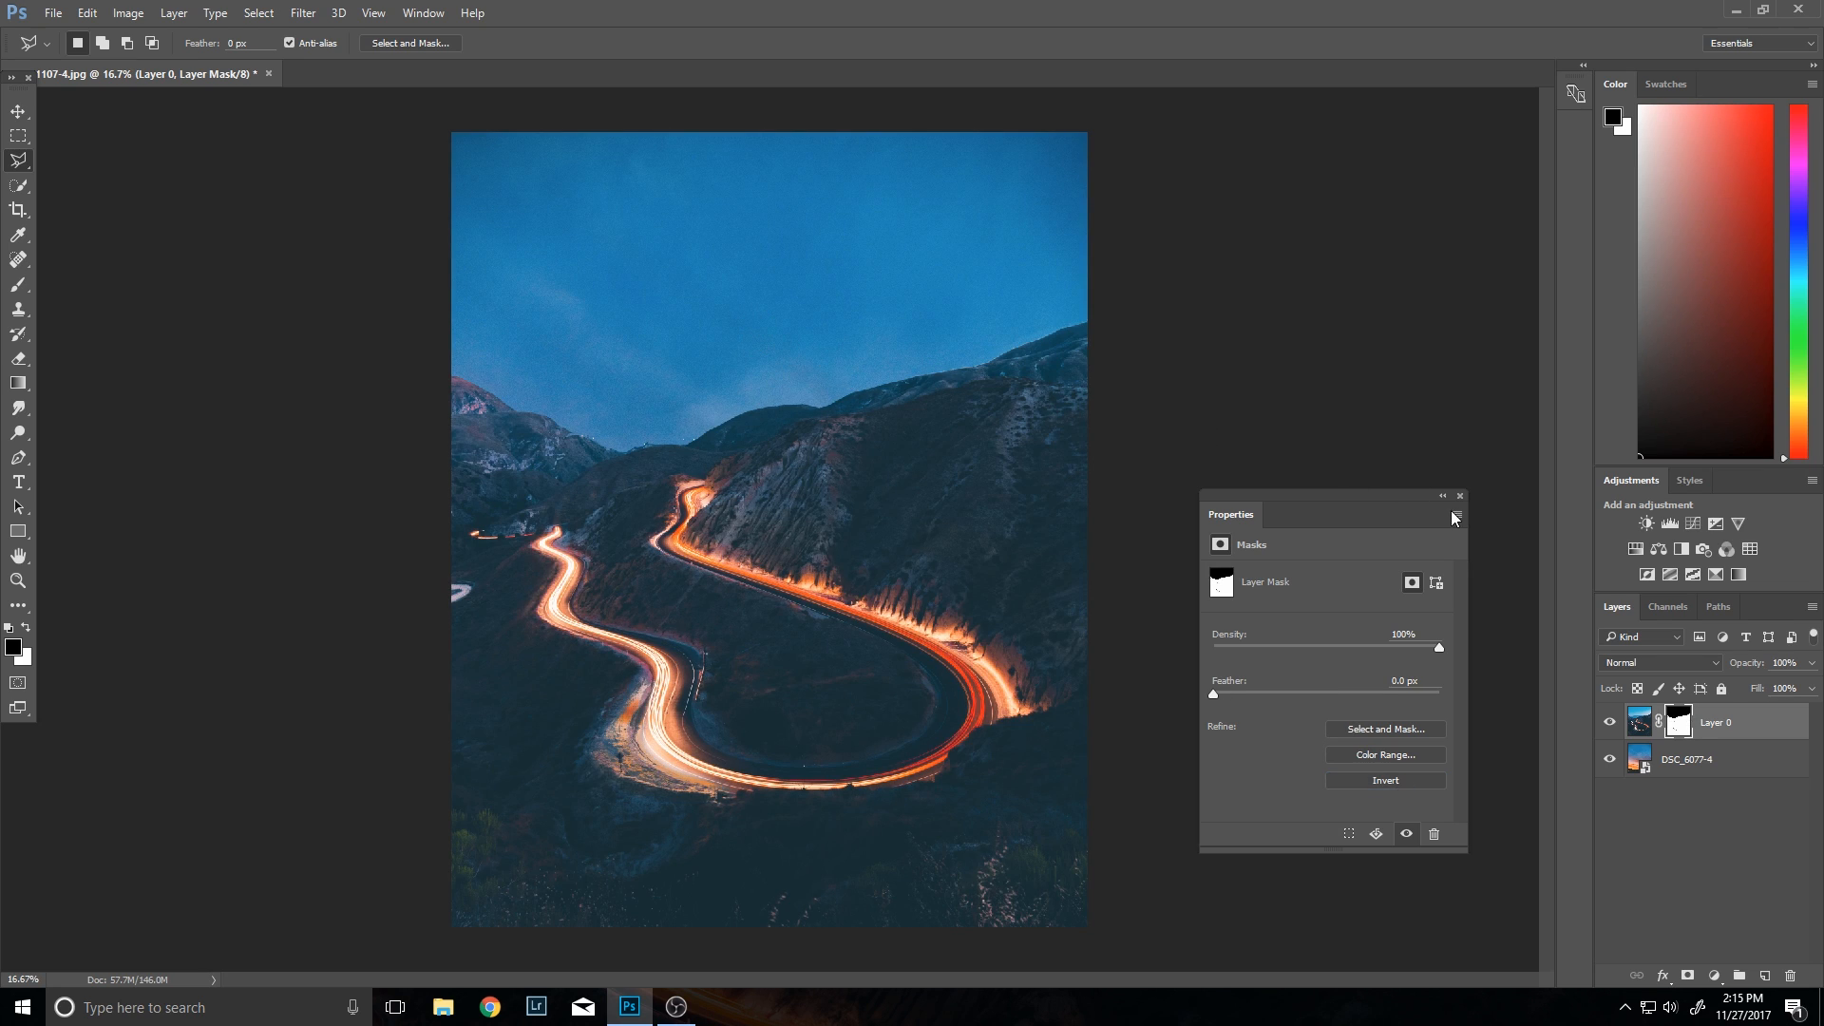
Step: Close the mask Properties and hide the sunset layer to check the transparent sky
left_click(1457, 517)
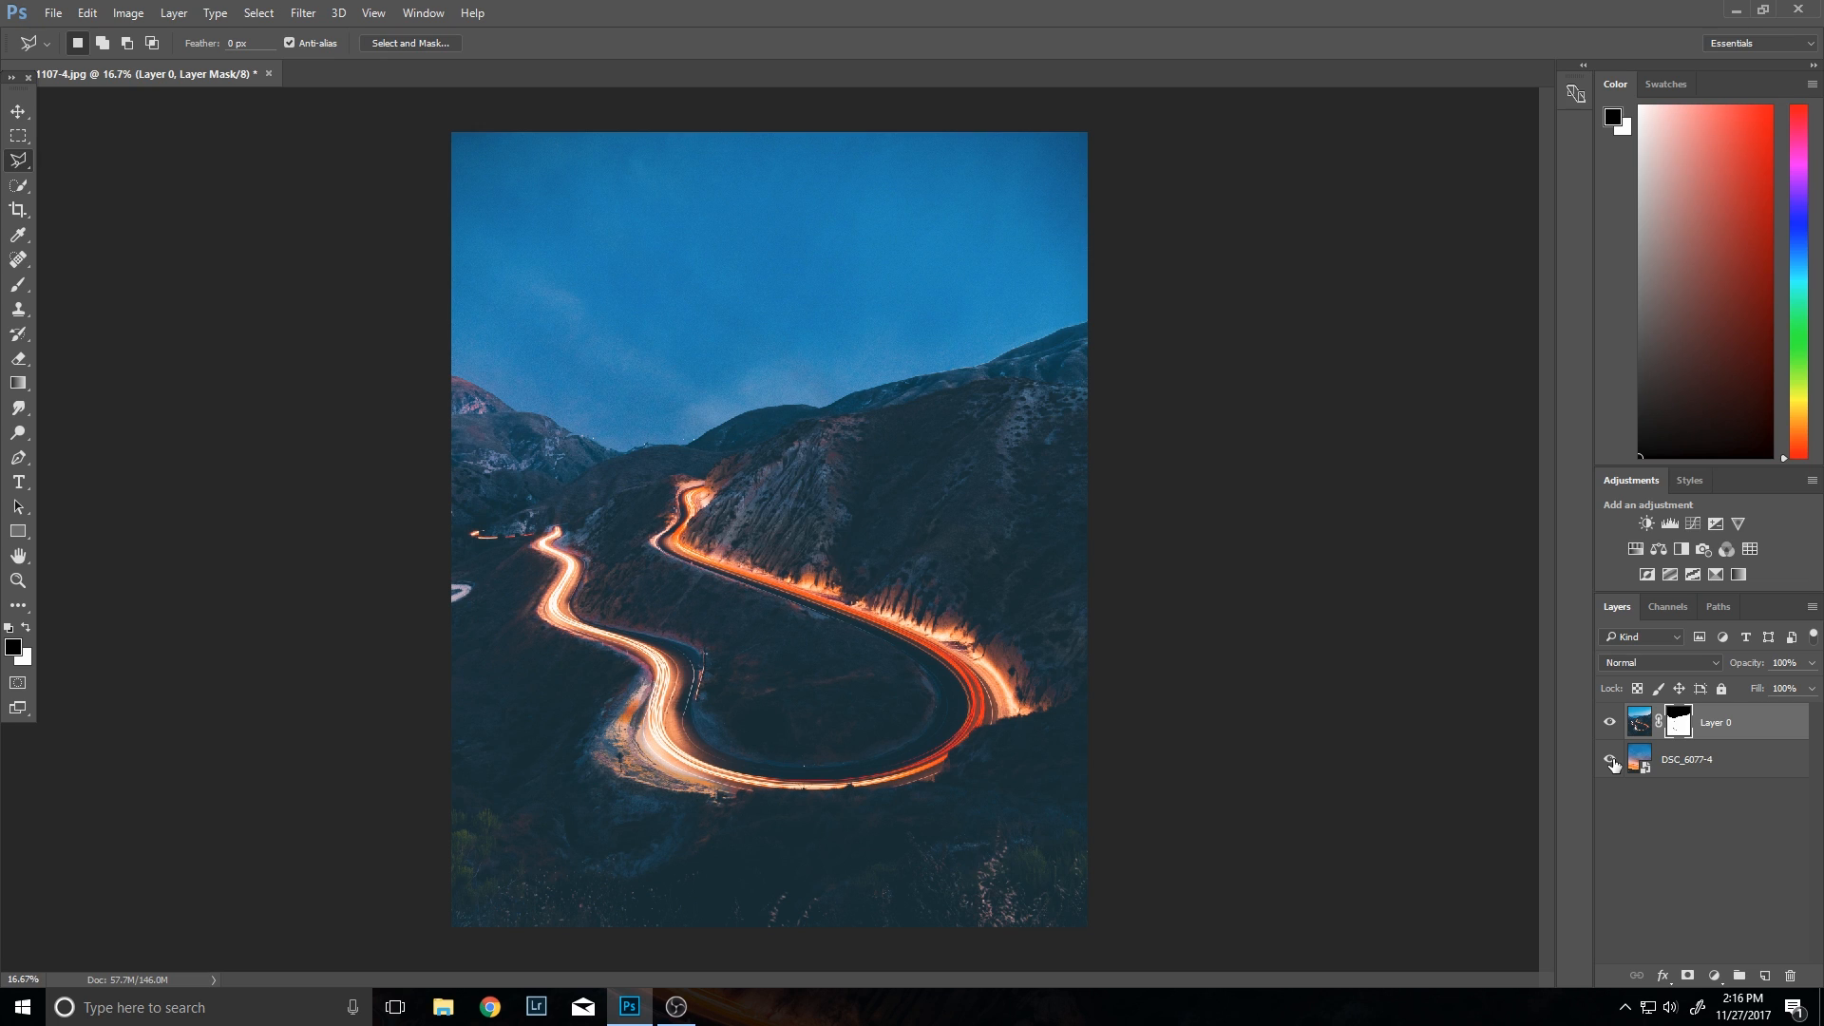
left_click(1611, 763)
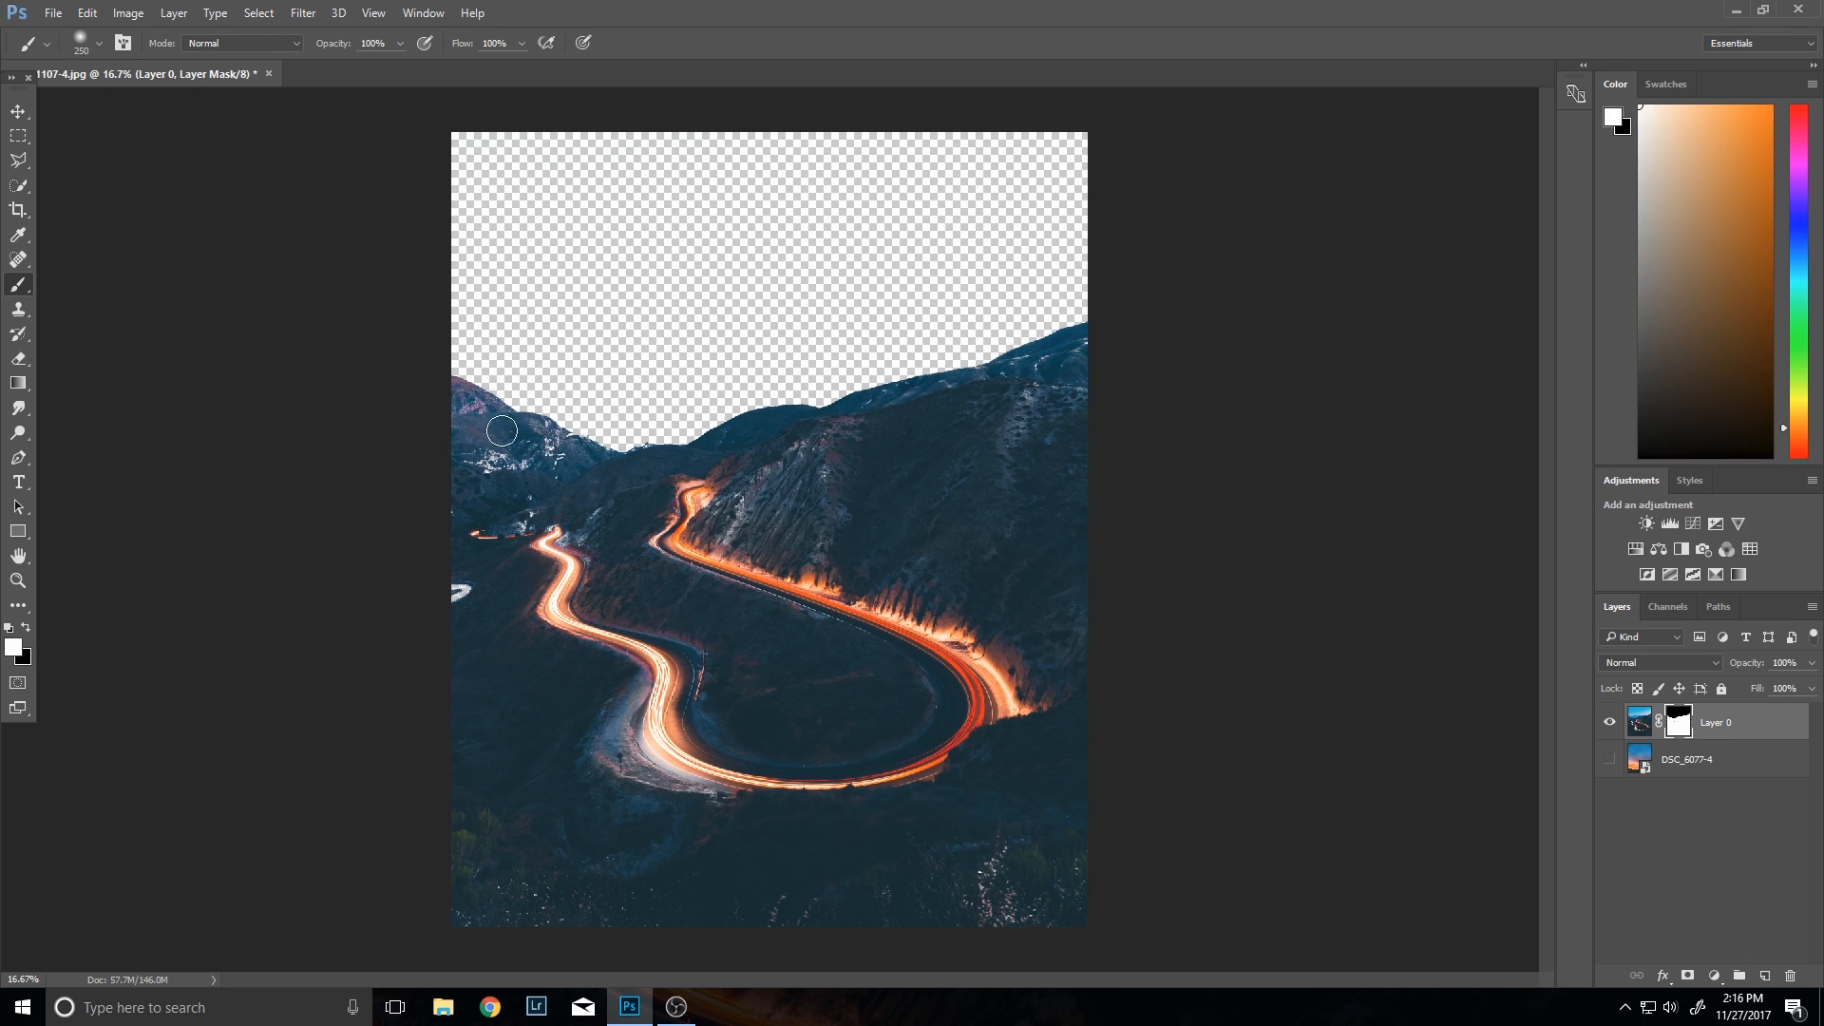
Step: Paint the masked left hillside back into the road photo's layer mask
left_click_drag(501, 431, 538, 541)
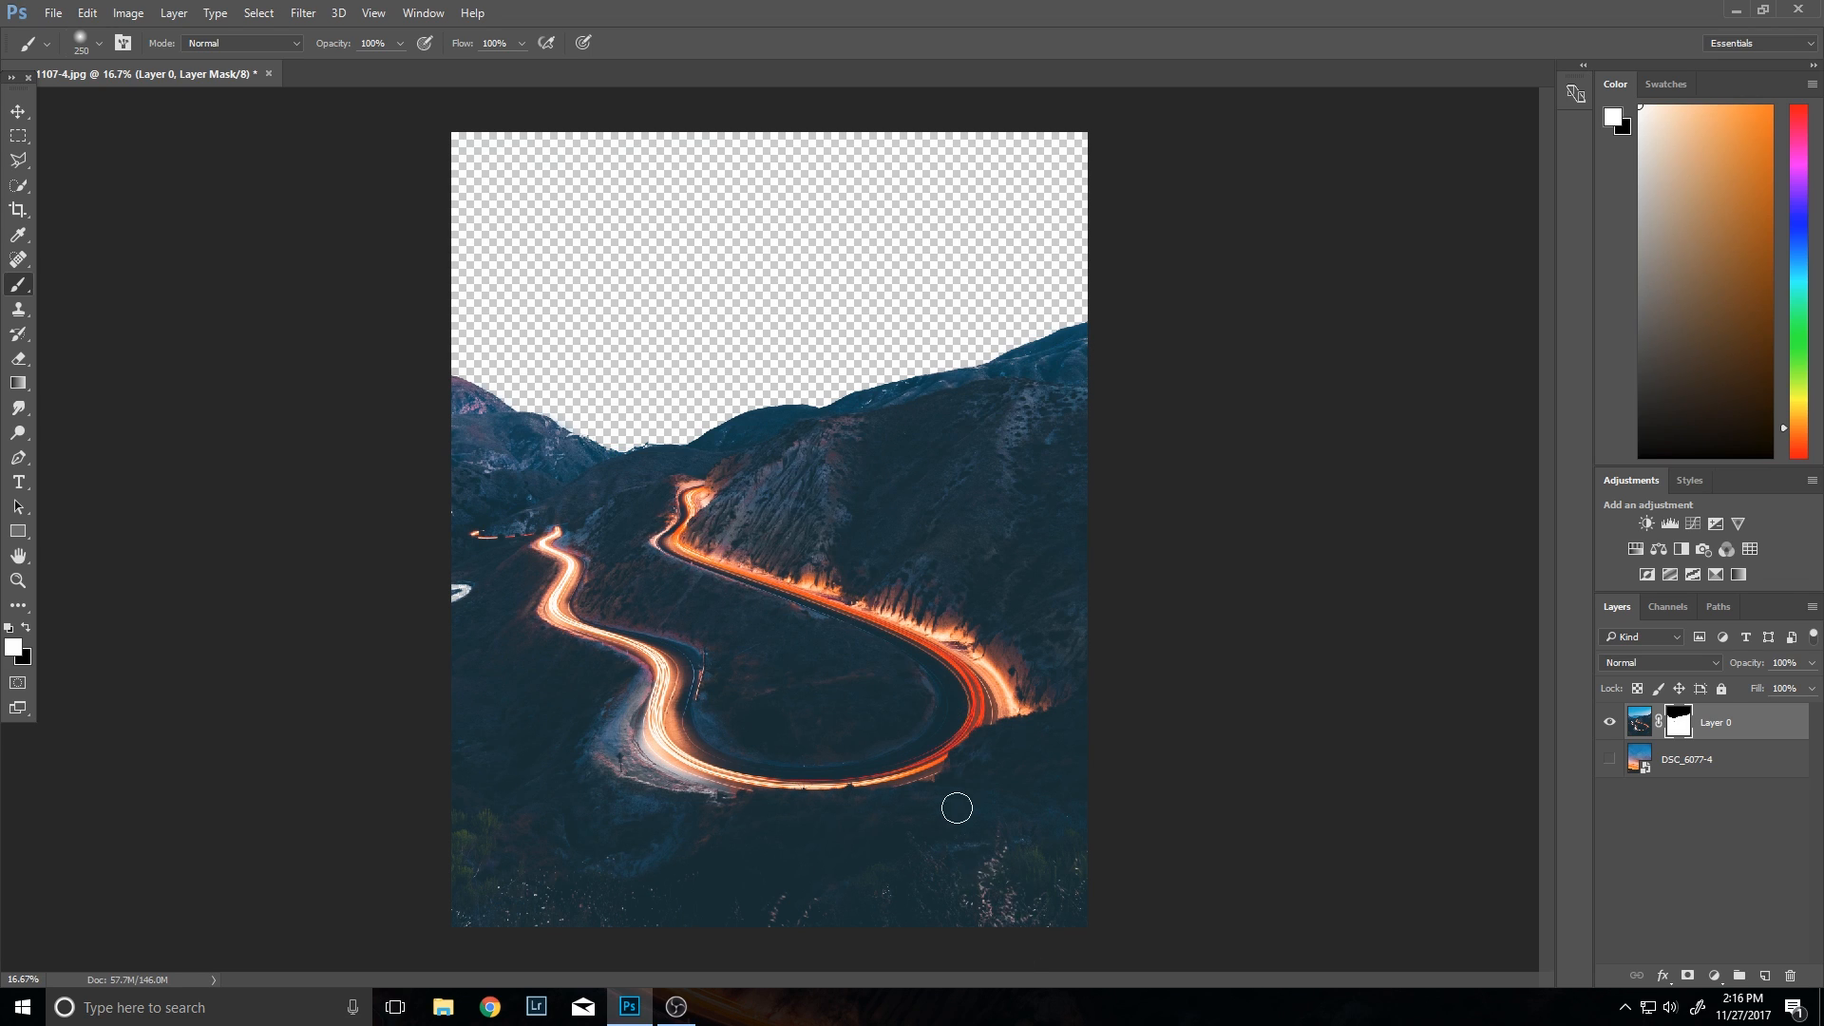
mouse_move(530, 688)
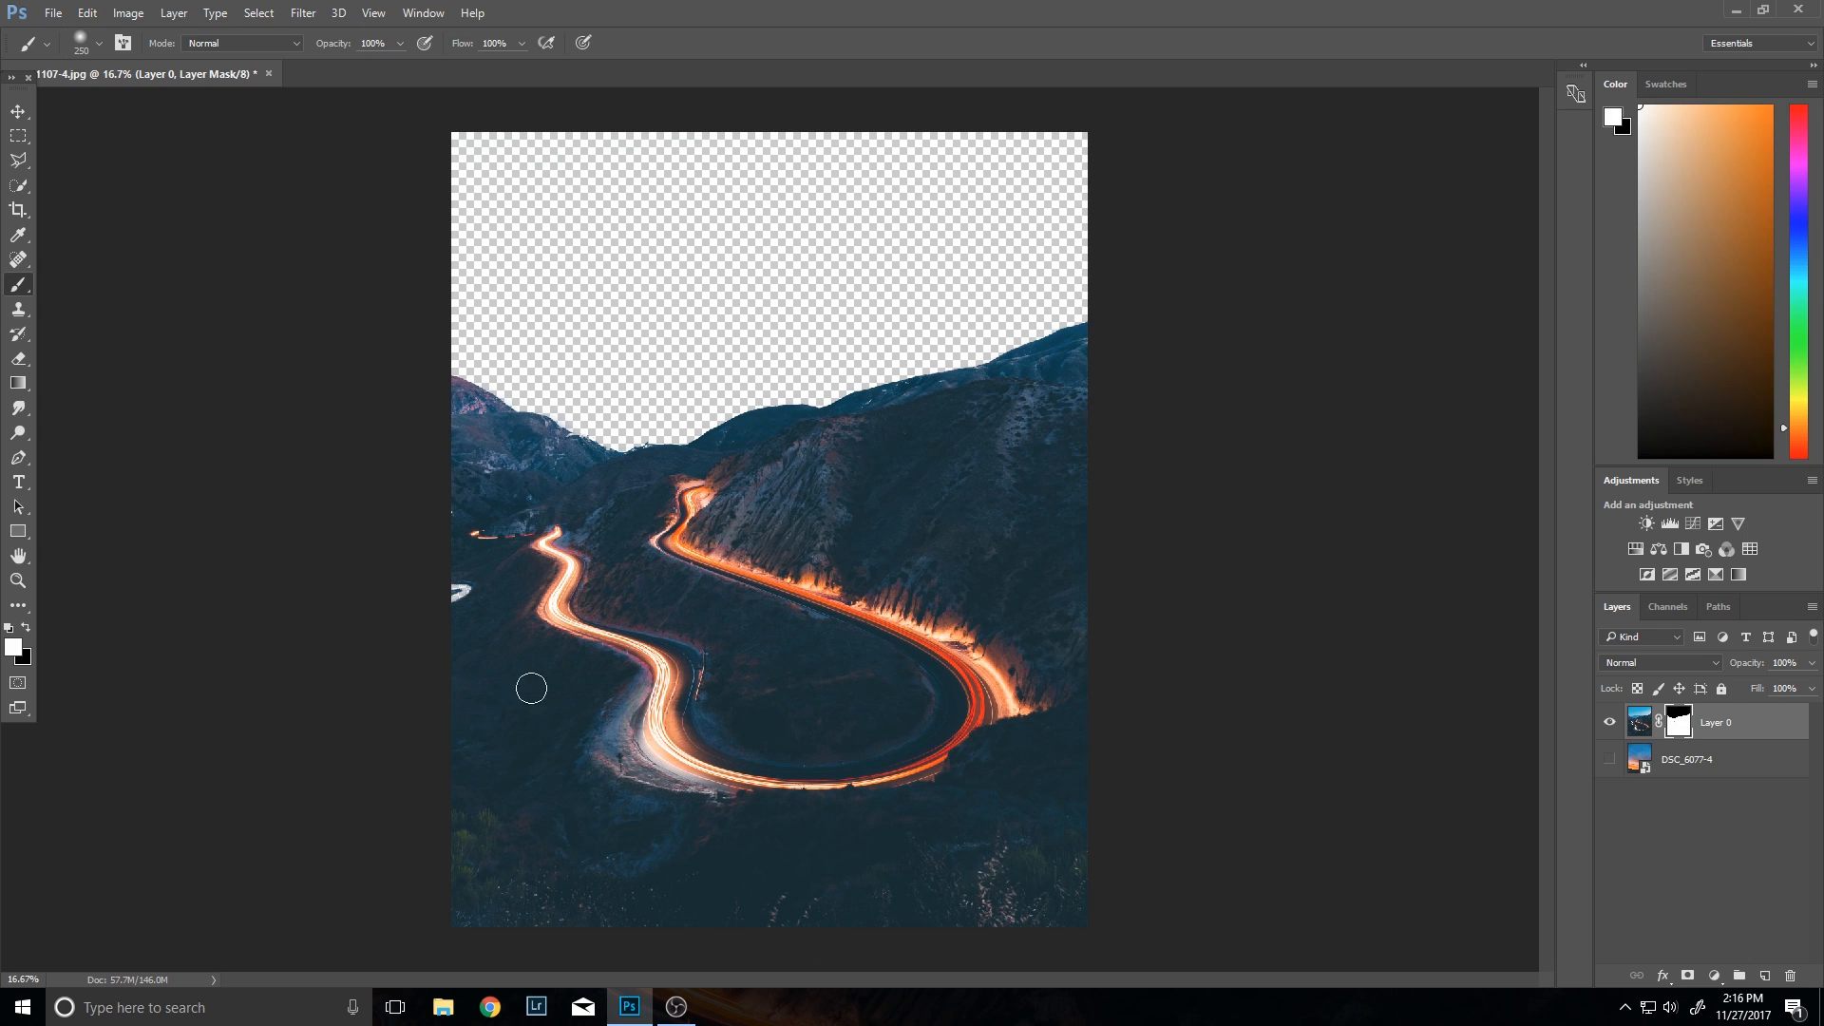
mouse_move(553, 786)
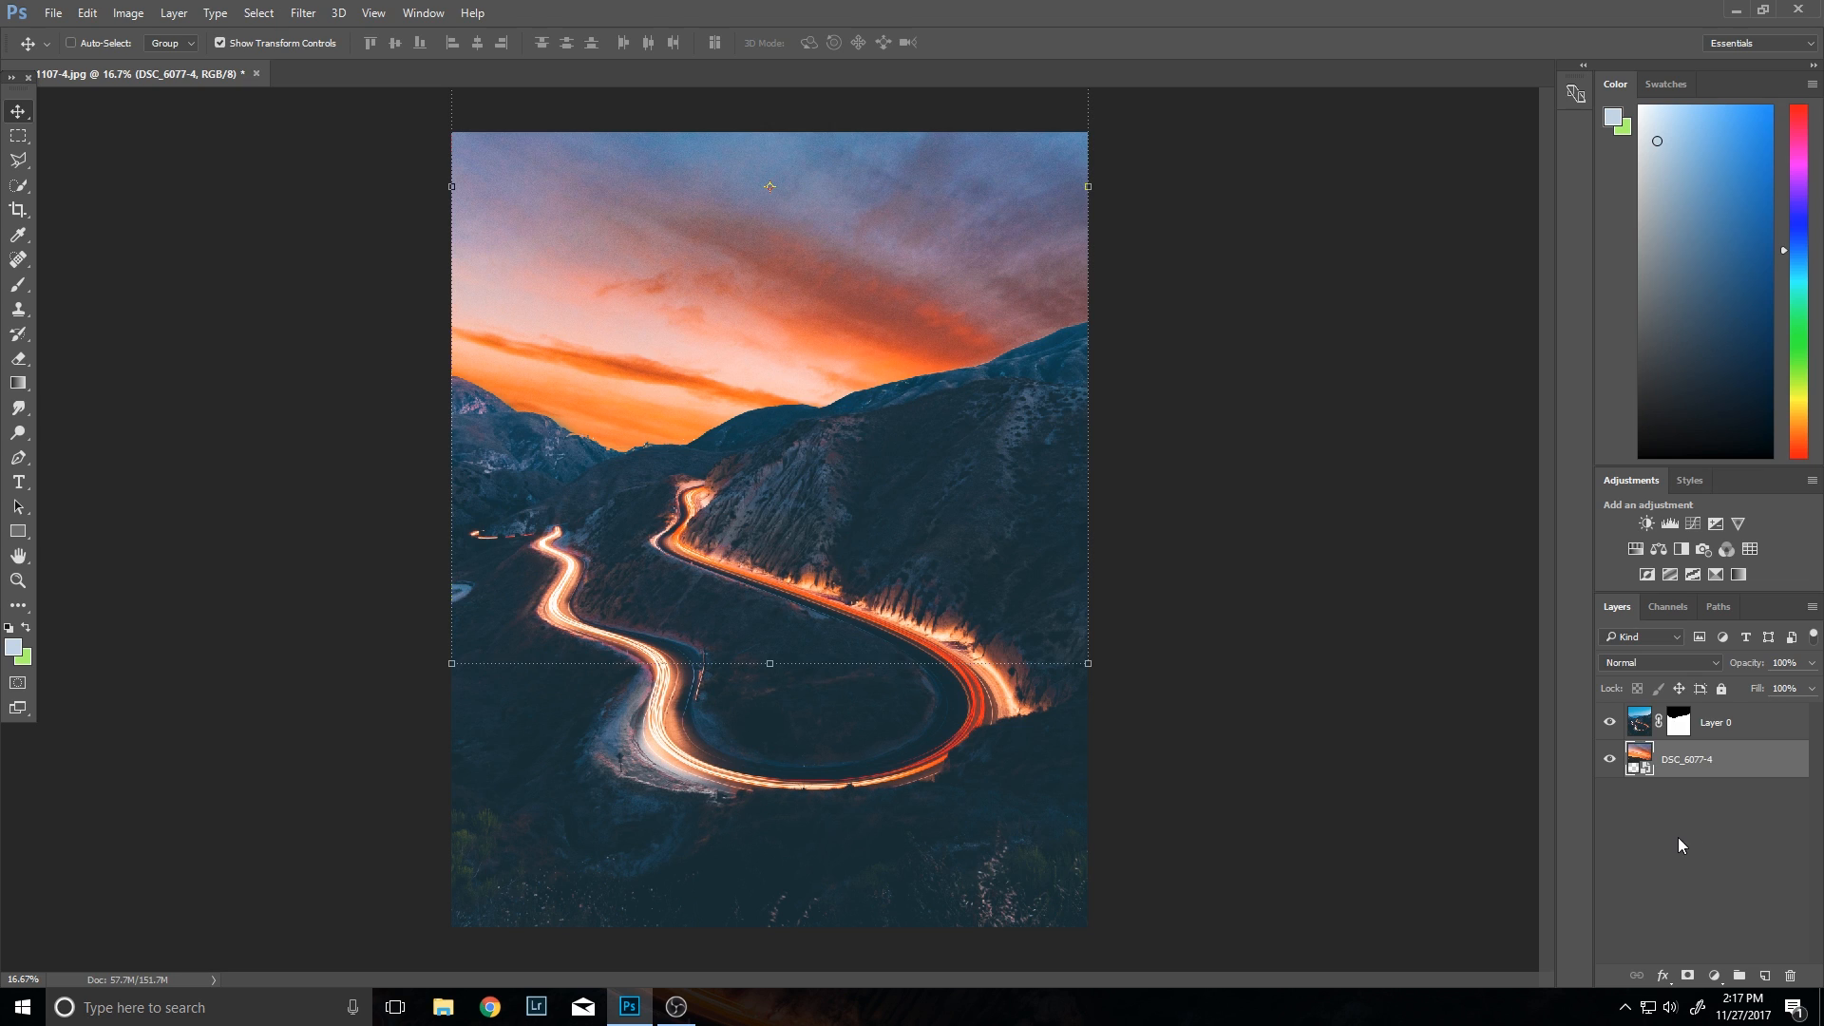
Step: Select the sunset layer so it can be shifted down behind the ridgeline
left_click(1713, 722)
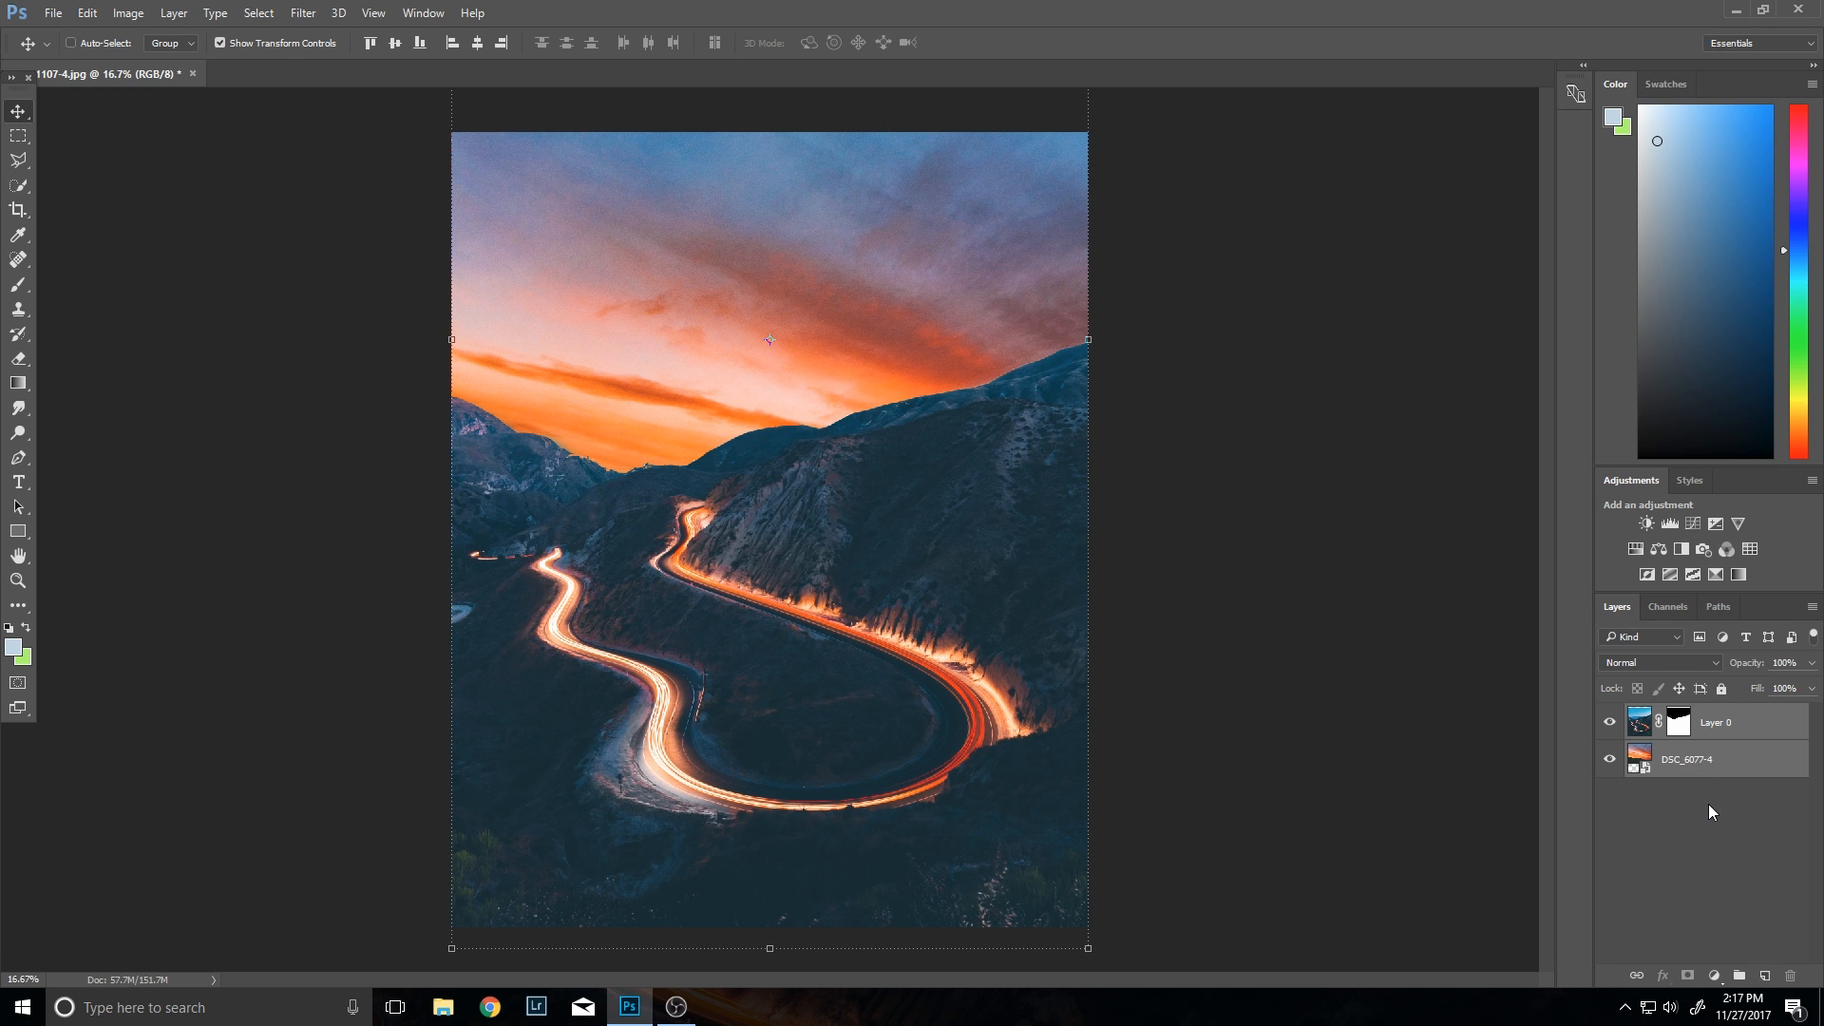
Step: Delete the existing layer mask from the road photo
right_click(1676, 721)
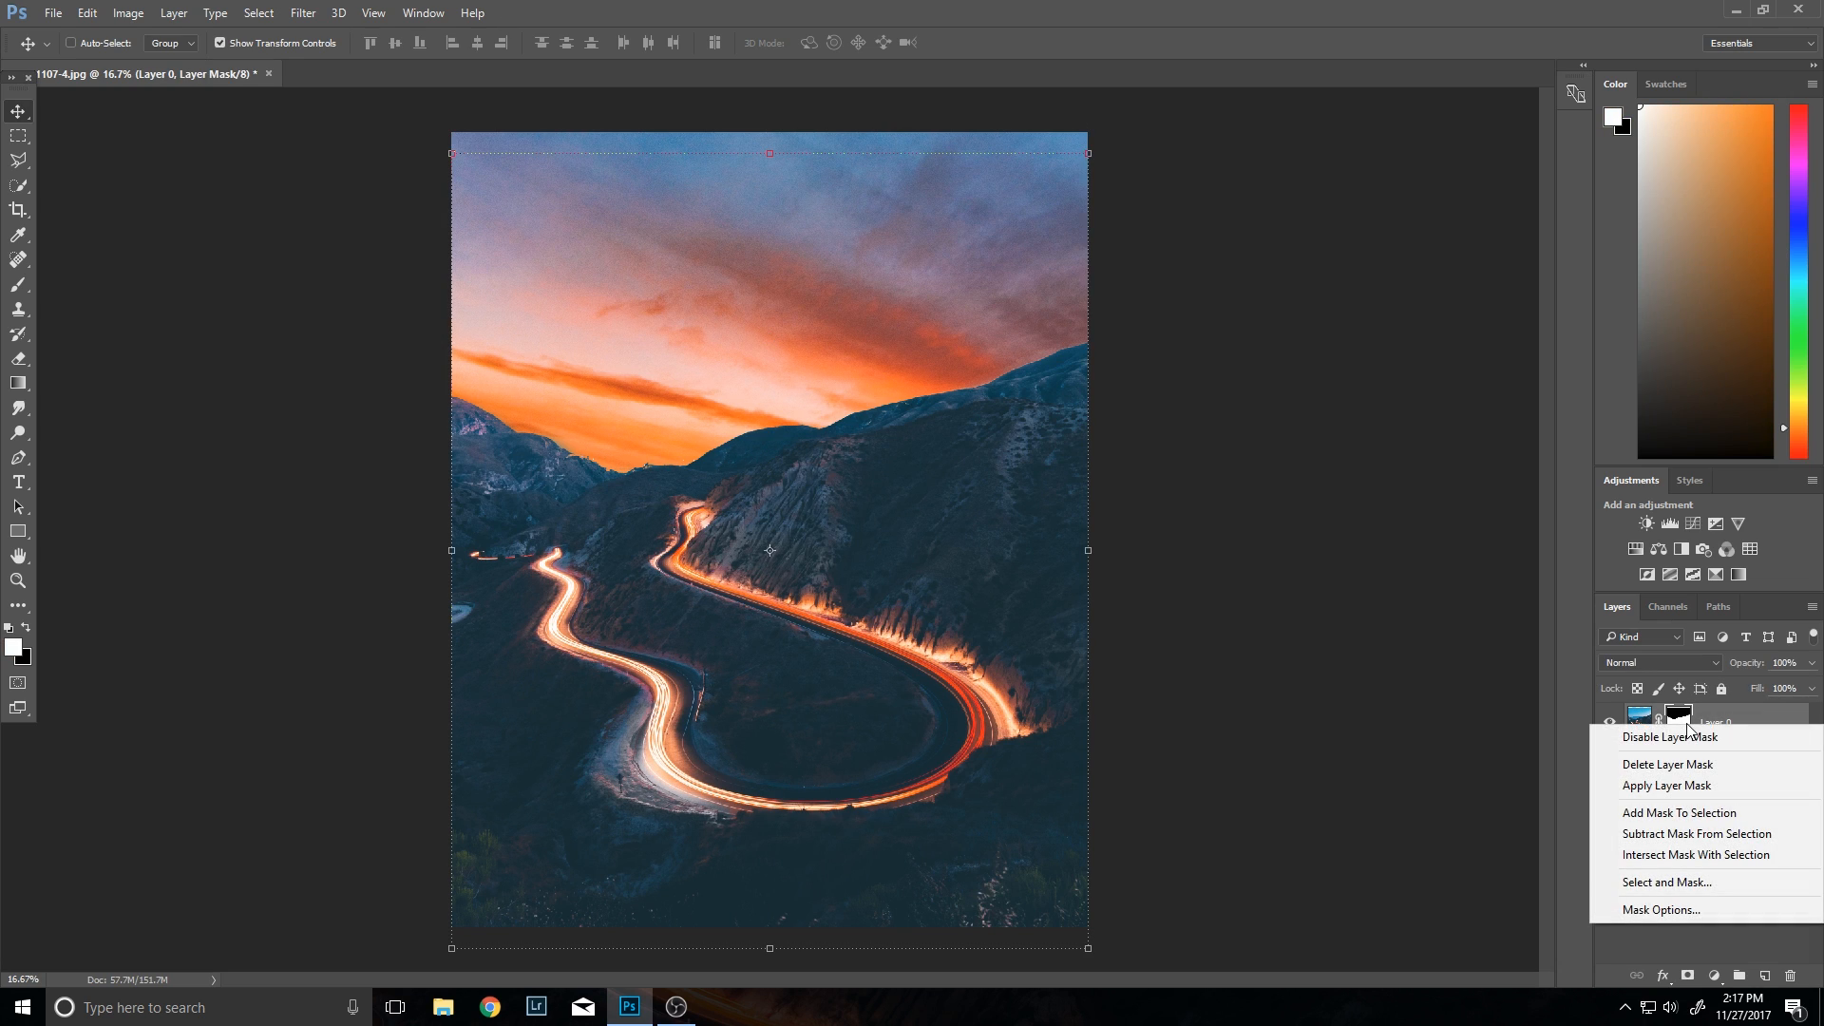
mouse_move(1704, 763)
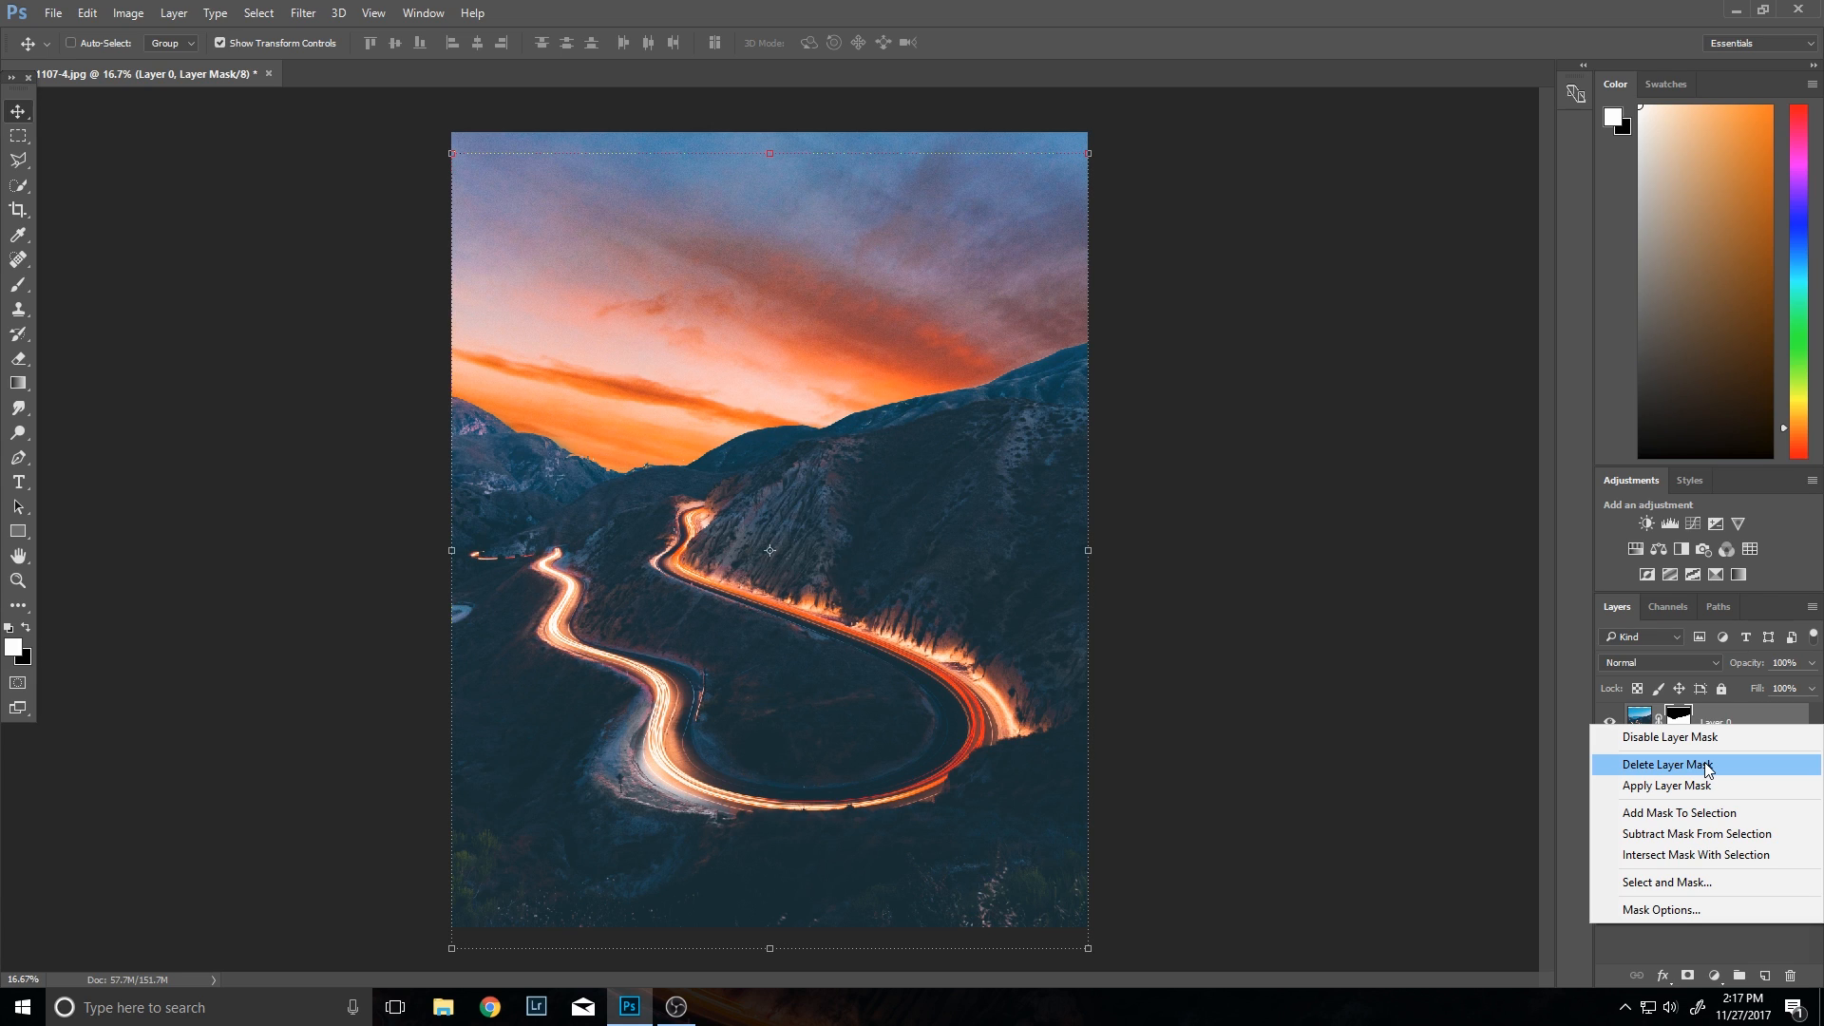
left_click(1667, 763)
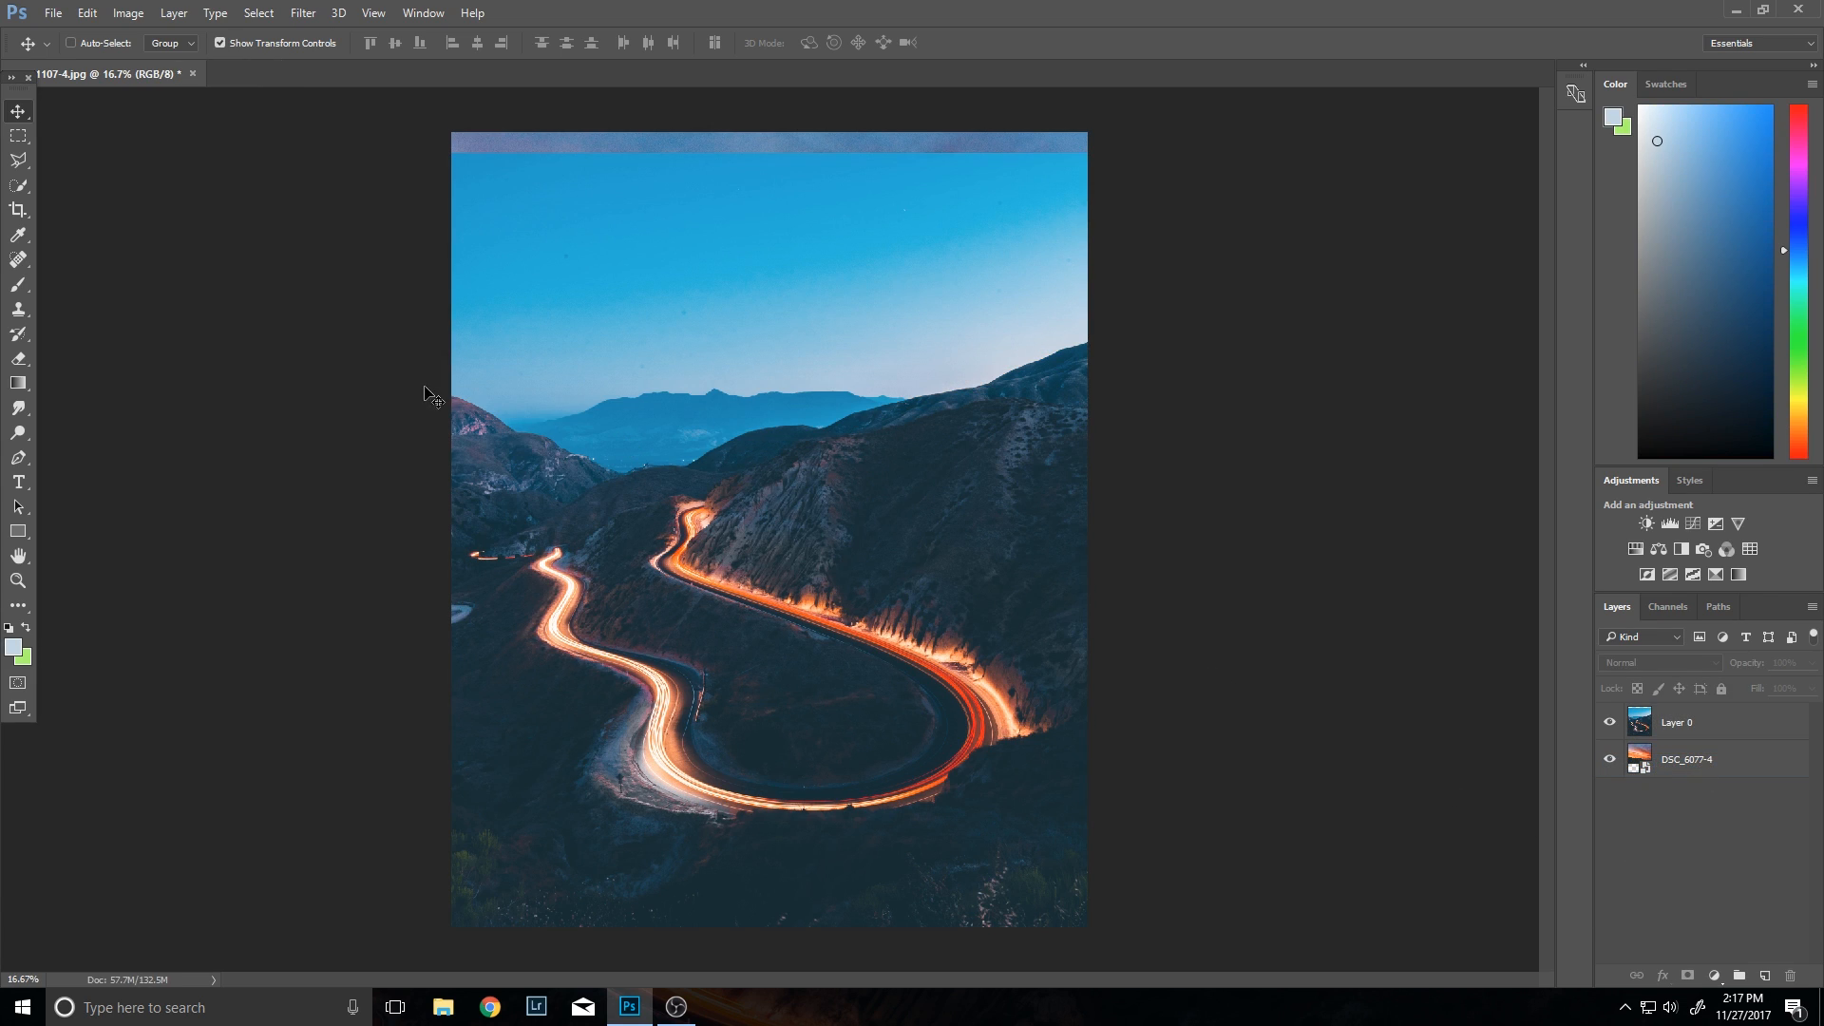
left_click(1678, 721)
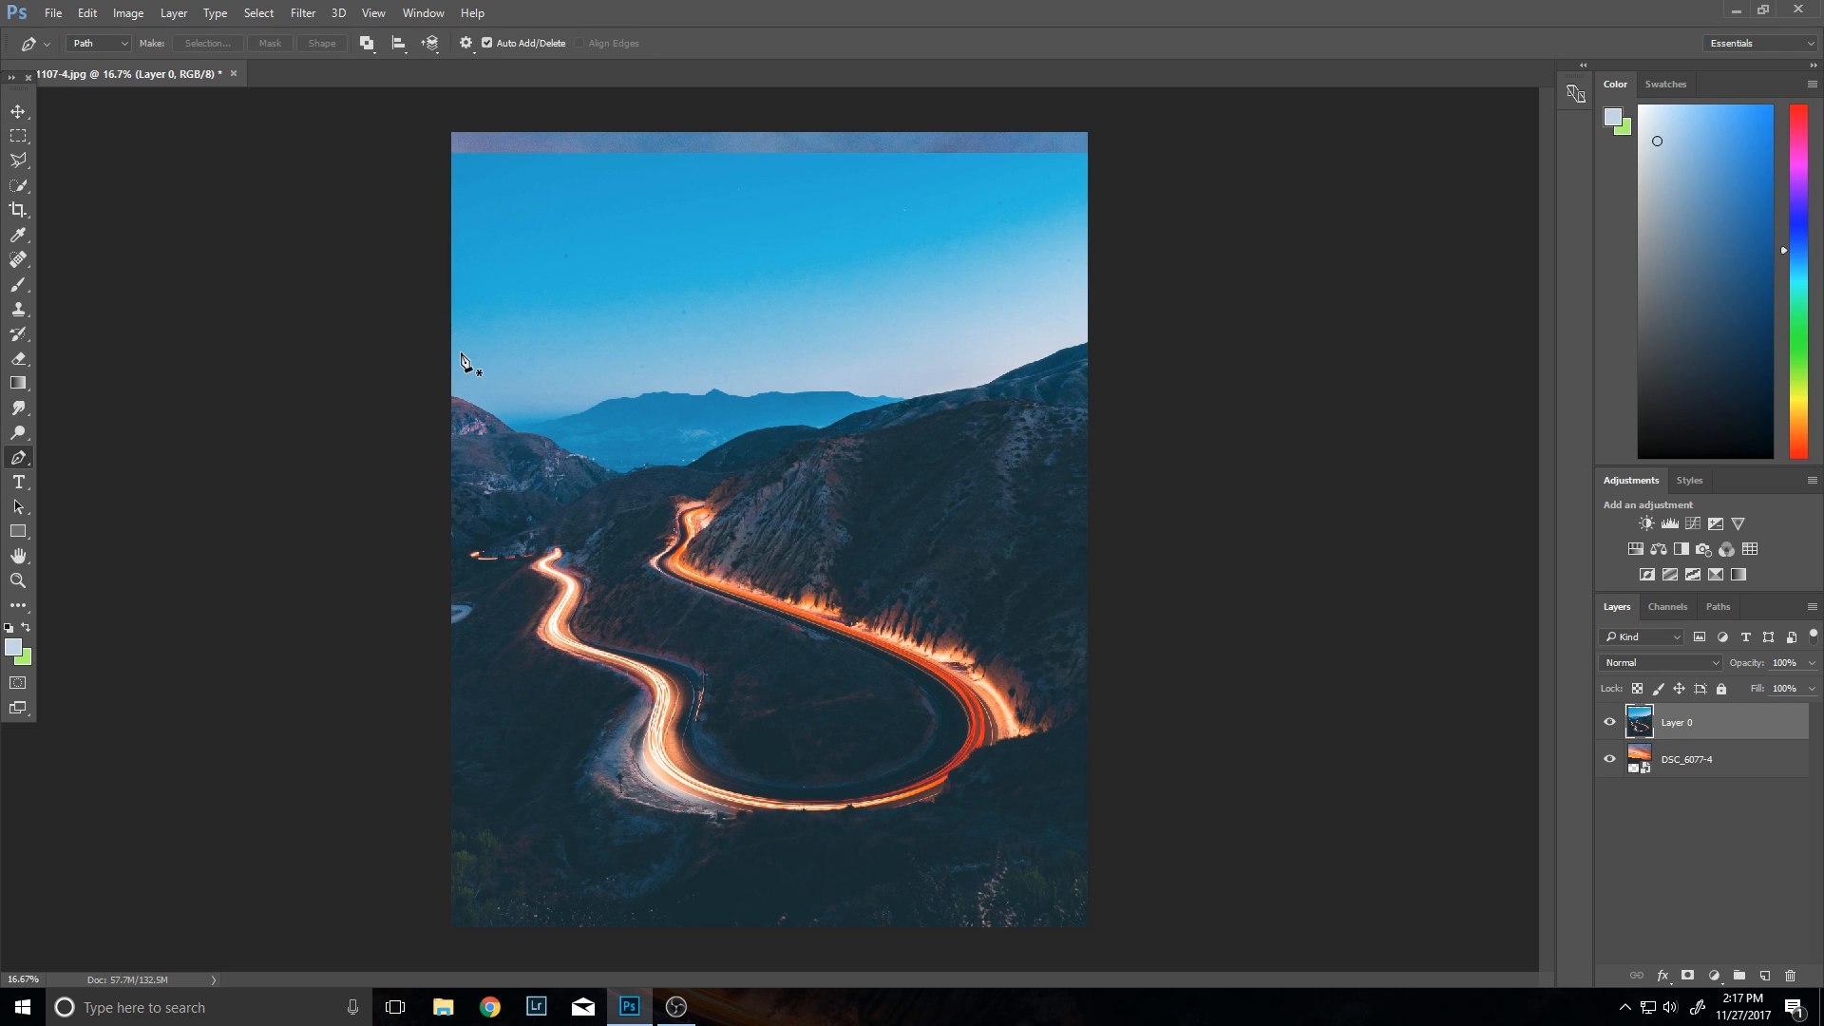
mouse_move(449, 403)
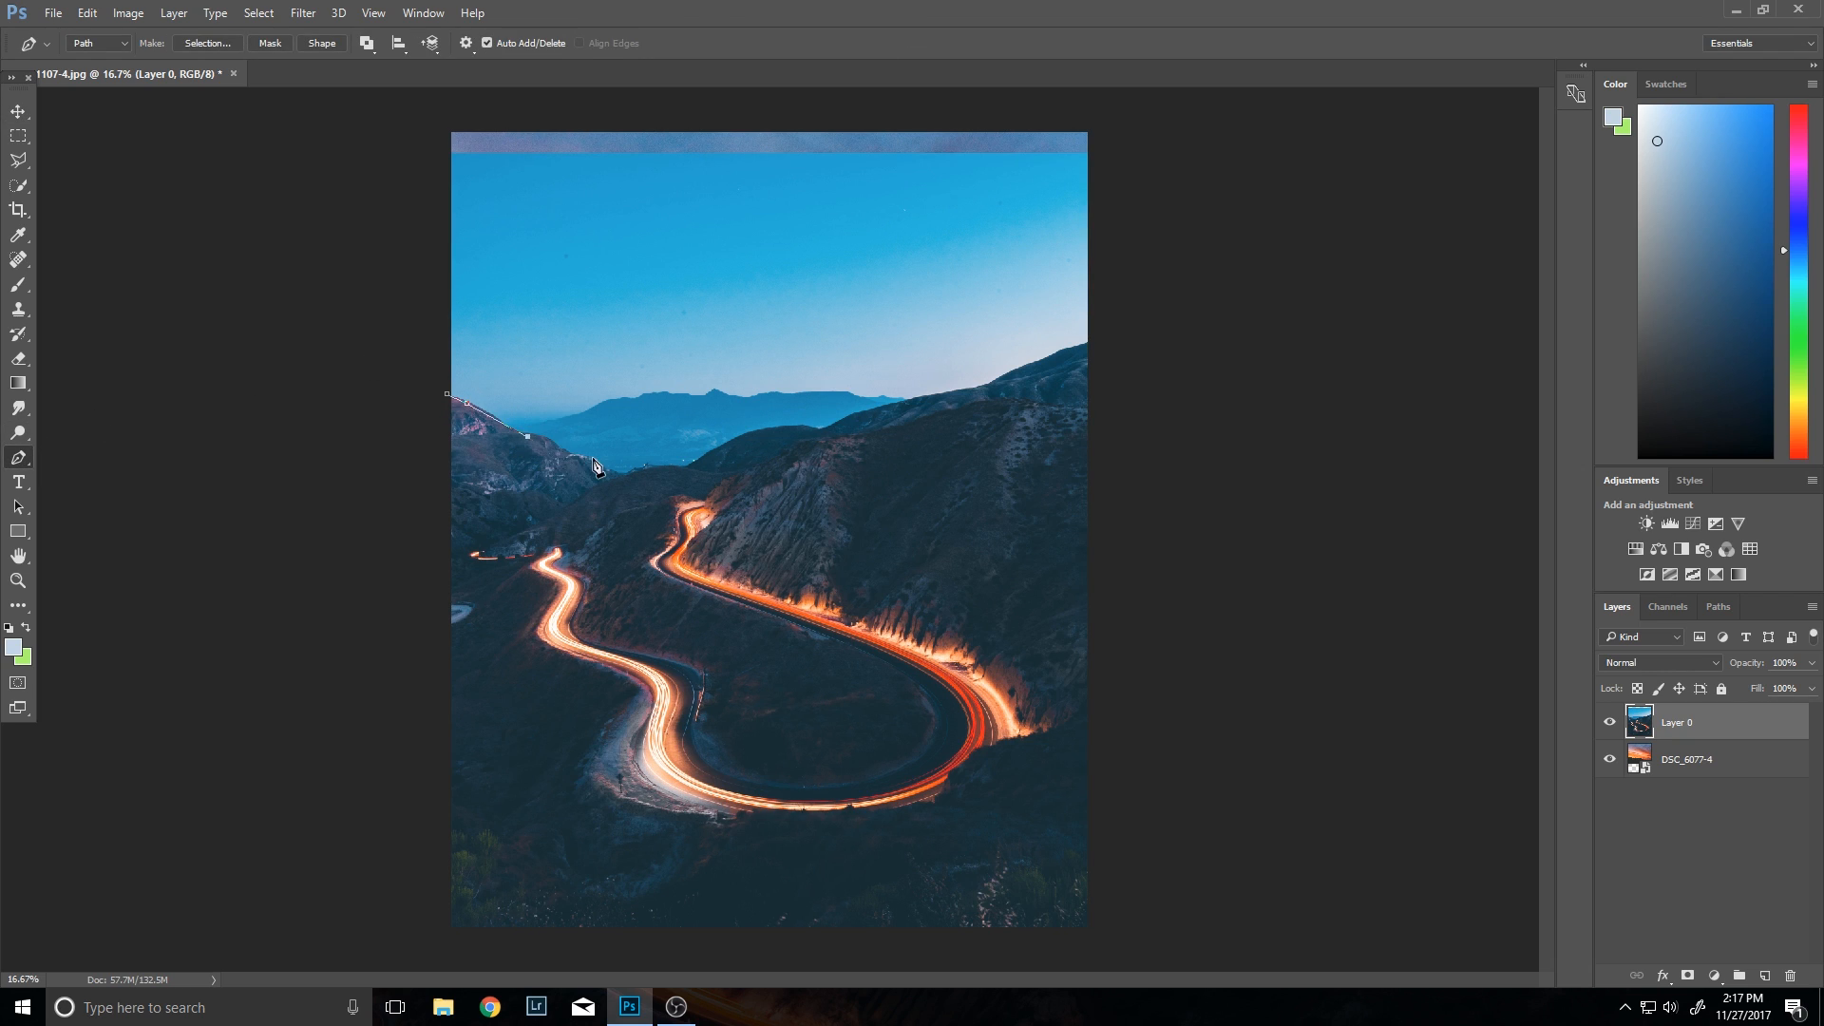
Step: Trace the ridge with a Pen path and turn it into a 1 px feathered selection
left_click(813, 431)
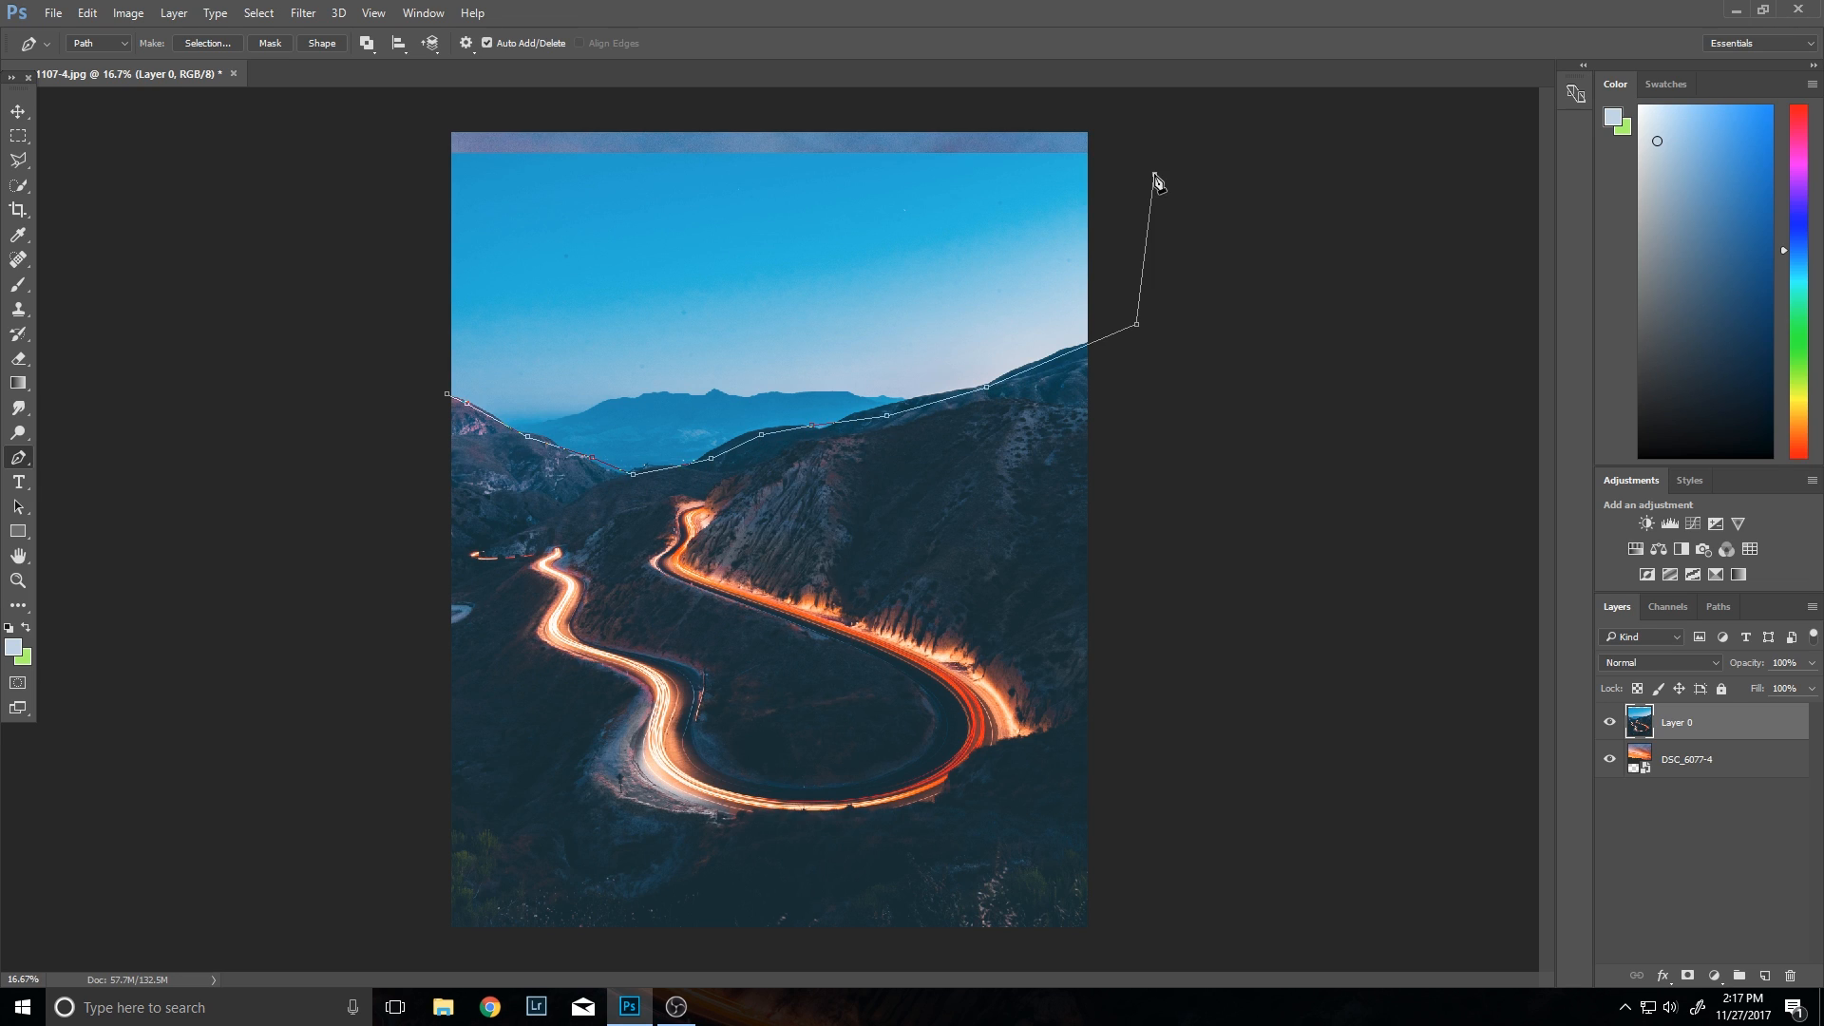
left_click(477, 414)
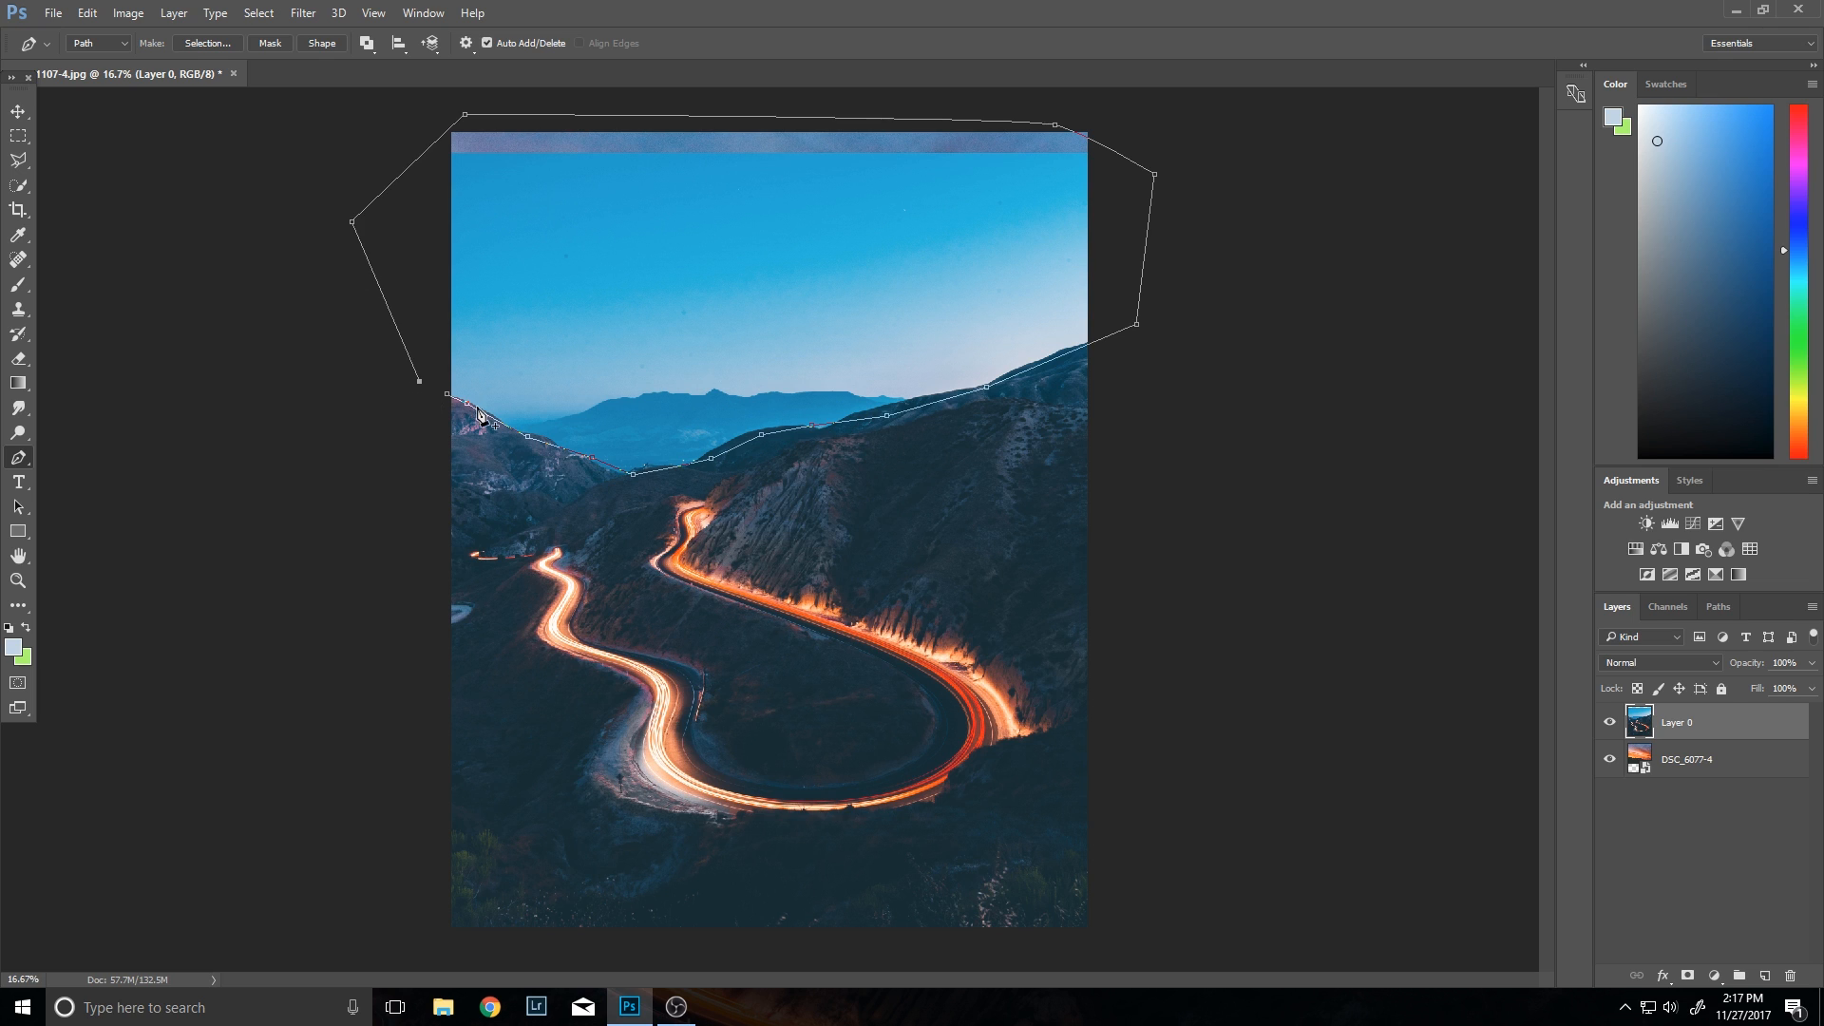
right_click(477, 416)
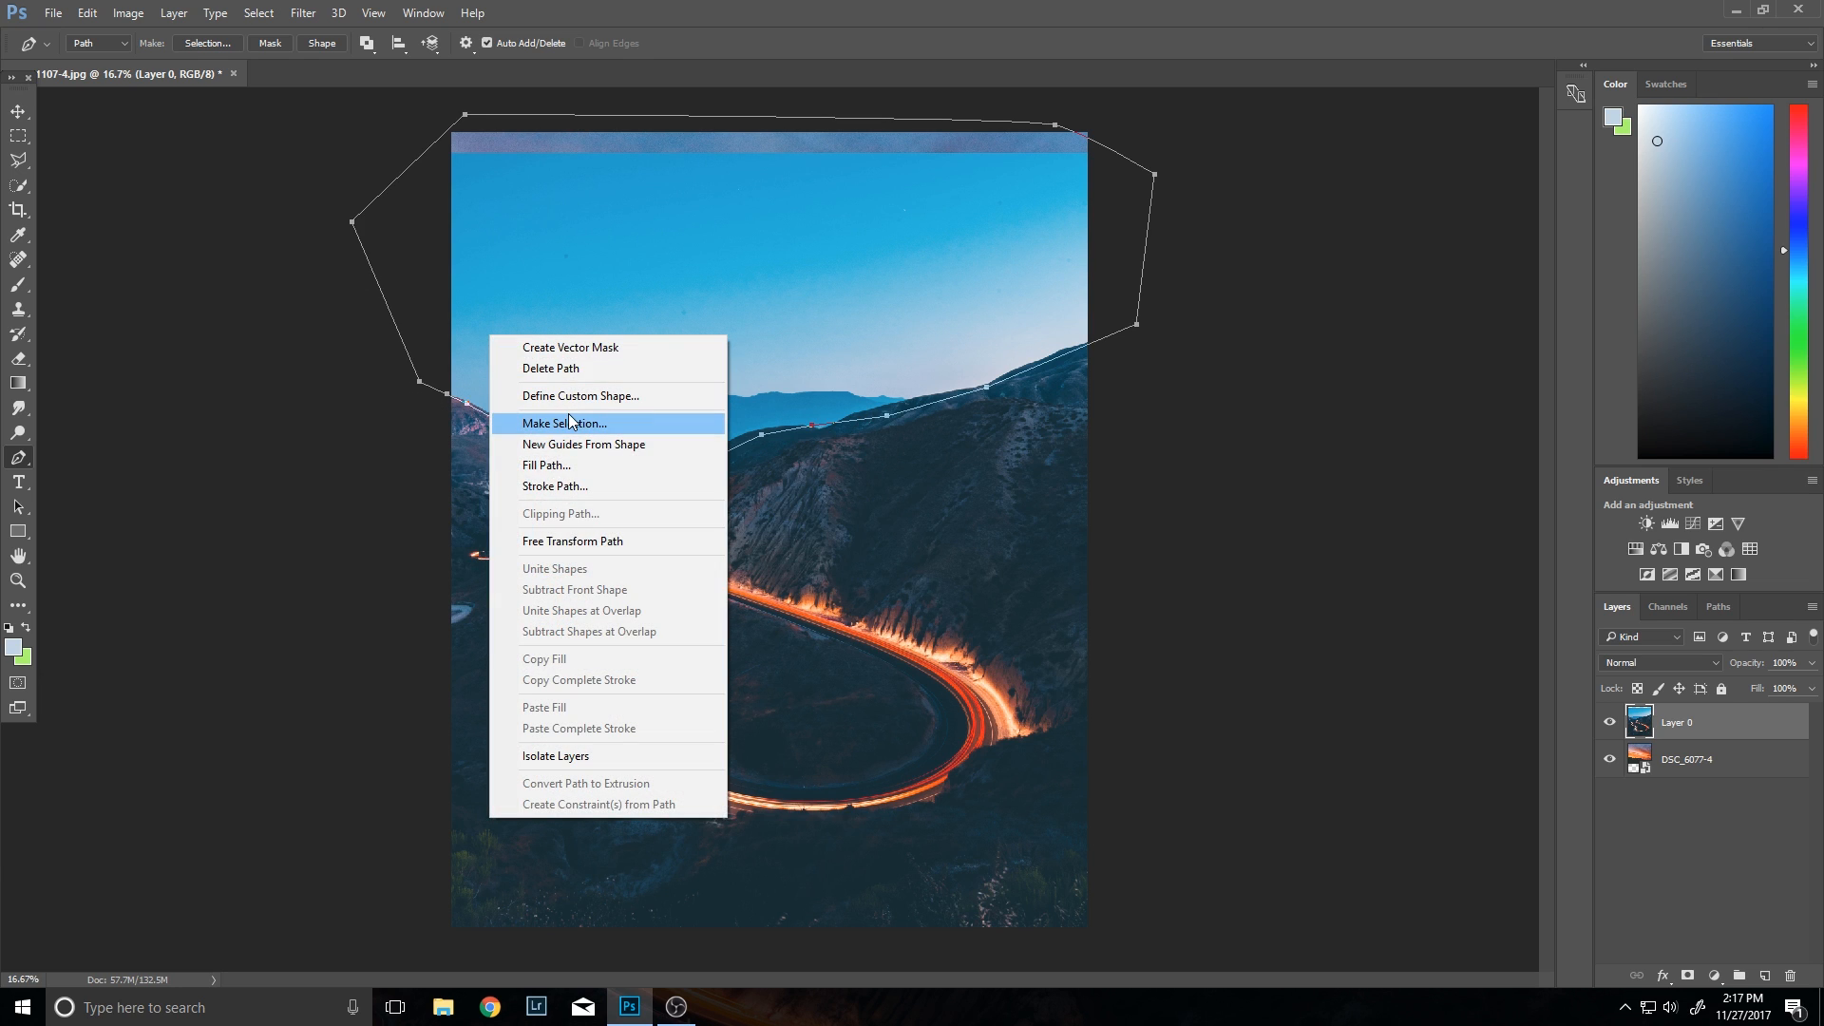
left_click(564, 422)
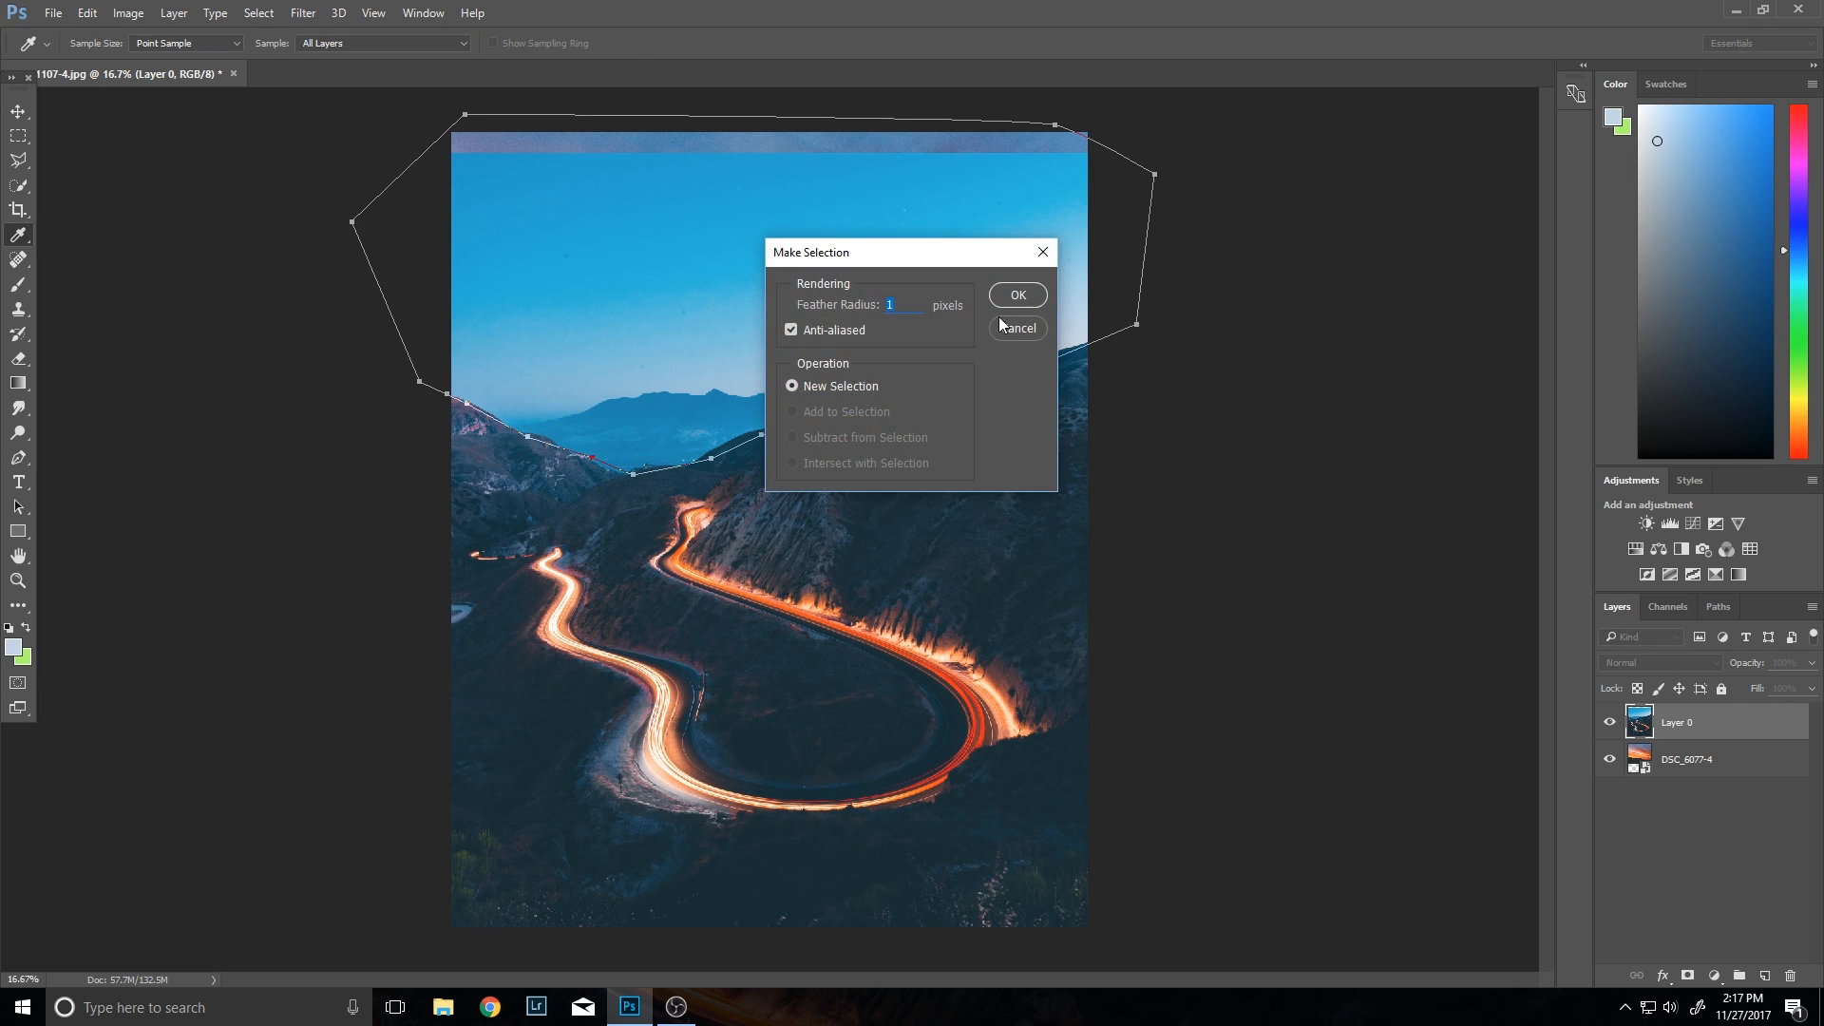
left_click(1015, 294)
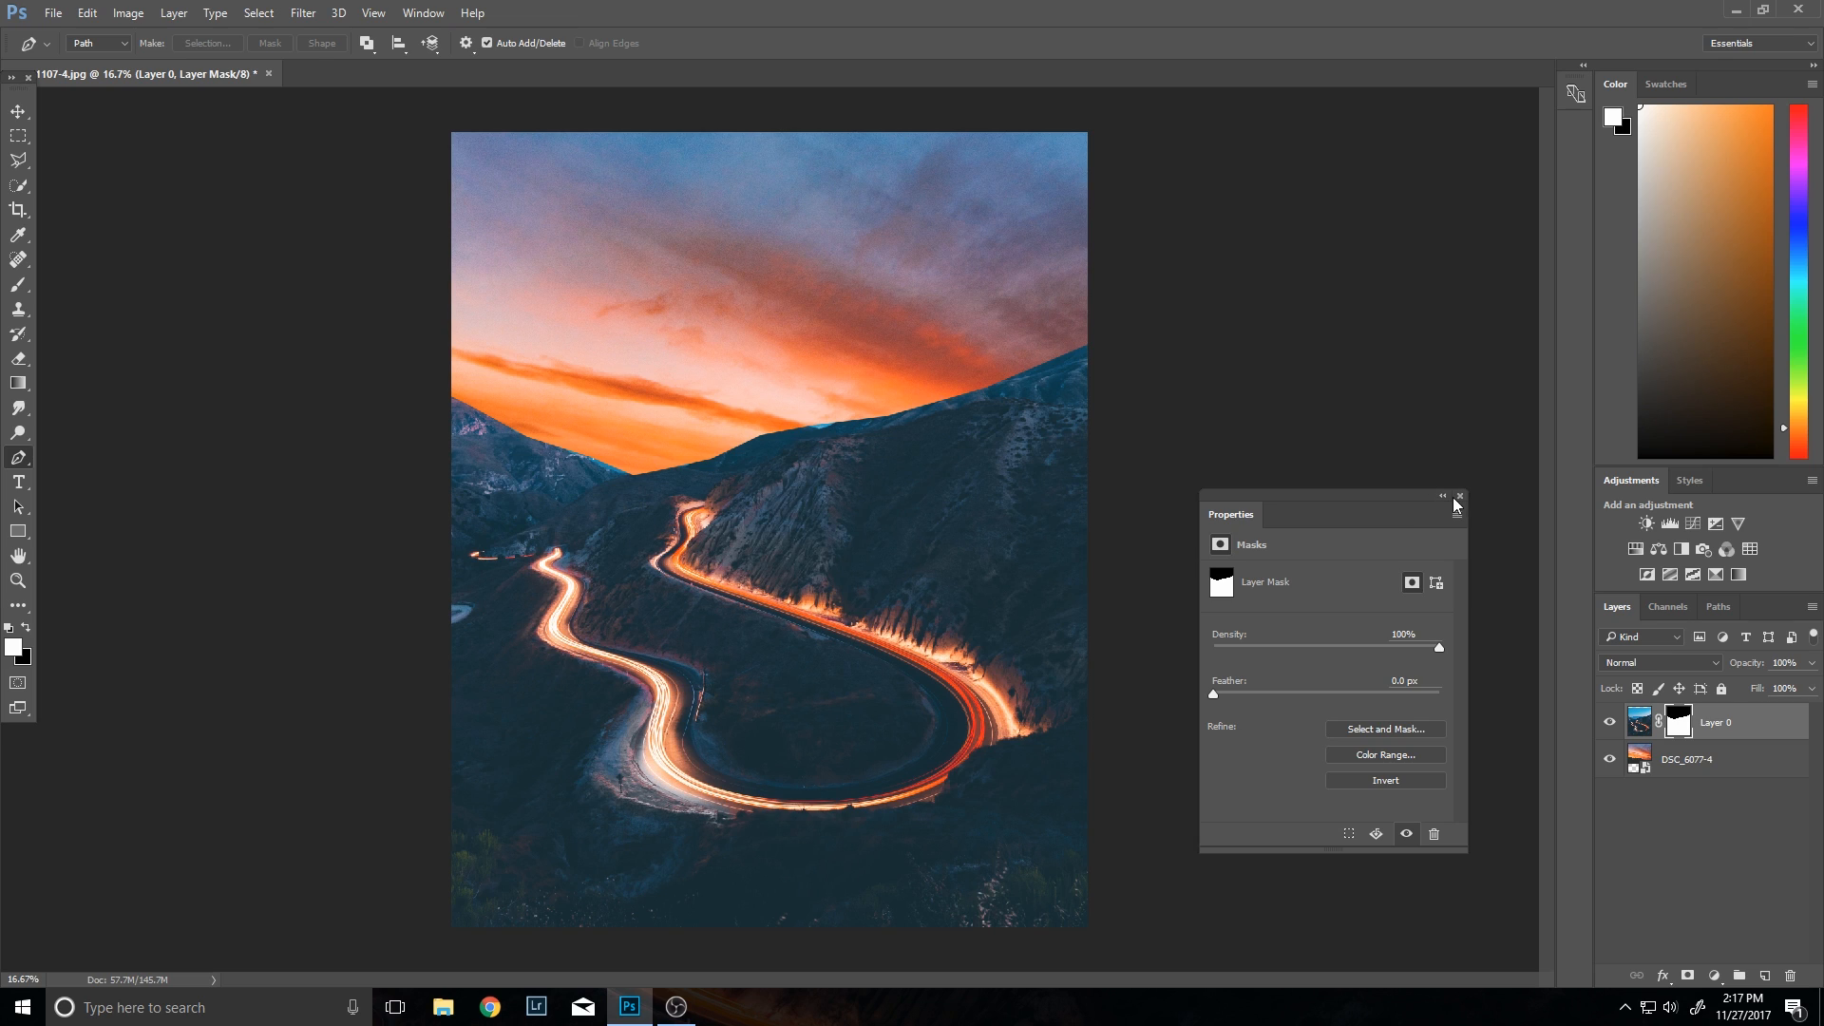
left_click(1460, 496)
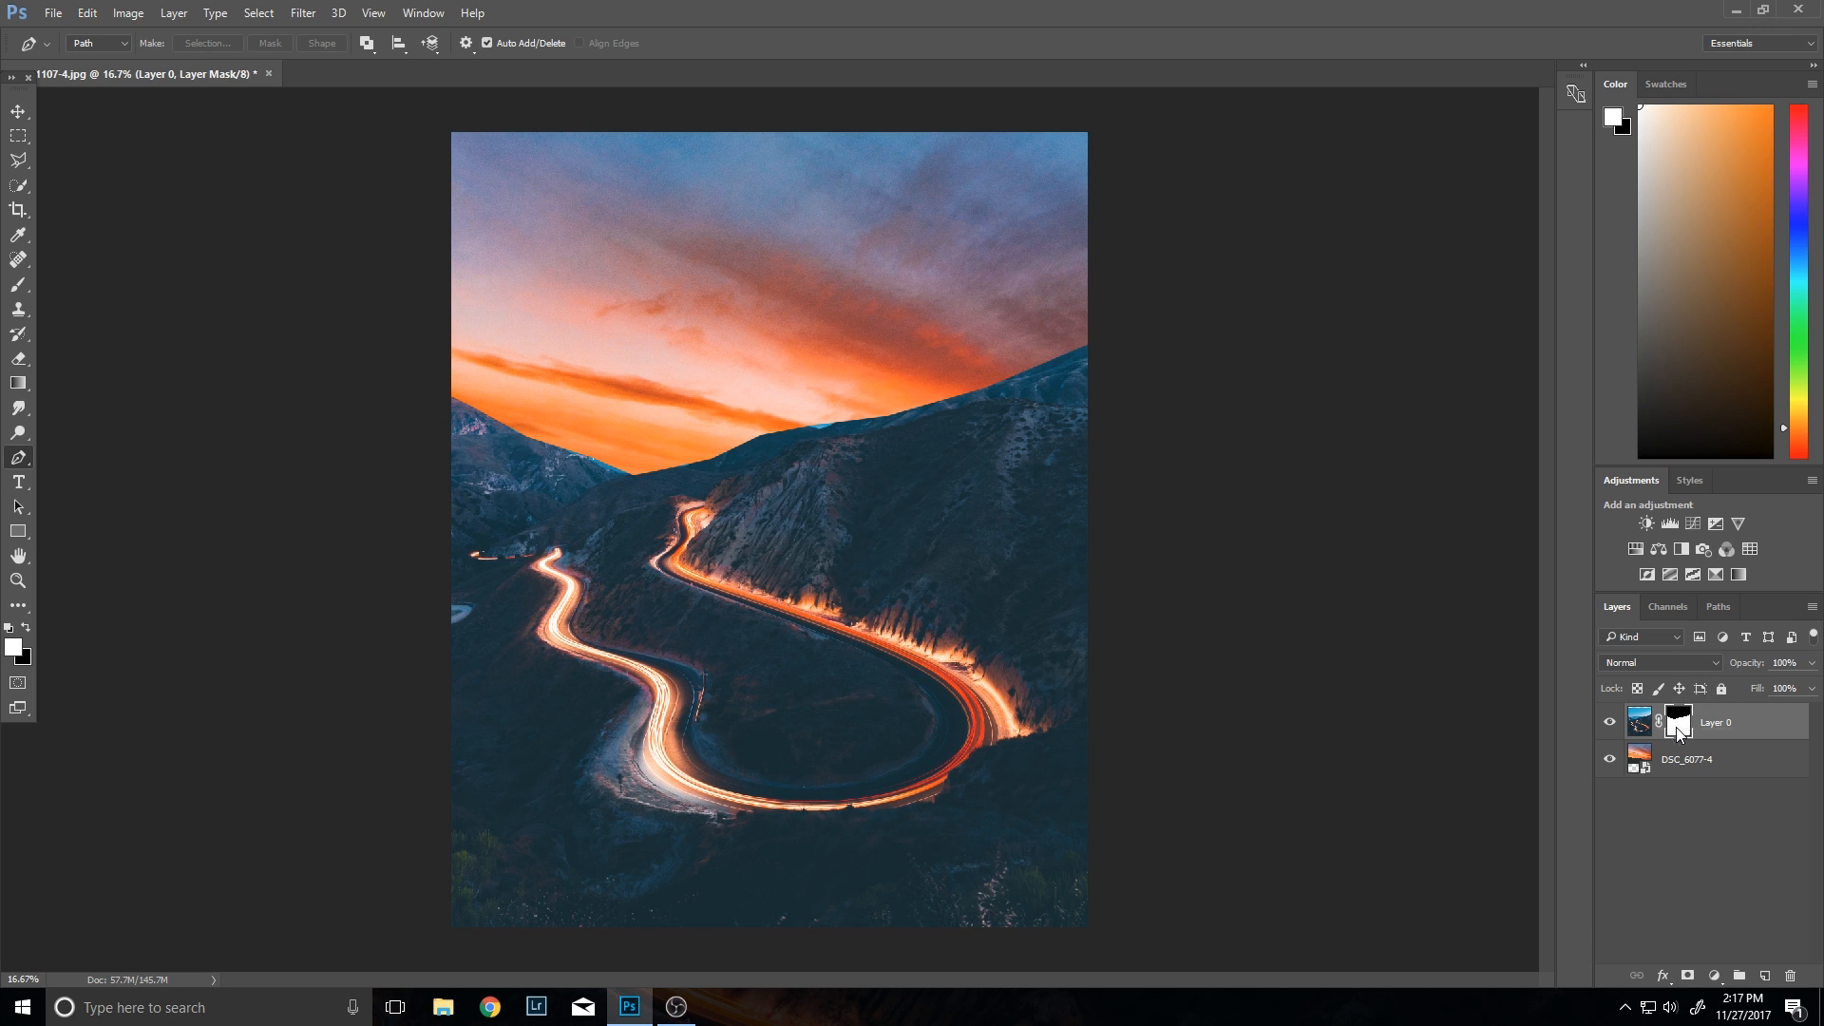
Step: Delete the pen-path layer mask from the road layer
right_click(1675, 721)
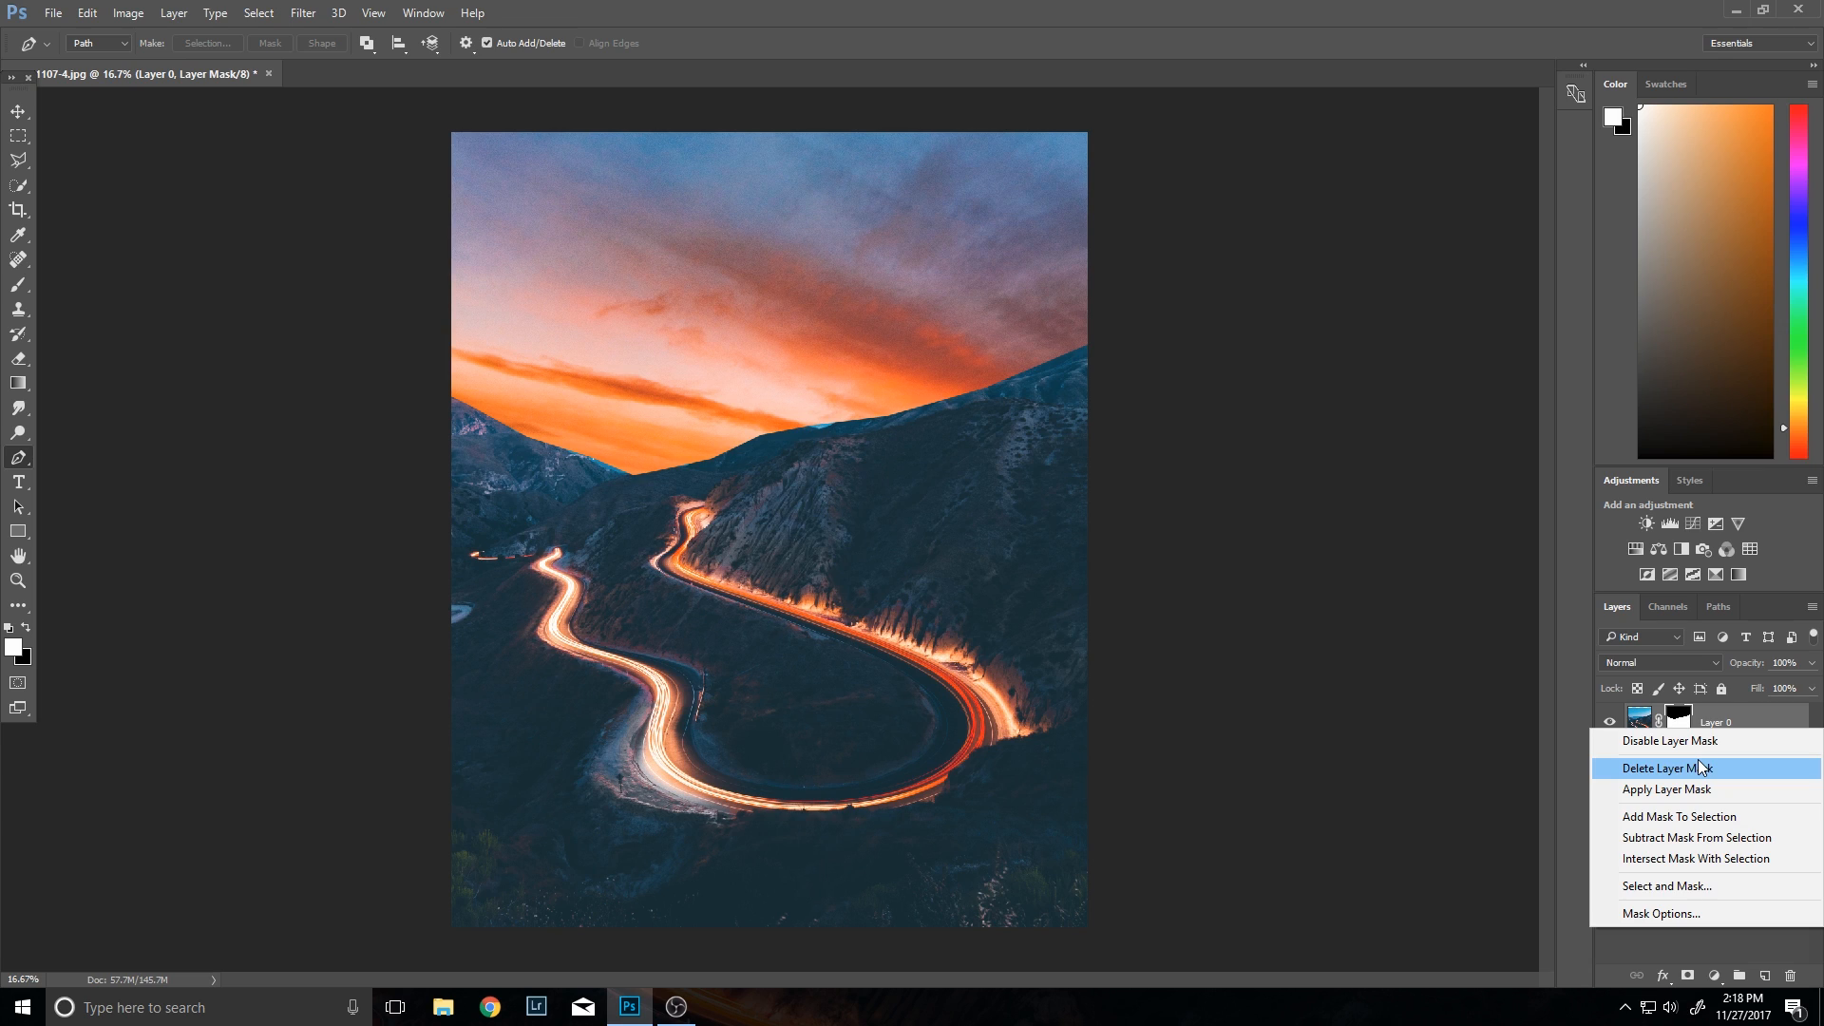
mouse_move(1634, 727)
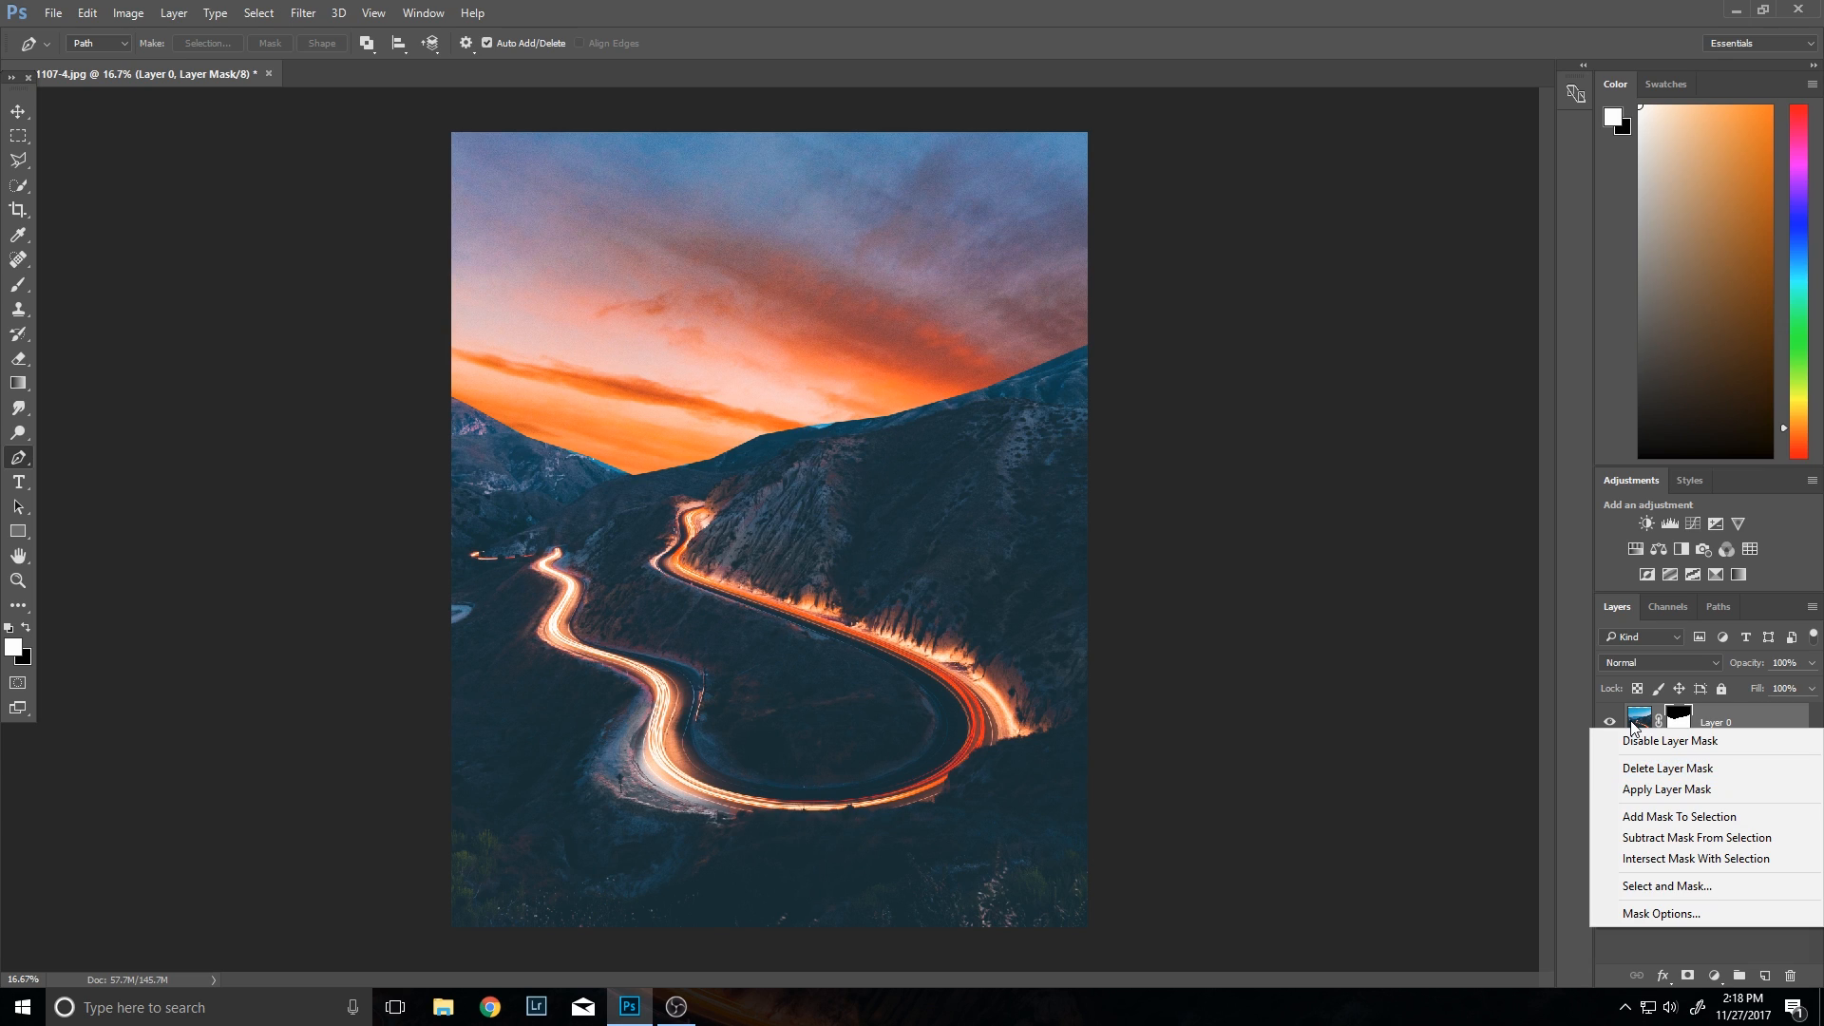
left_click(1667, 767)
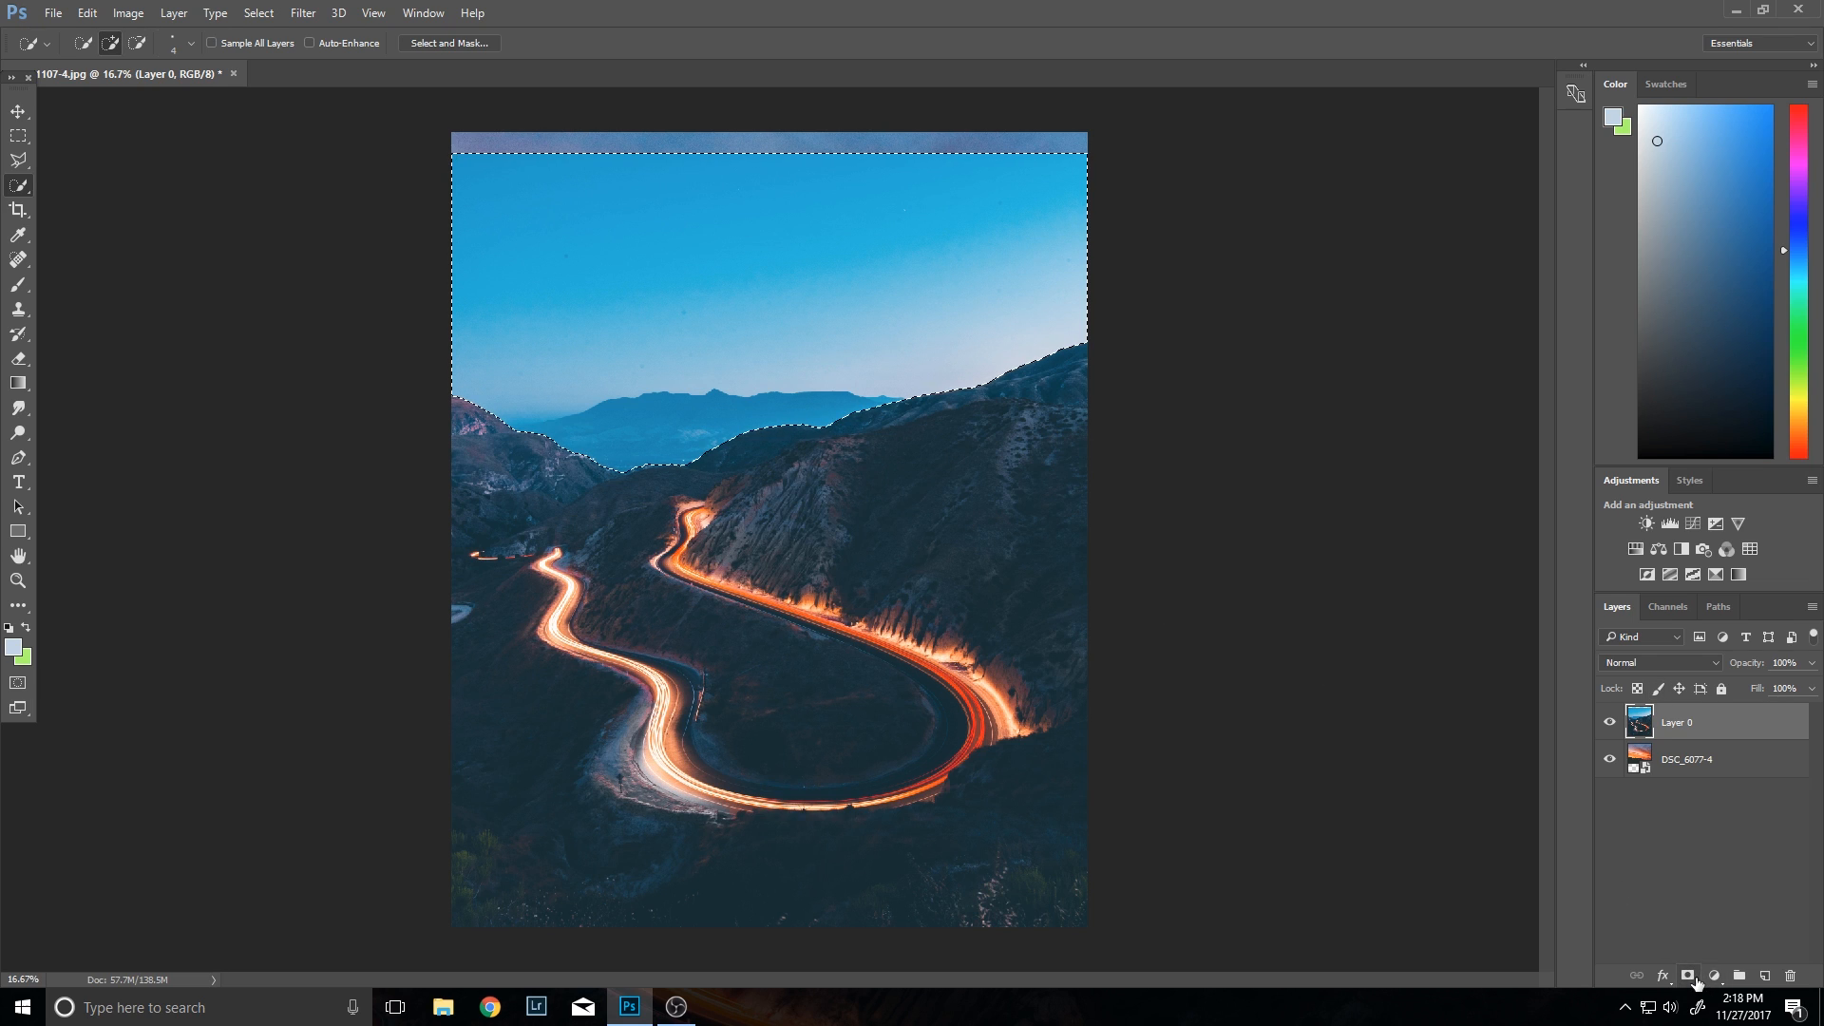
mouse_move(1691, 975)
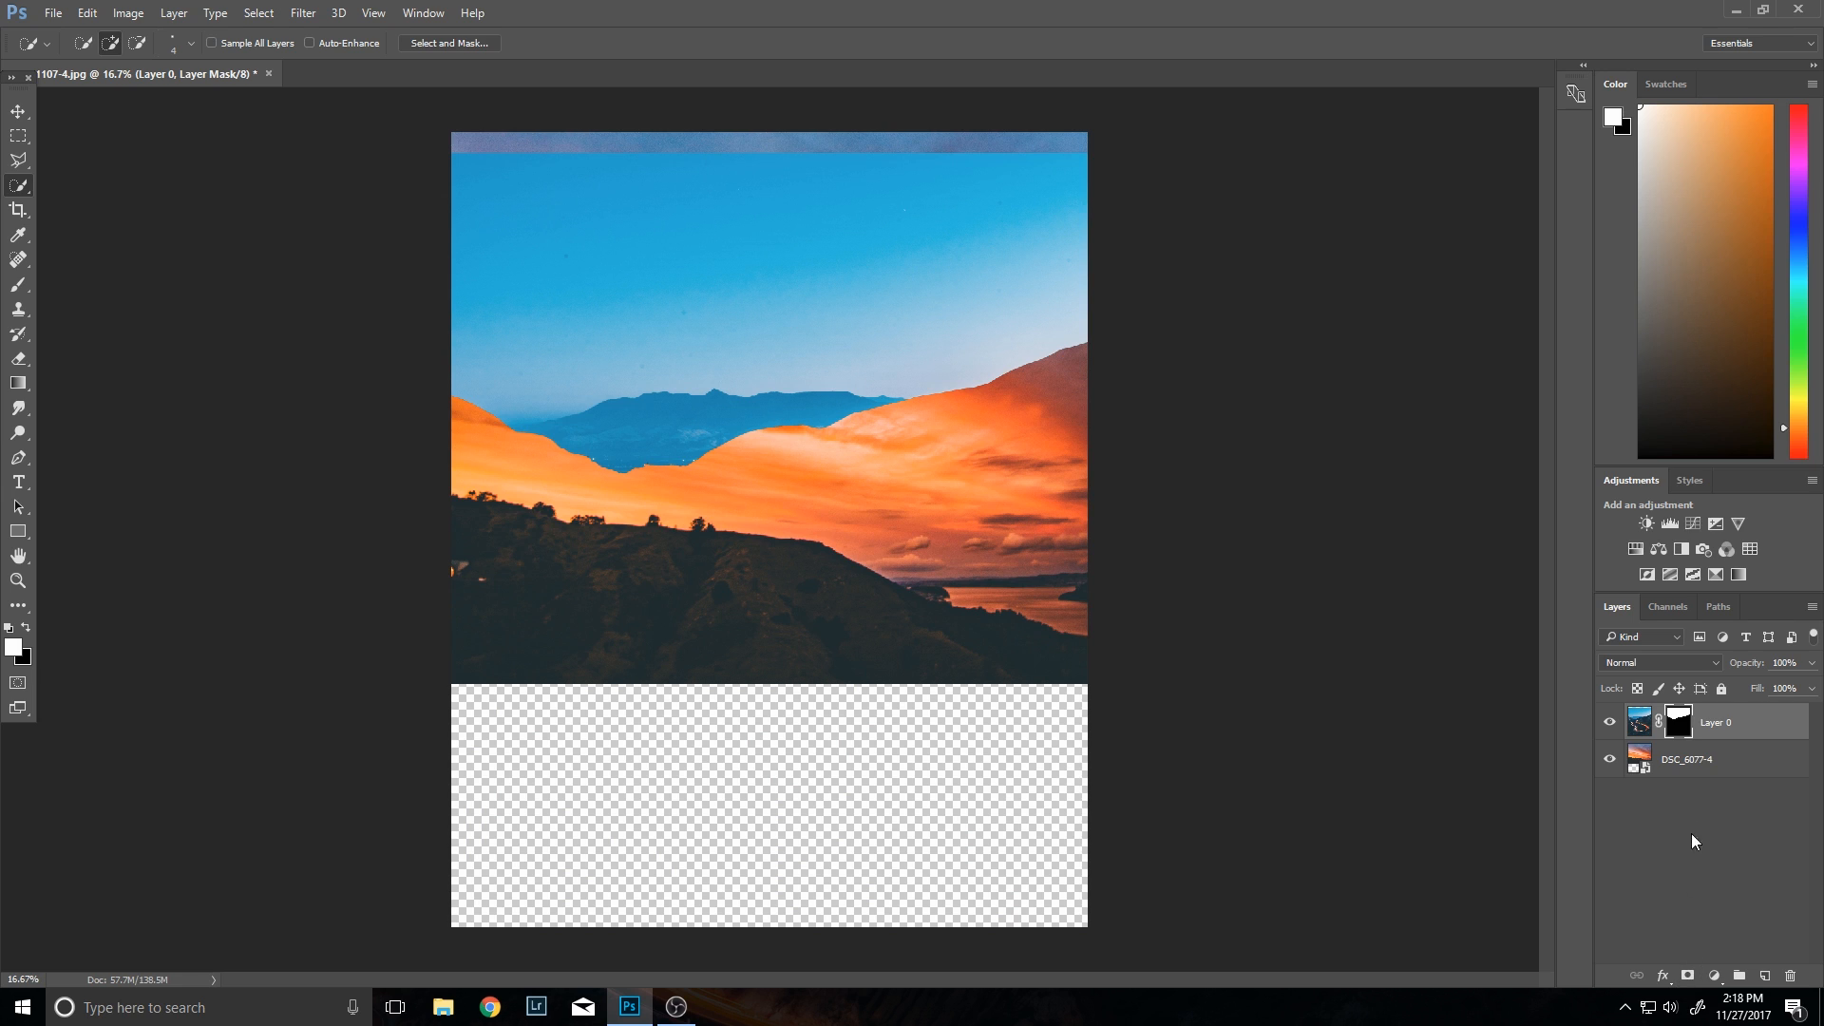
Step: Double-click the road layer's mask thumbnail while building the inverted sky mask
double_click(1678, 721)
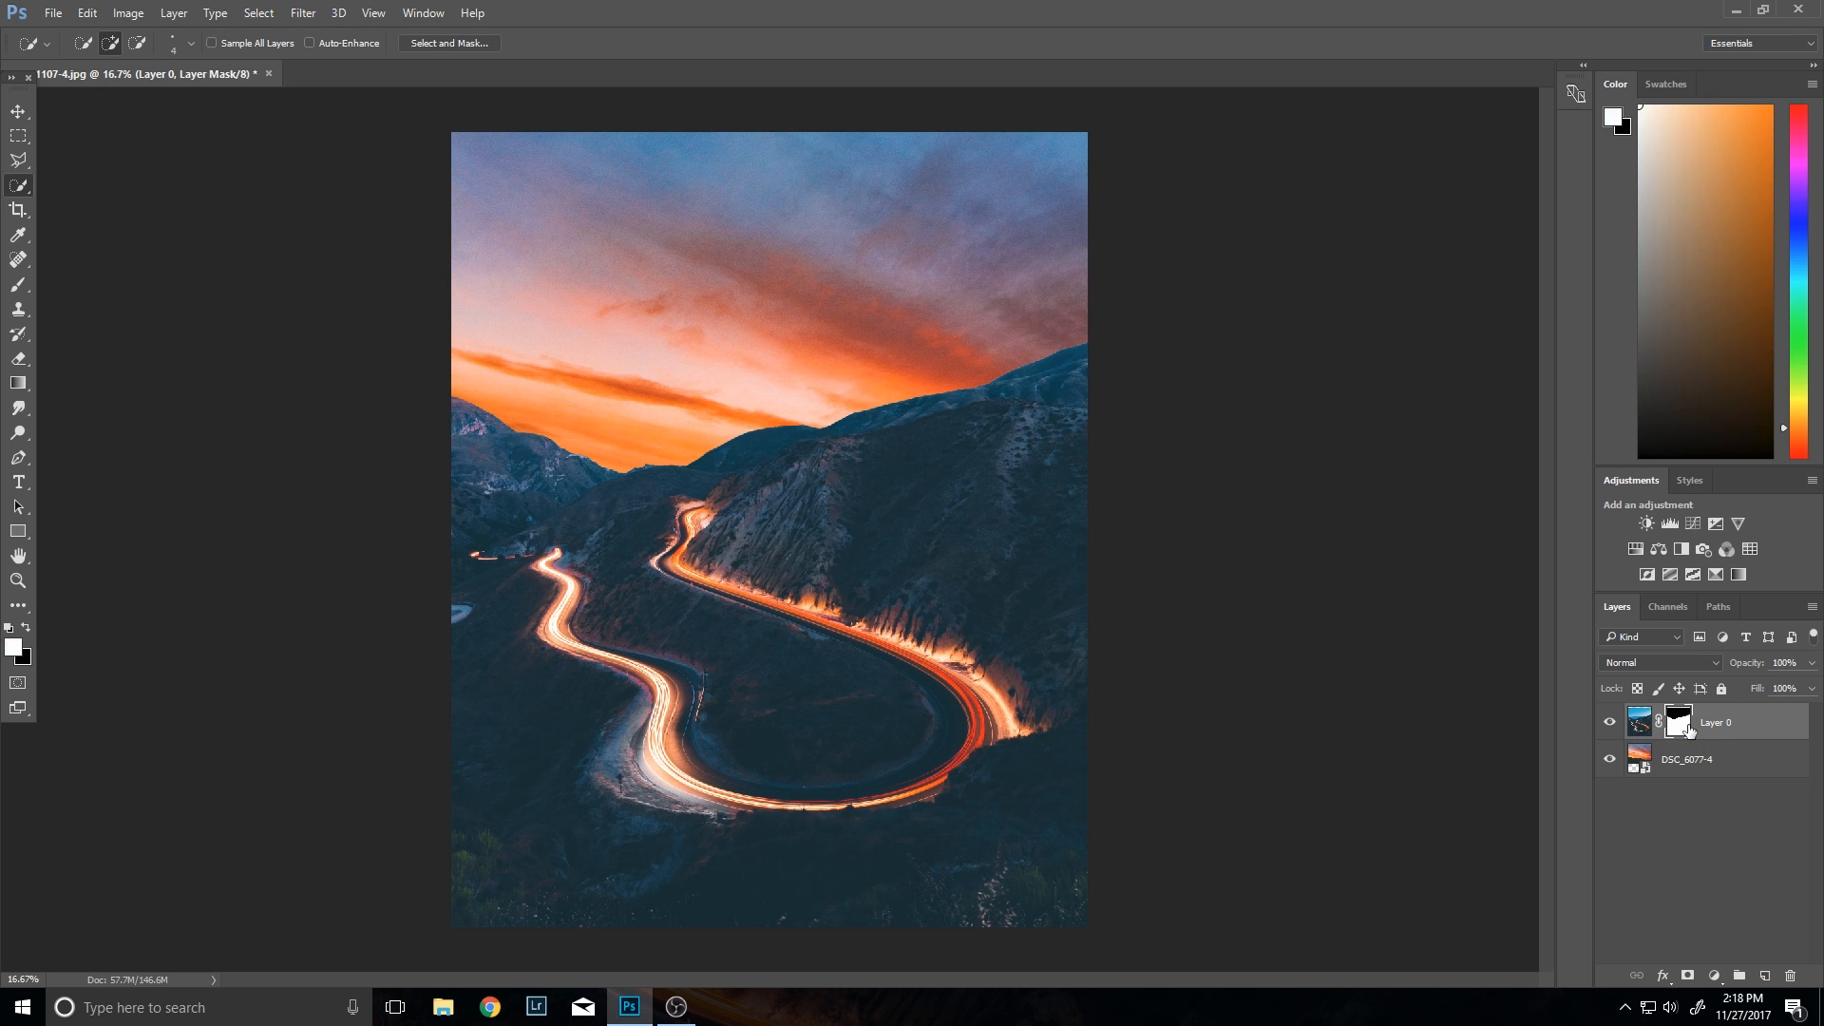
mouse_move(1675, 720)
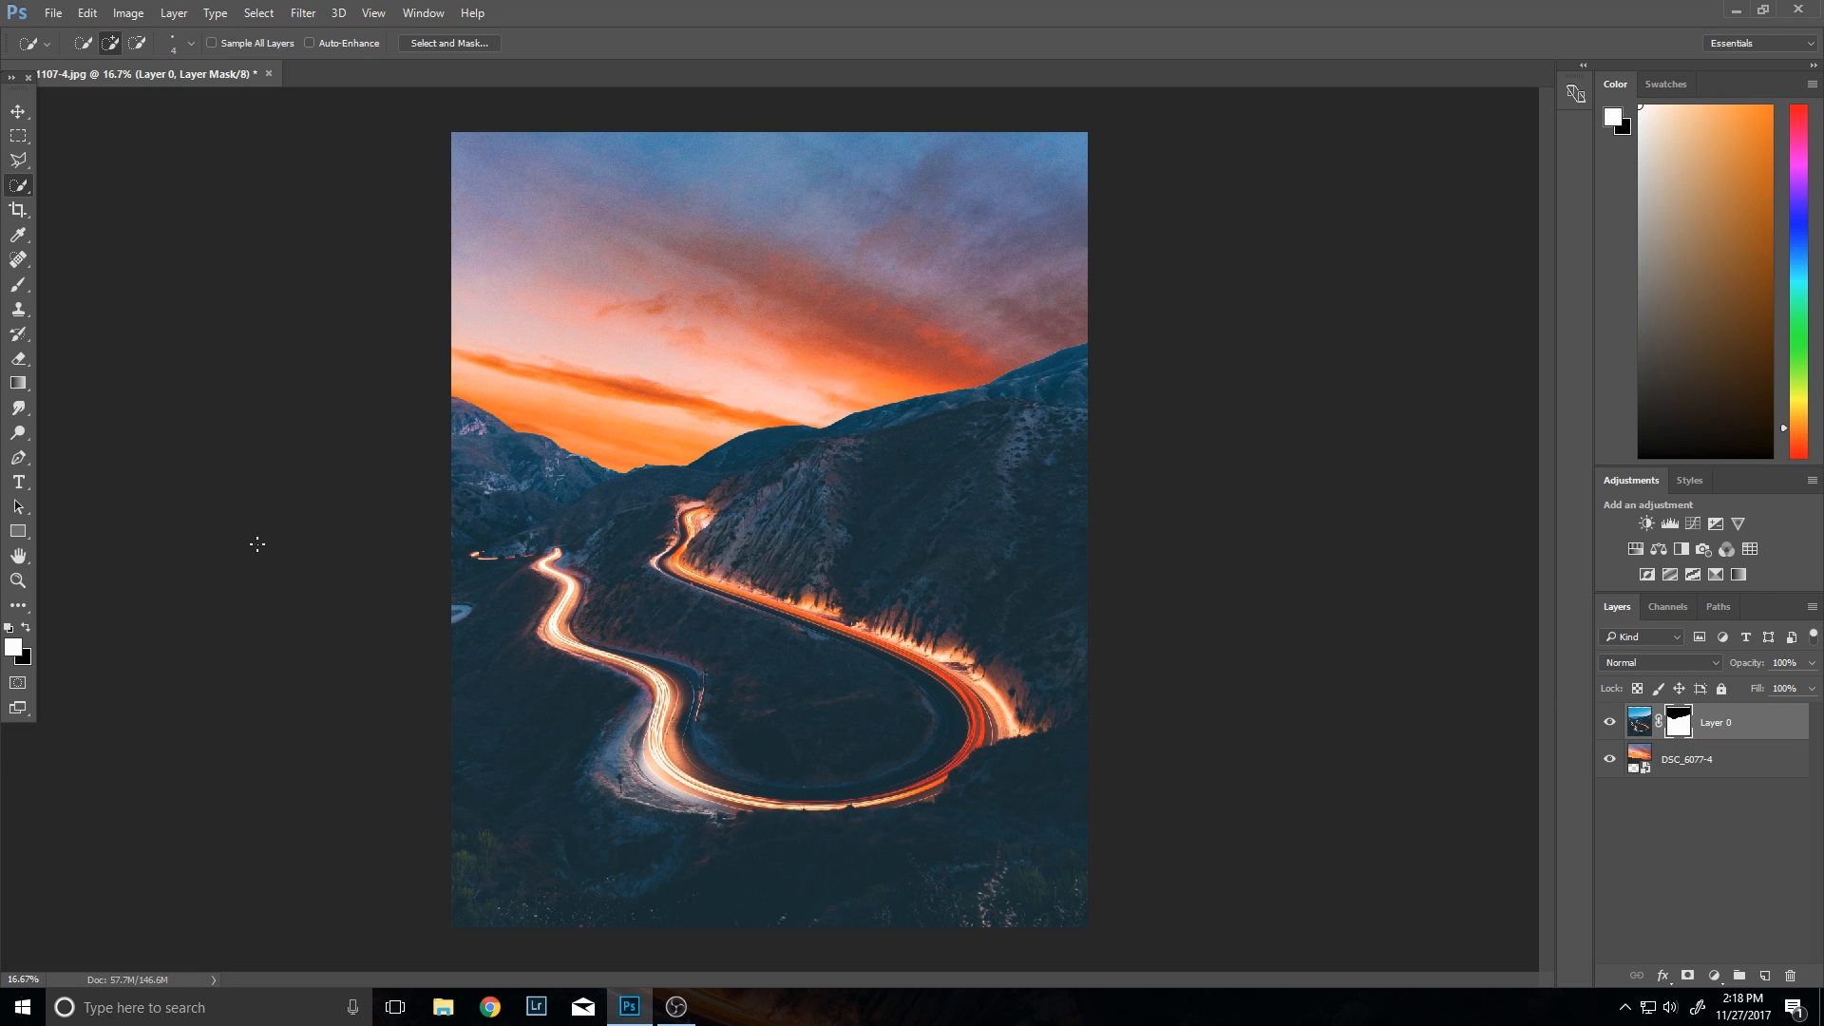
mouse_move(15, 355)
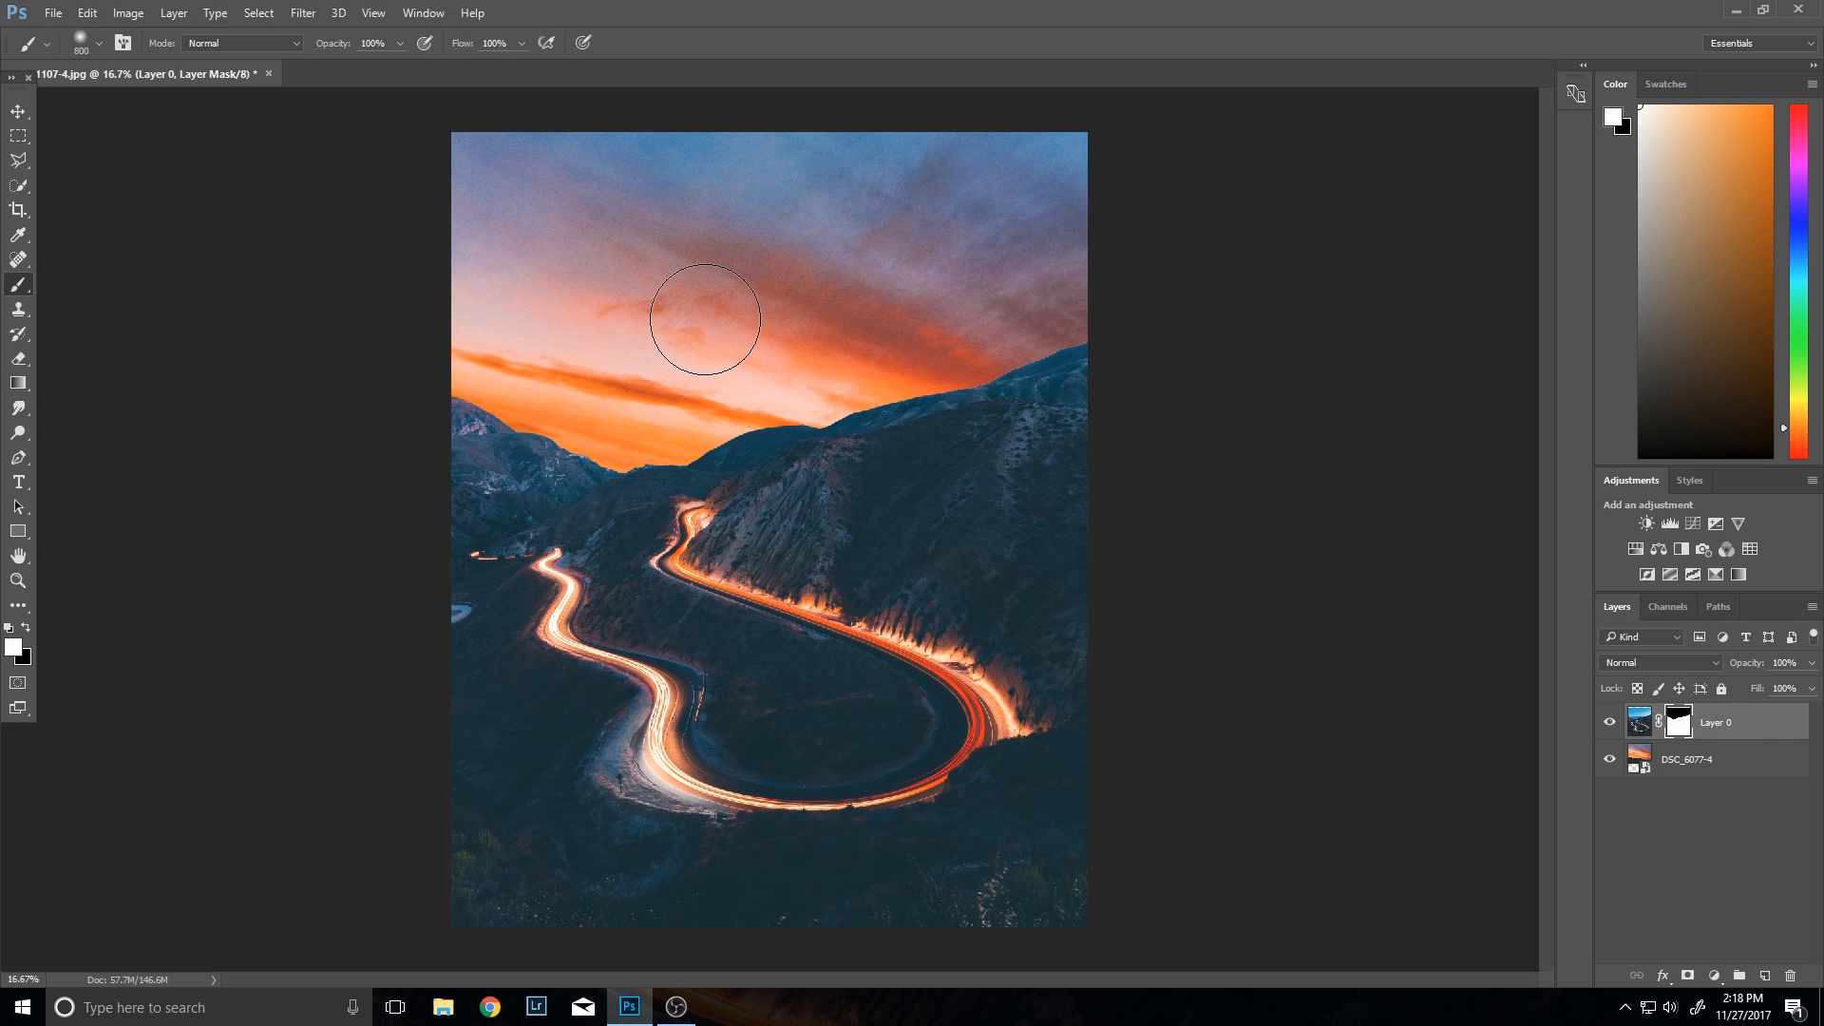
mouse_move(361, 682)
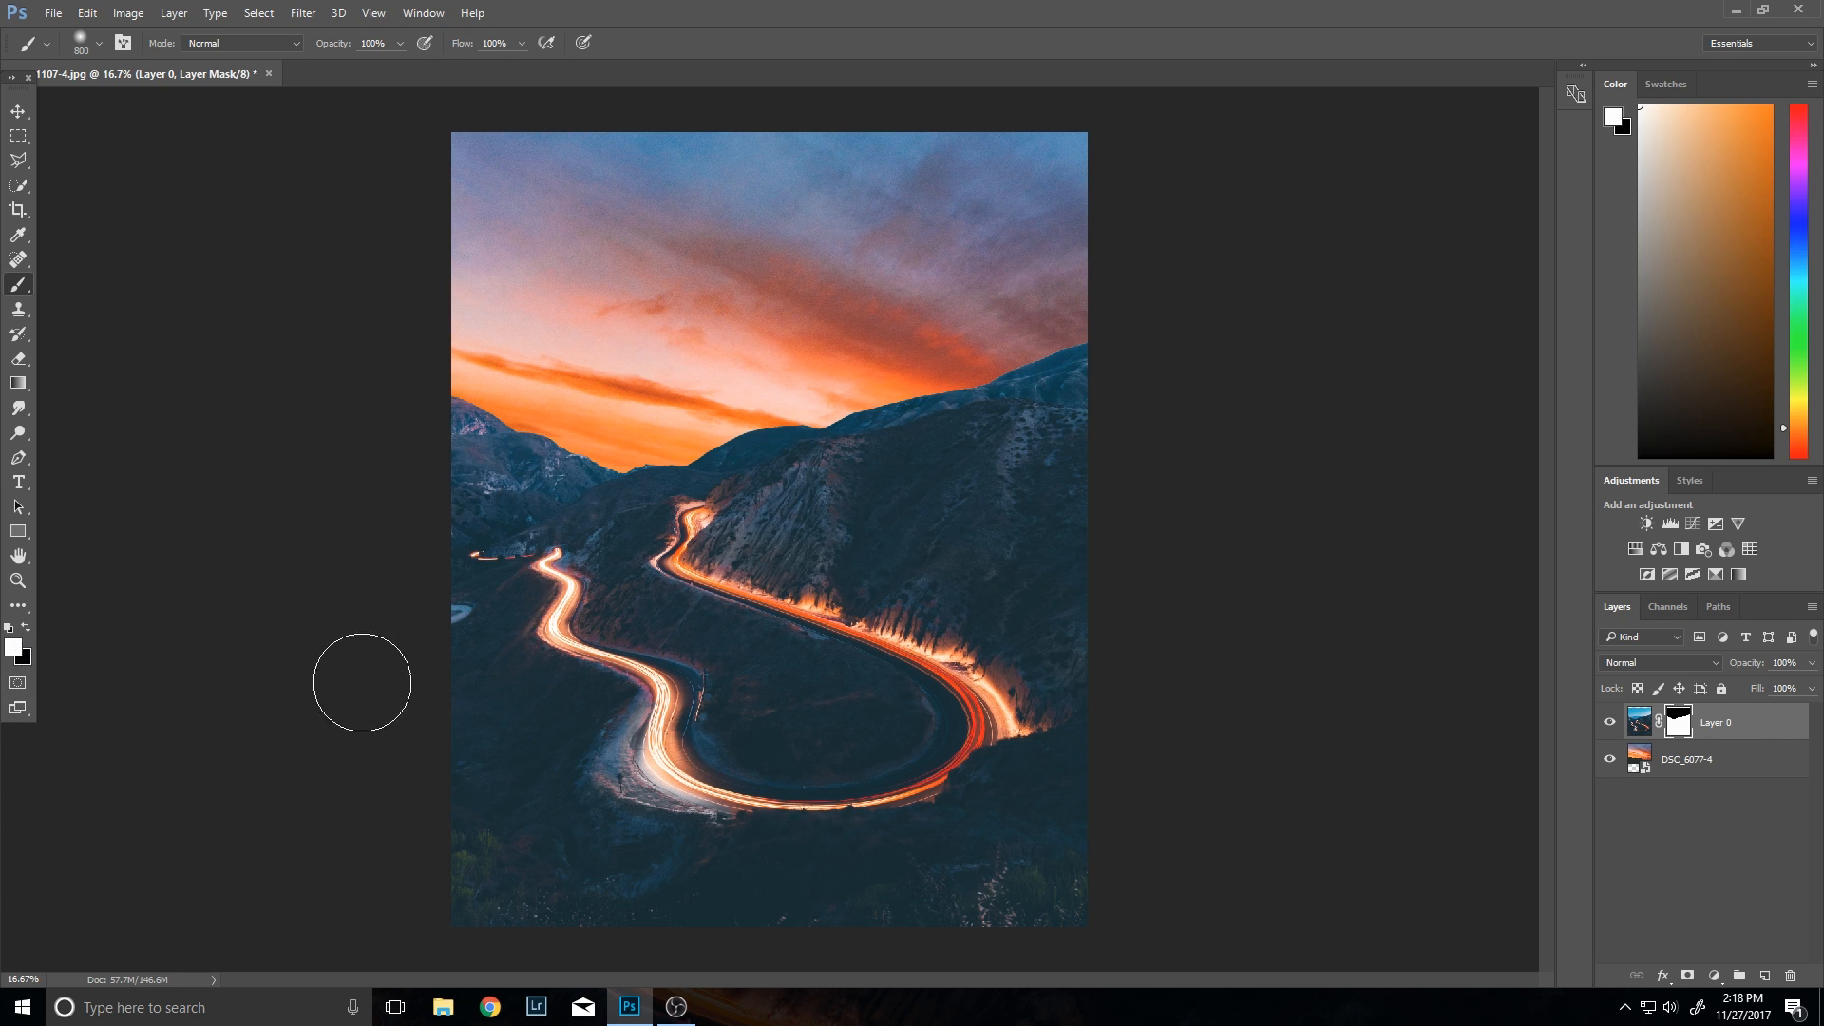
mouse_move(897, 416)
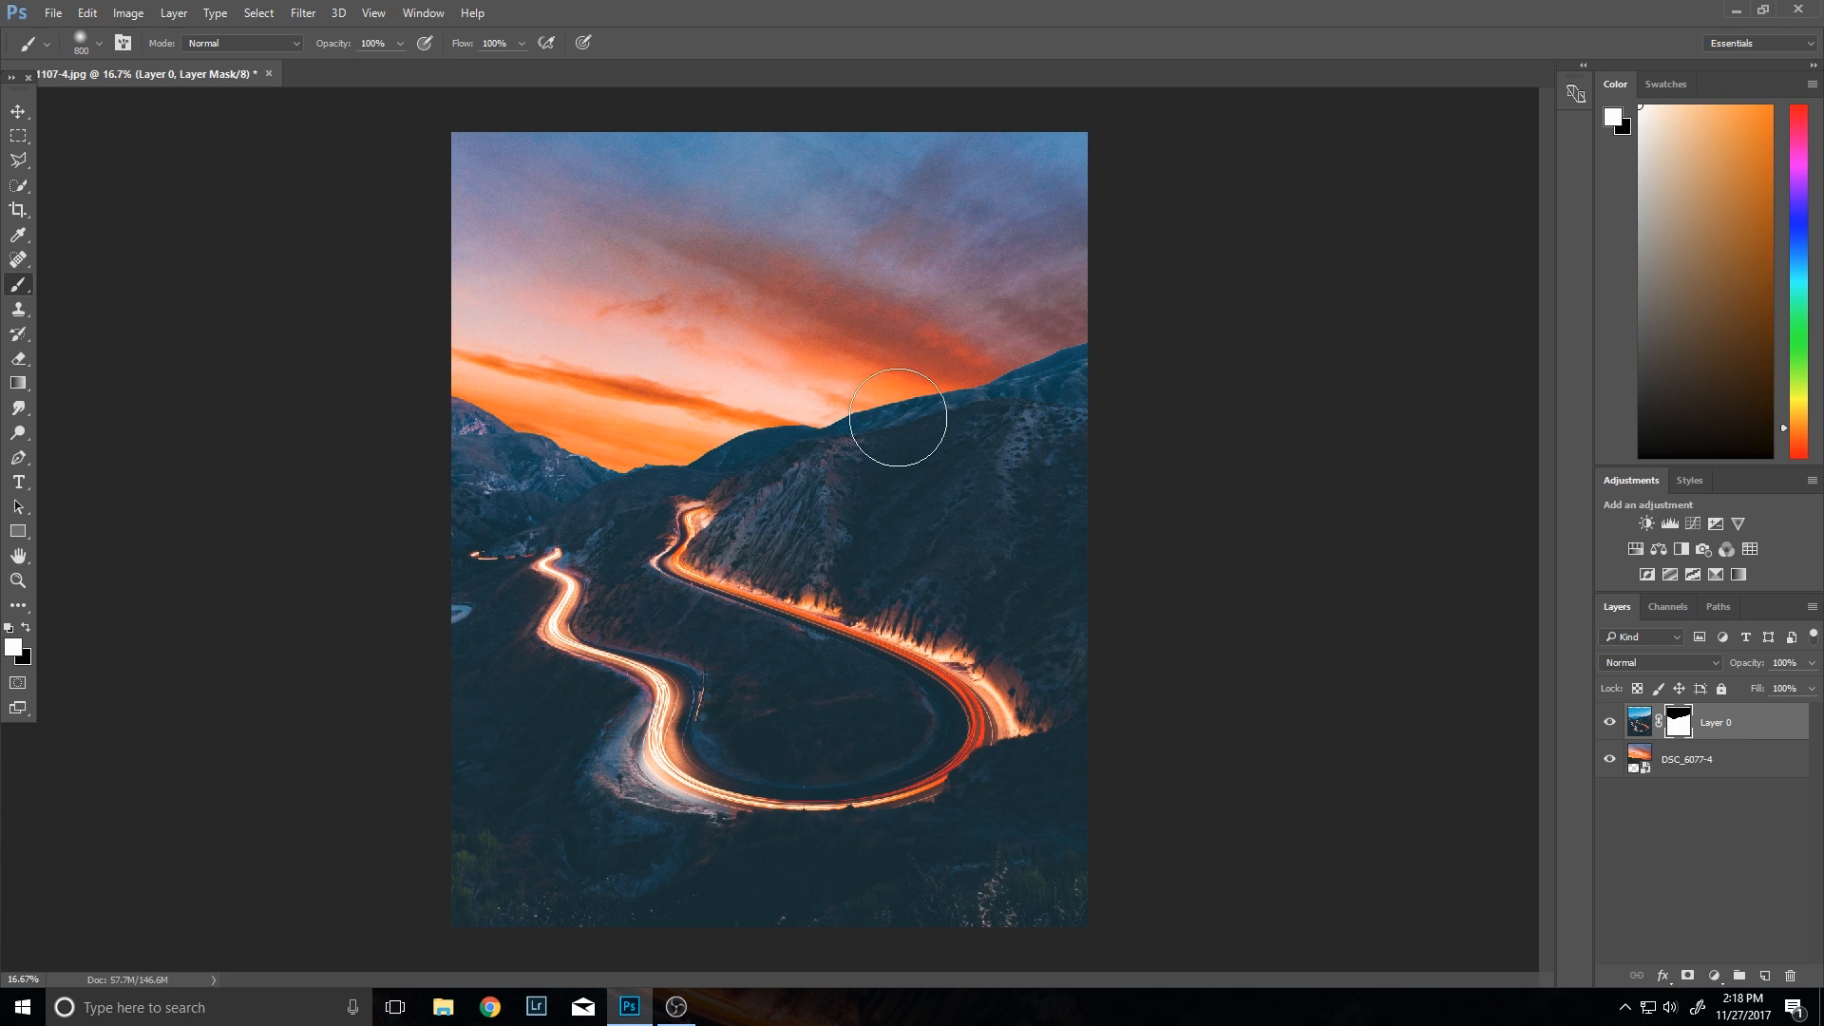
mouse_move(943, 291)
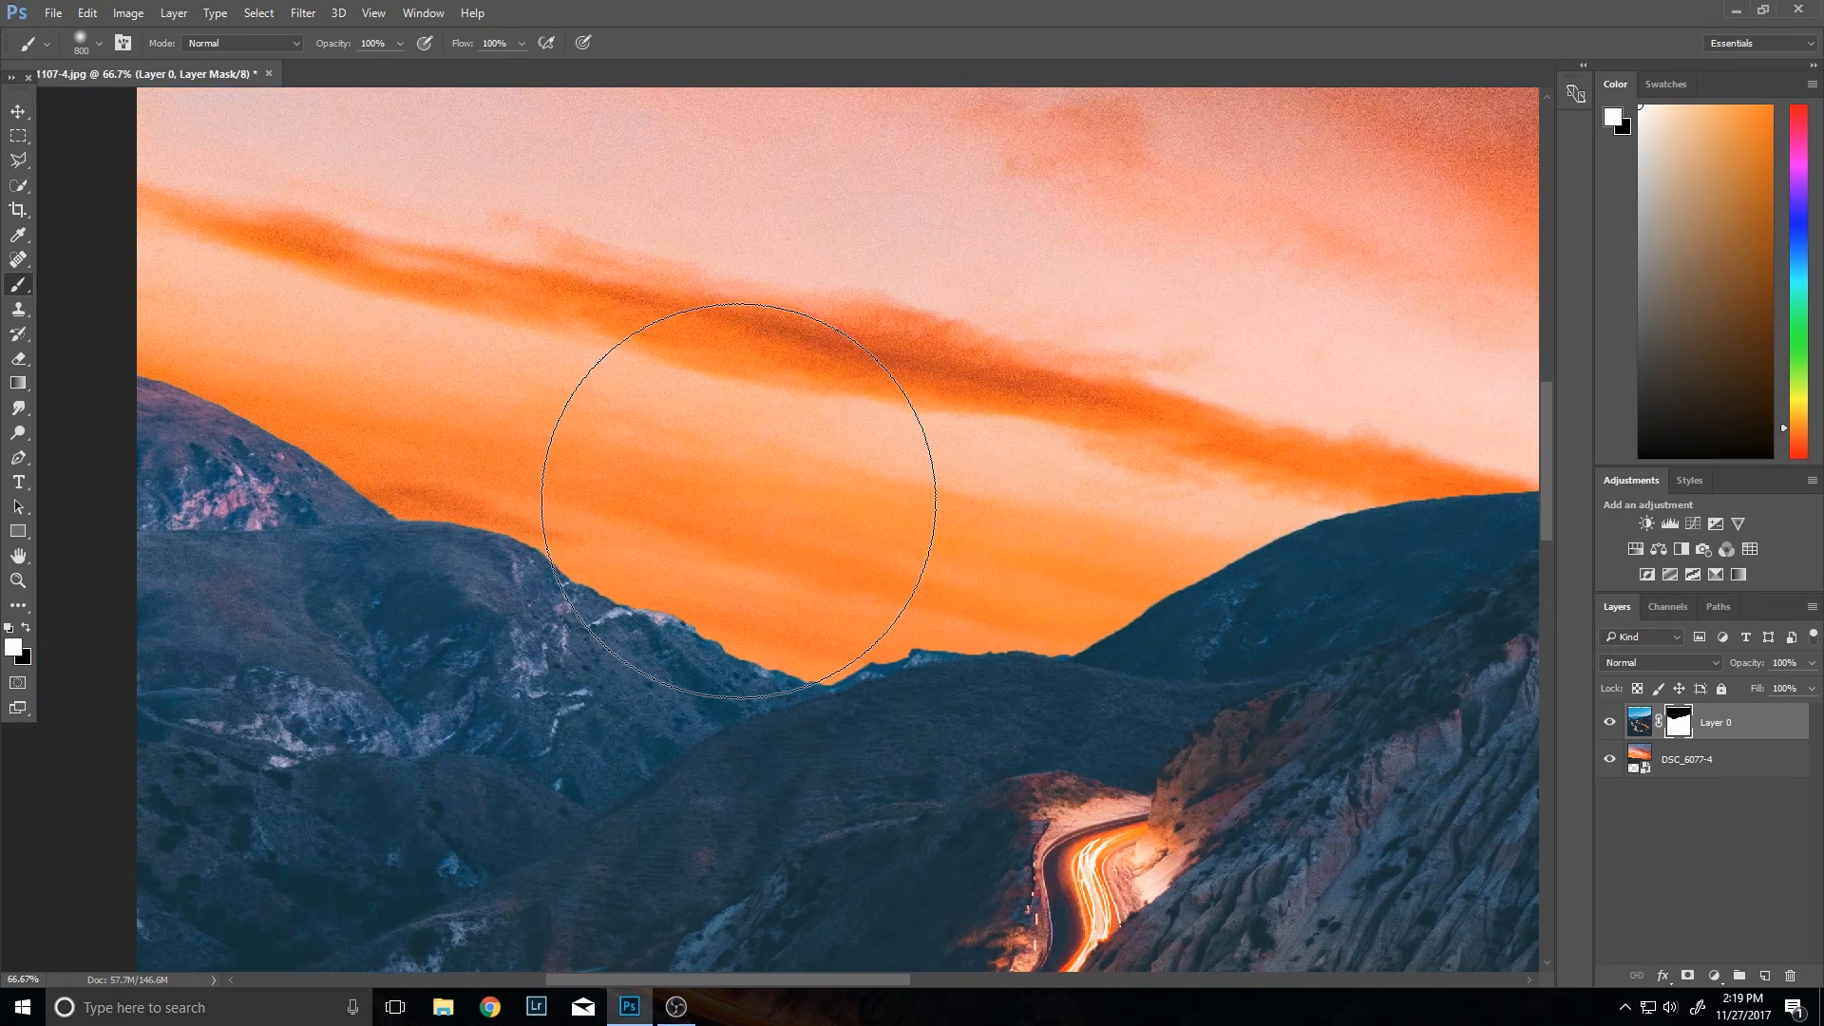
right_click(1679, 718)
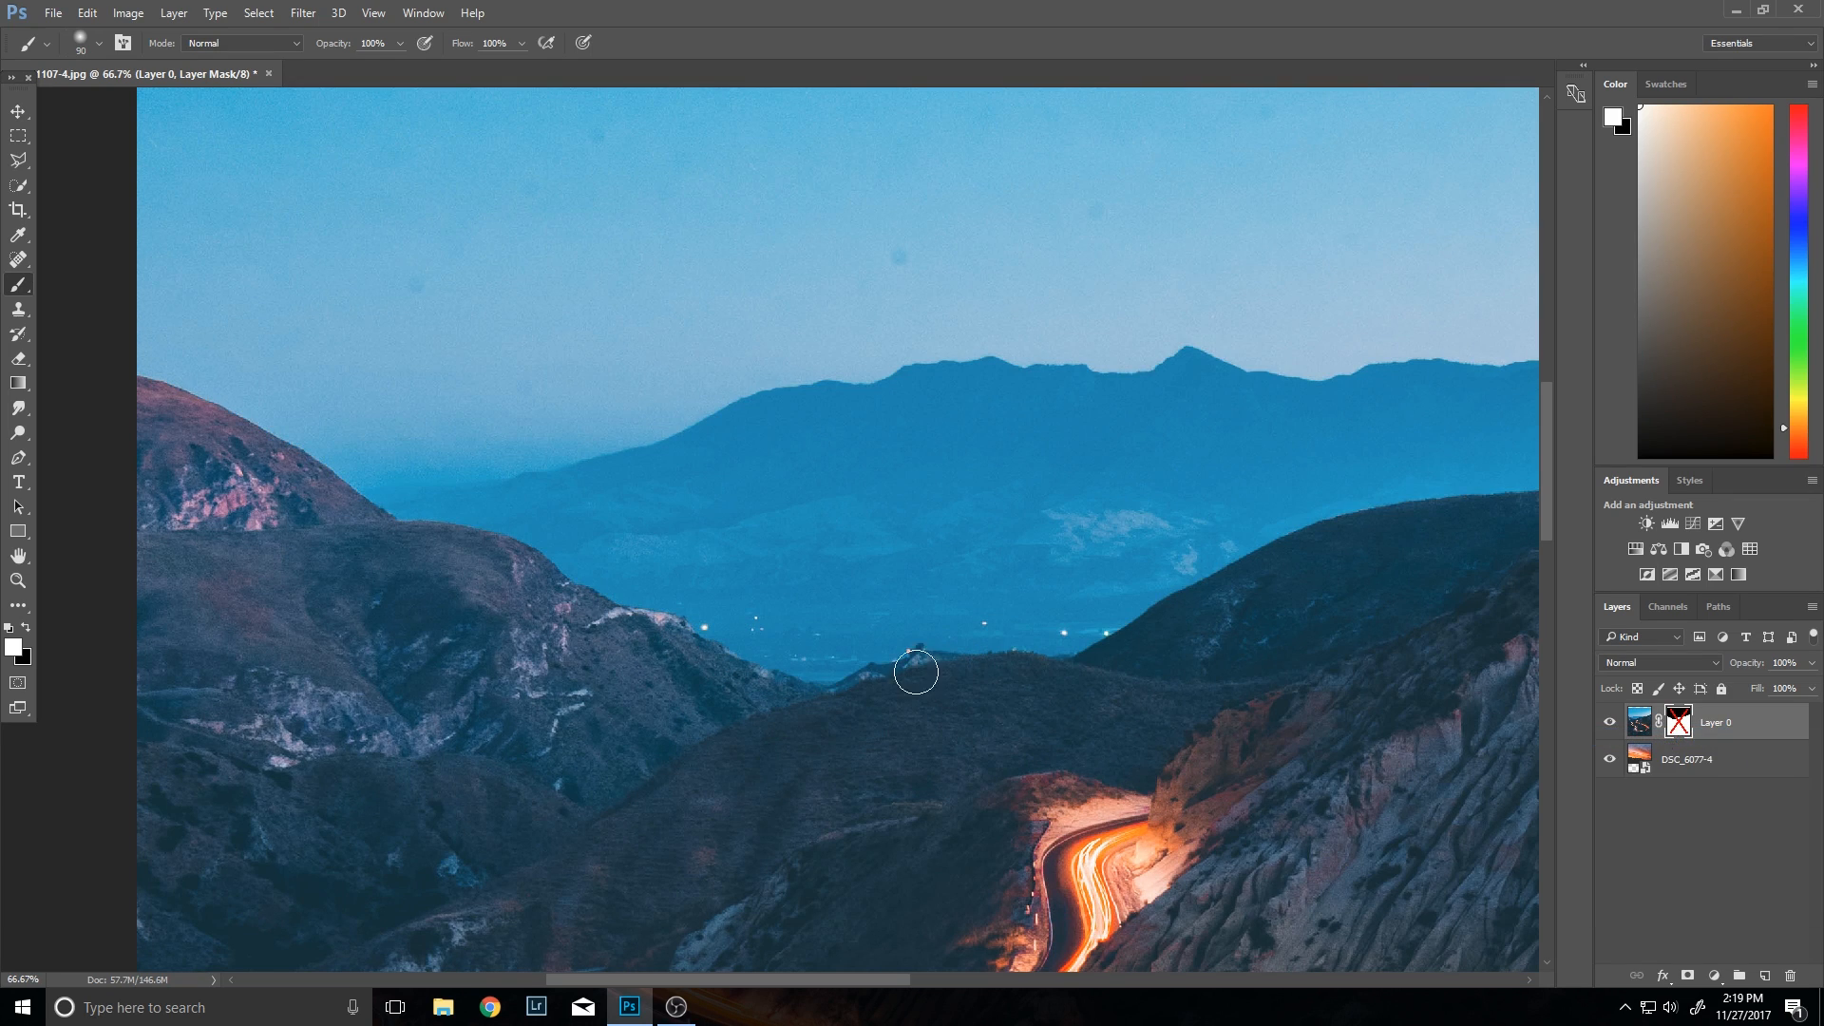
right_click(1675, 721)
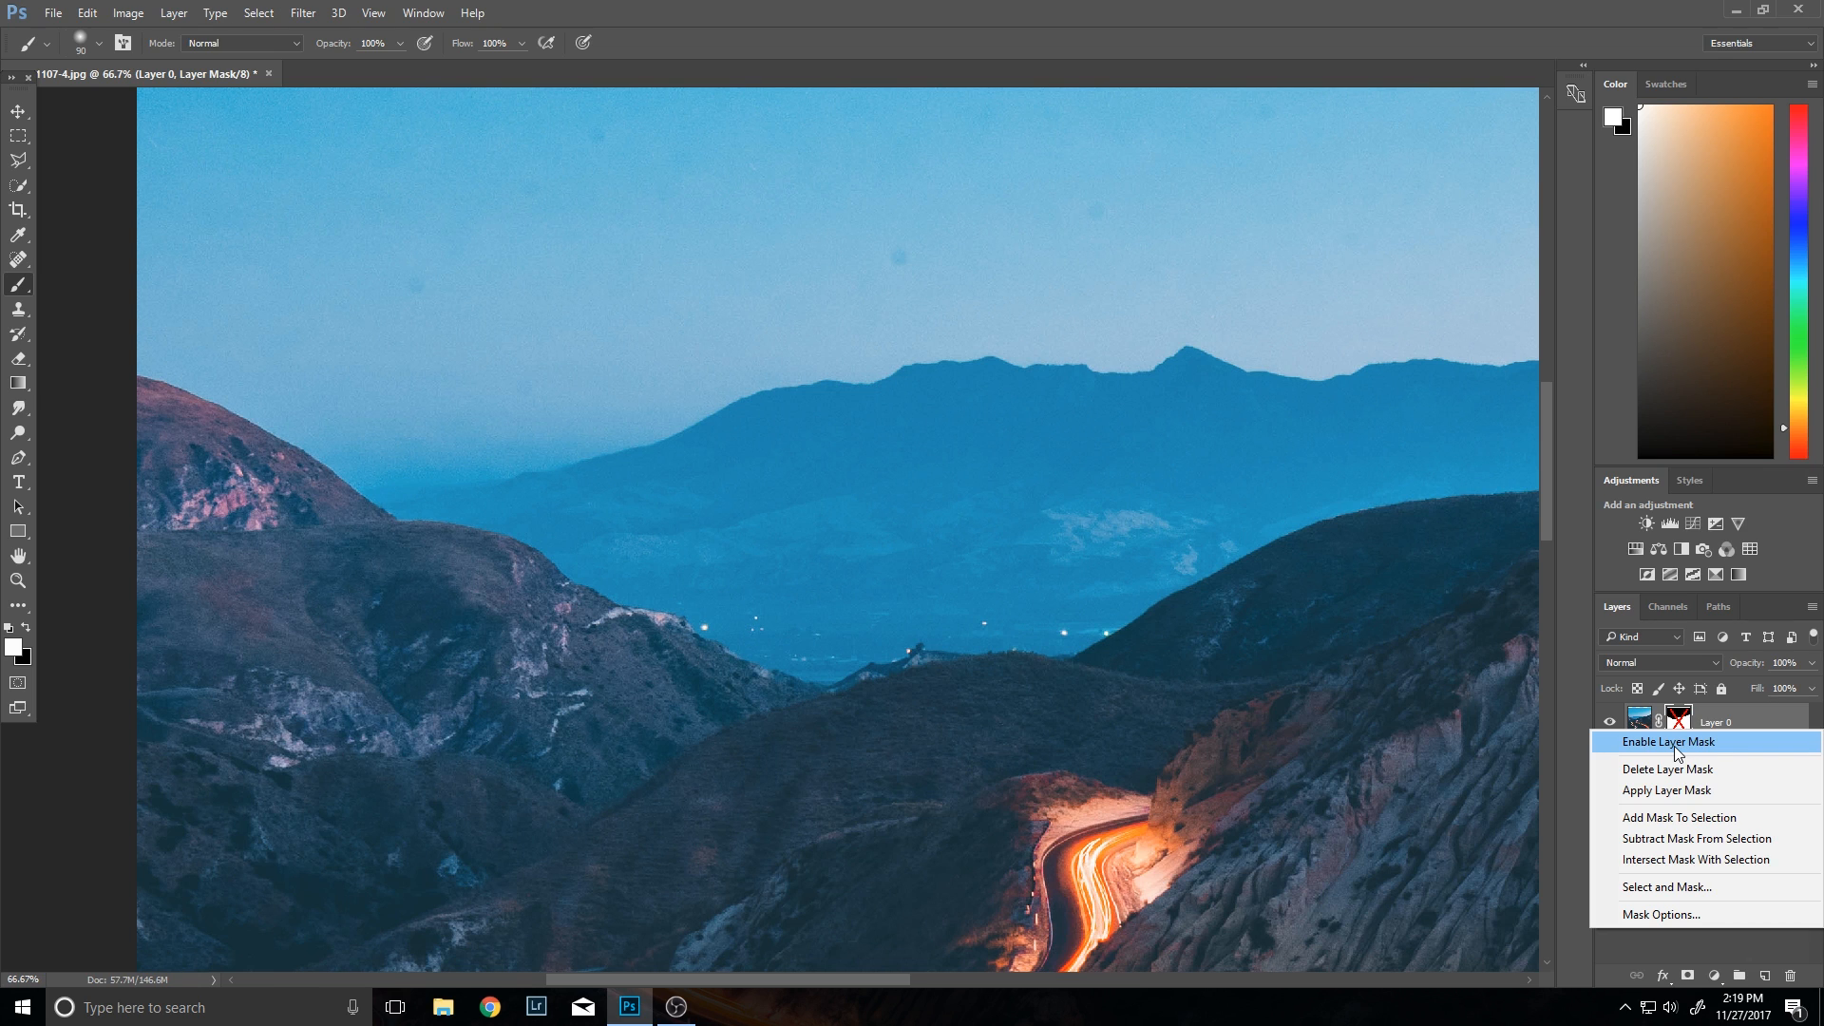
left_click(1668, 741)
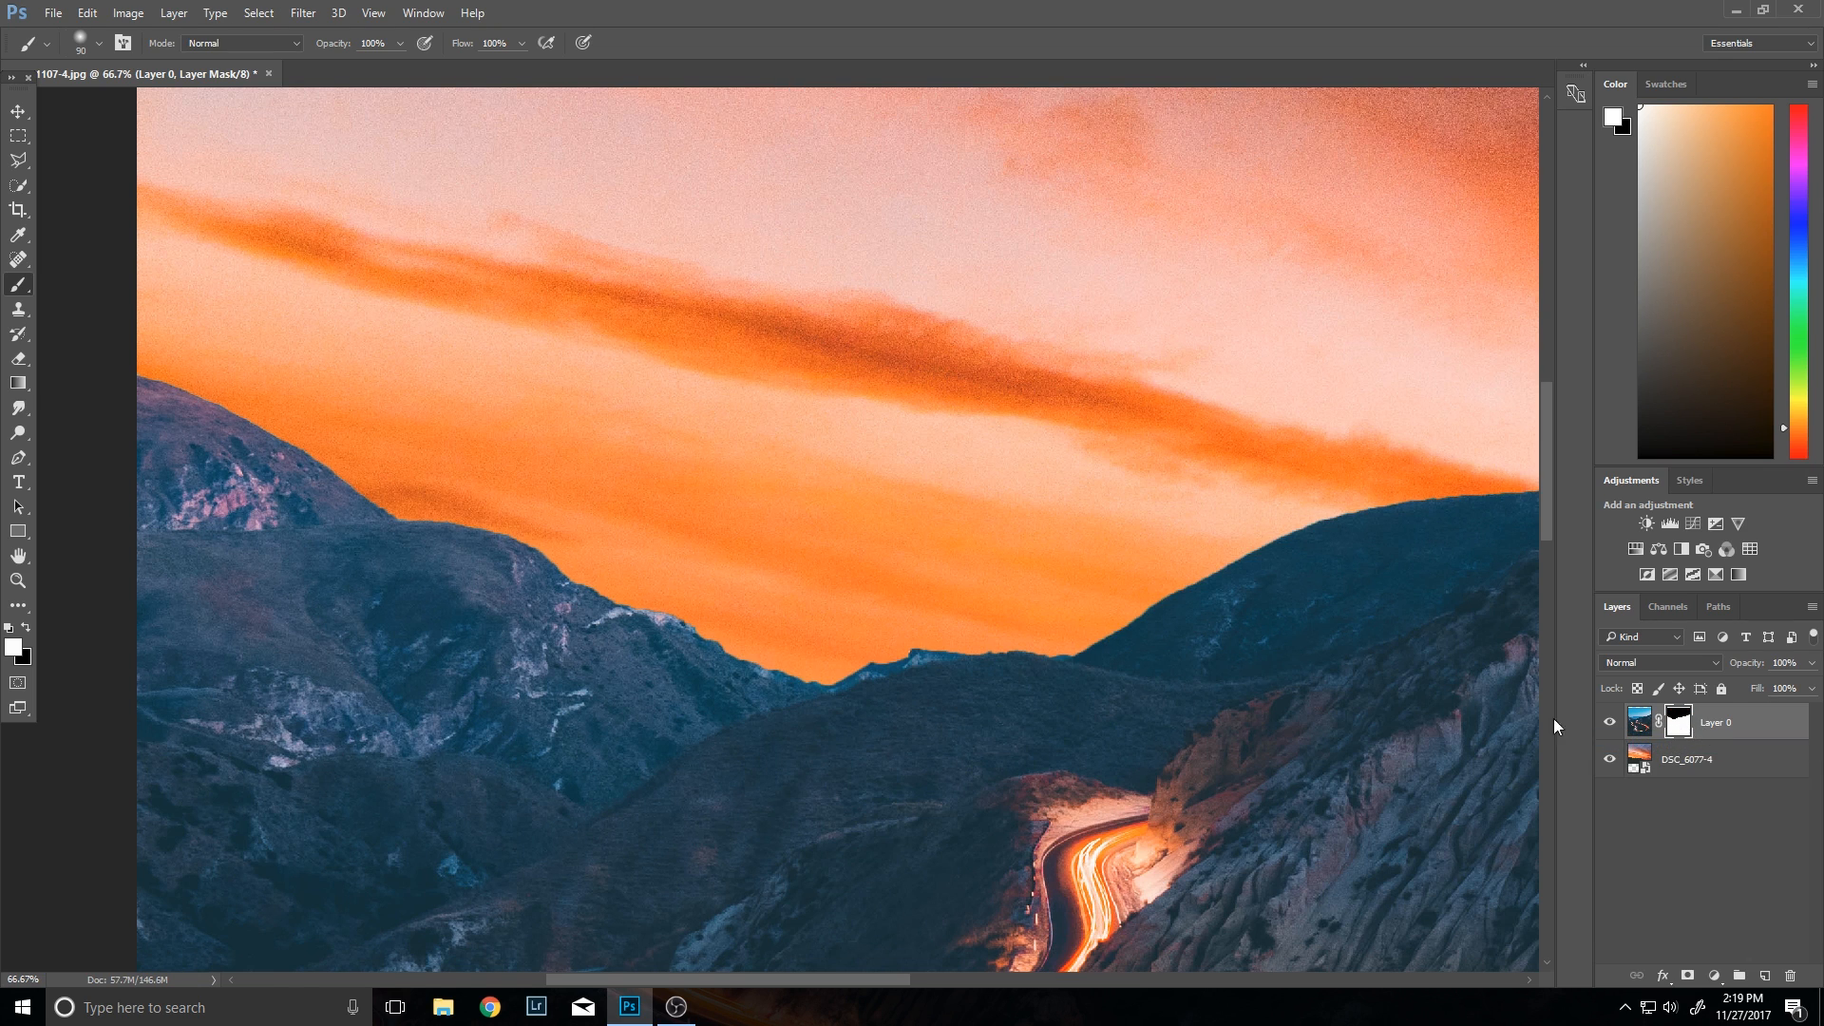
left_click(17, 456)
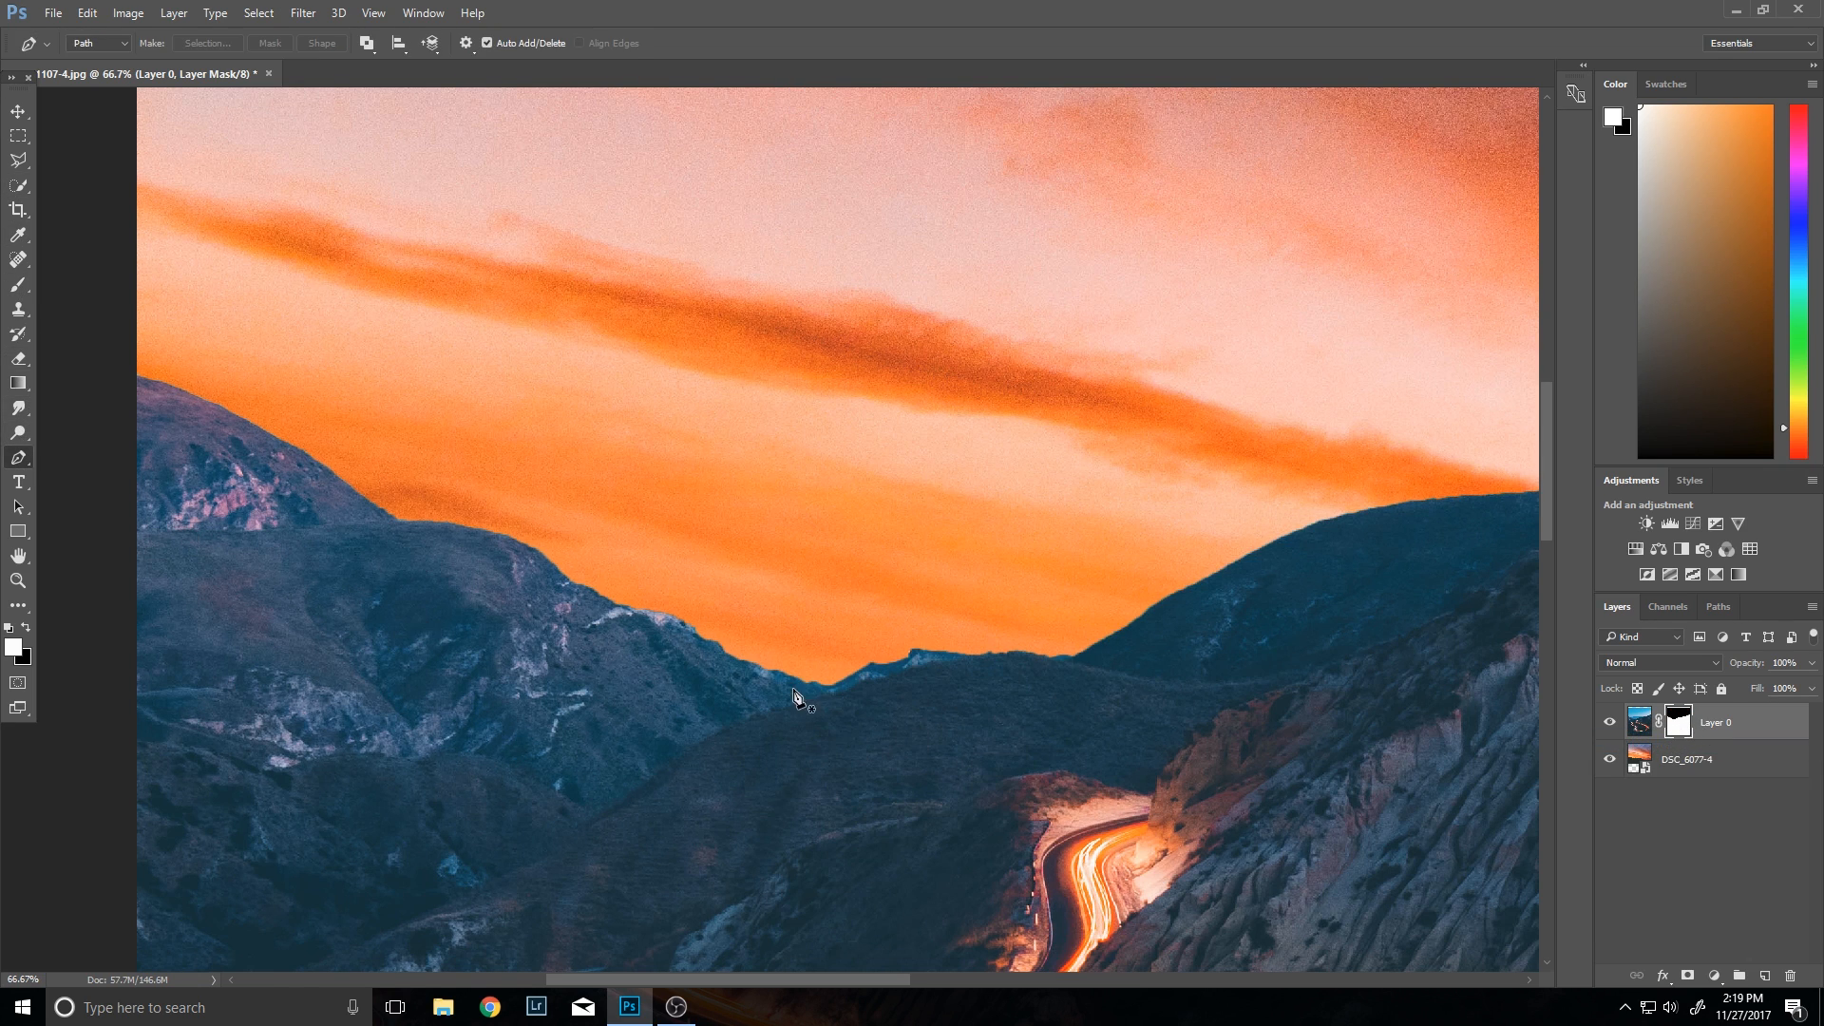
Step: Convert a small pen path around the ridge dip into a selection for brushing
left_click(804, 683)
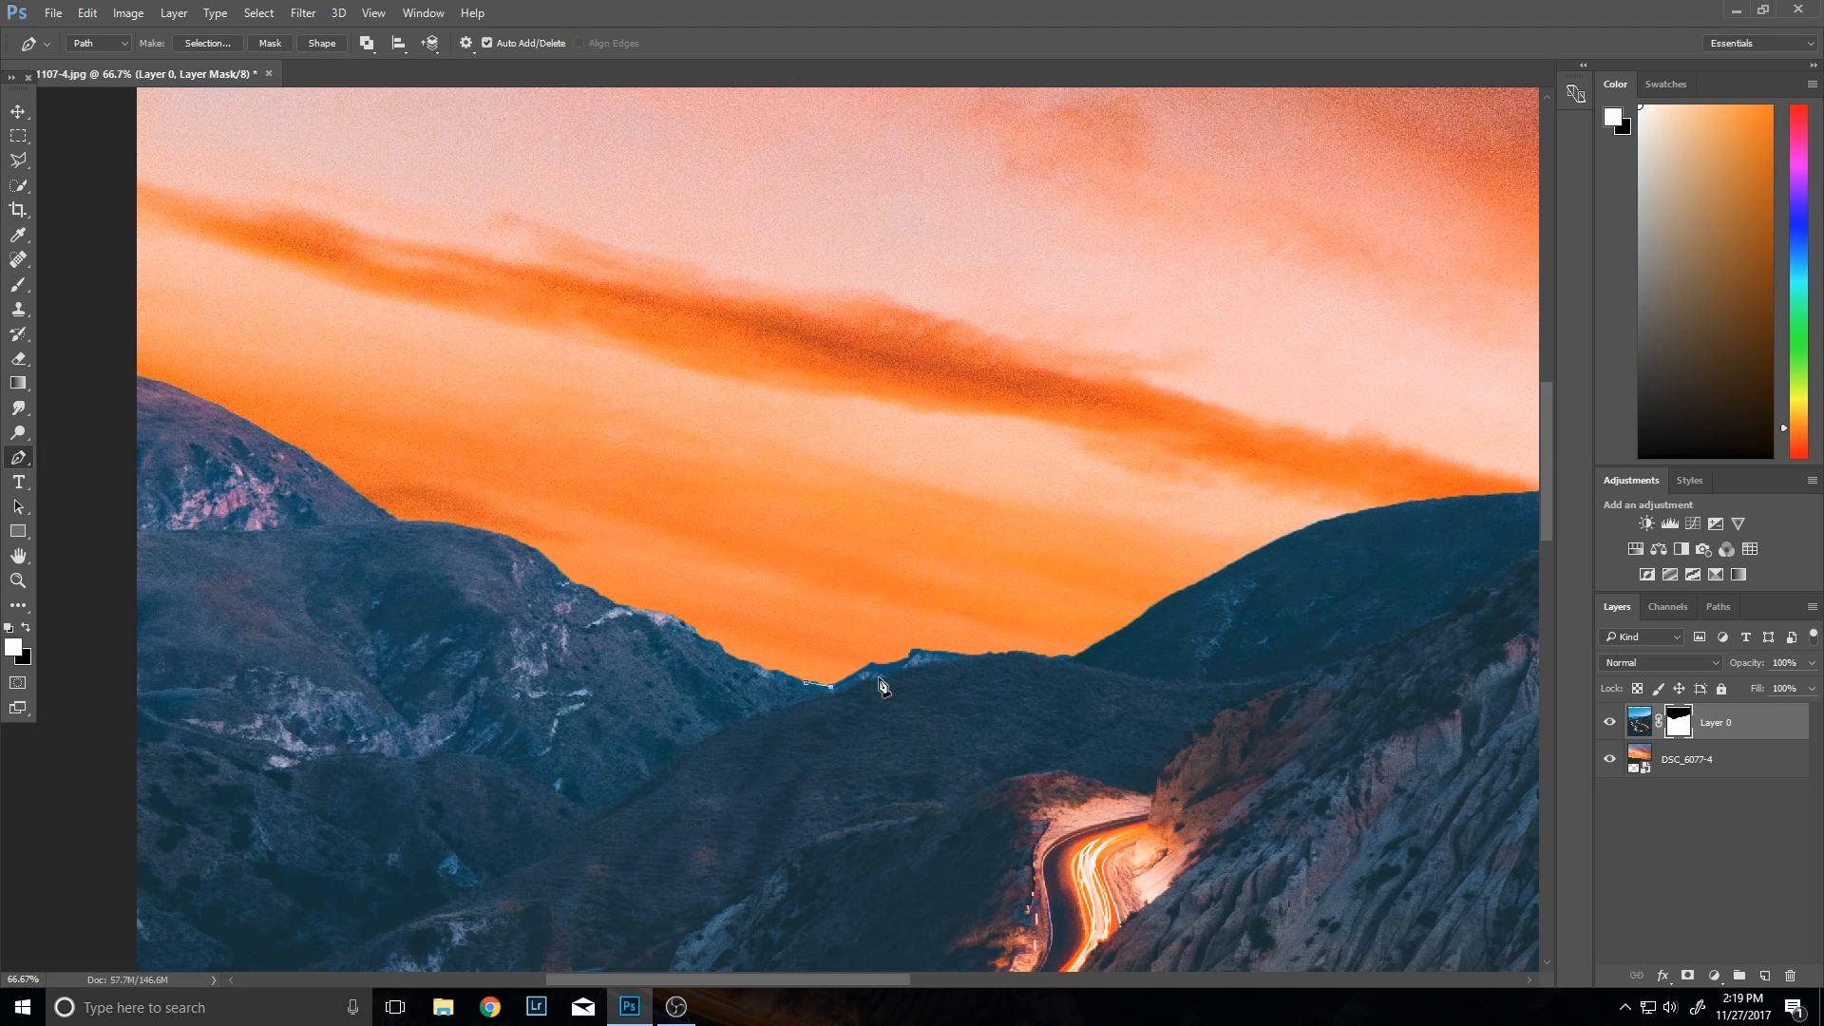
left_click(922, 666)
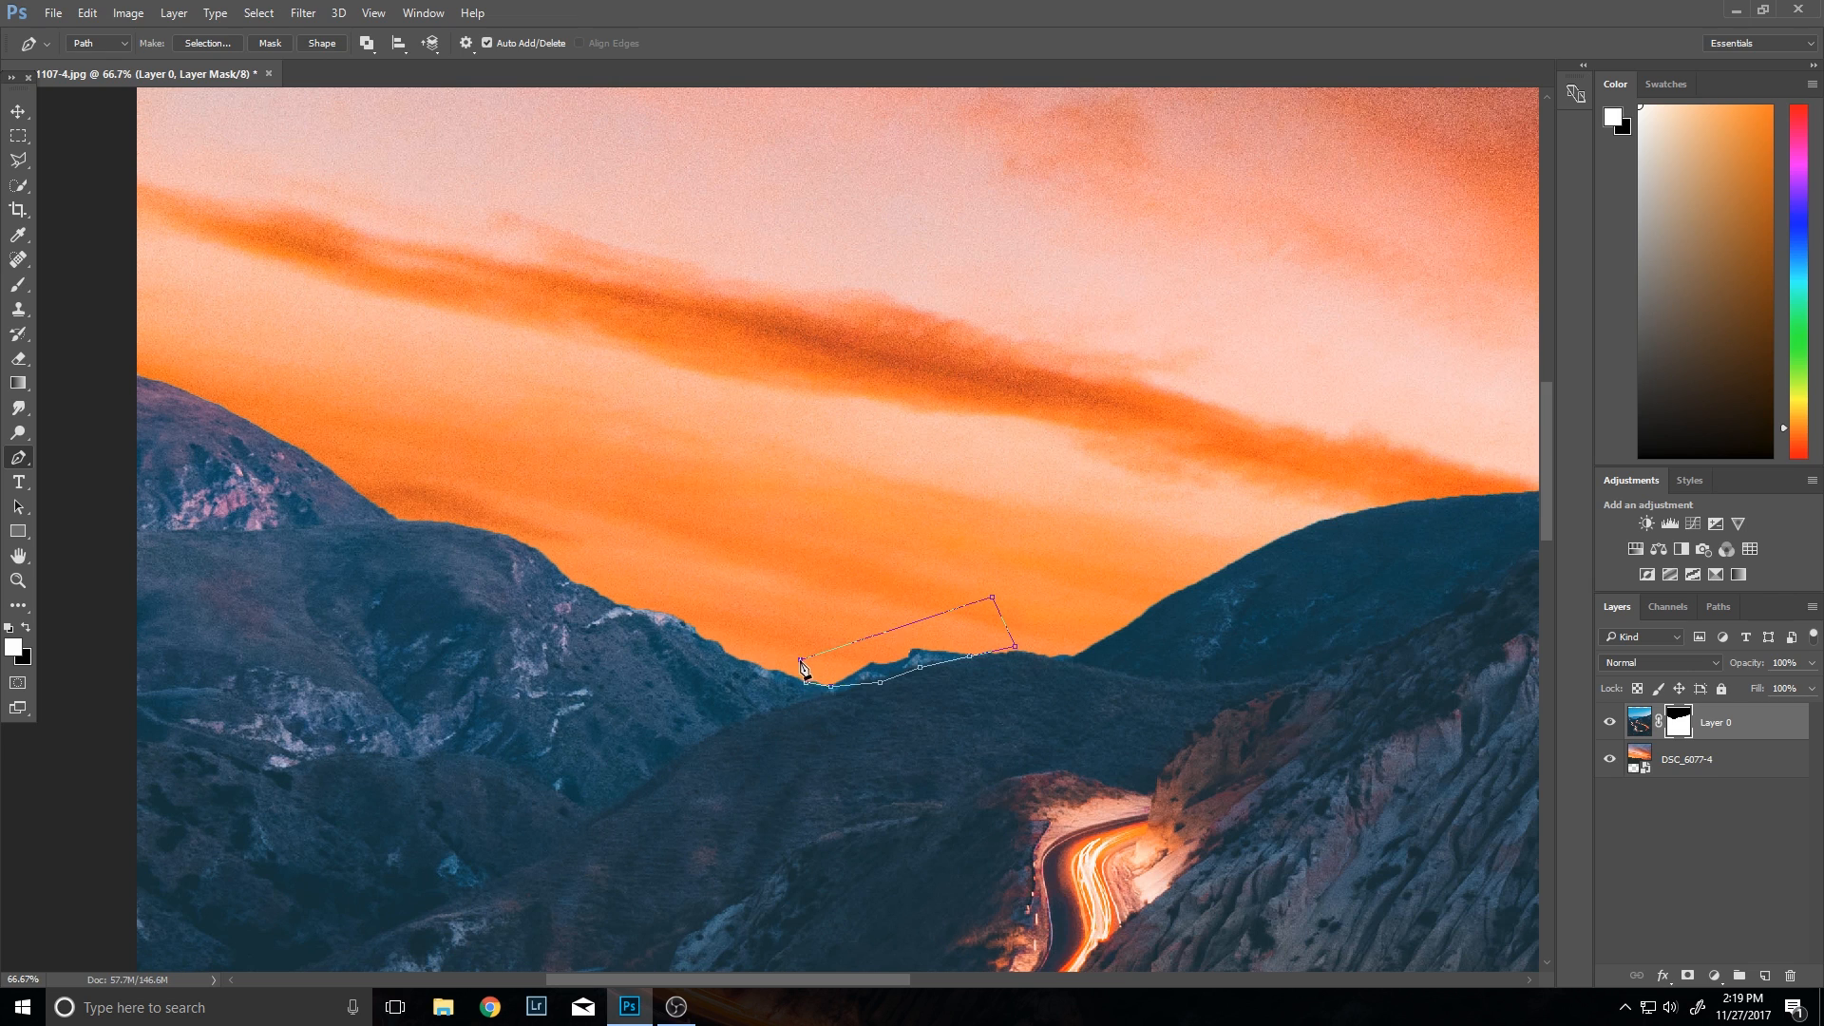
right_click(803, 667)
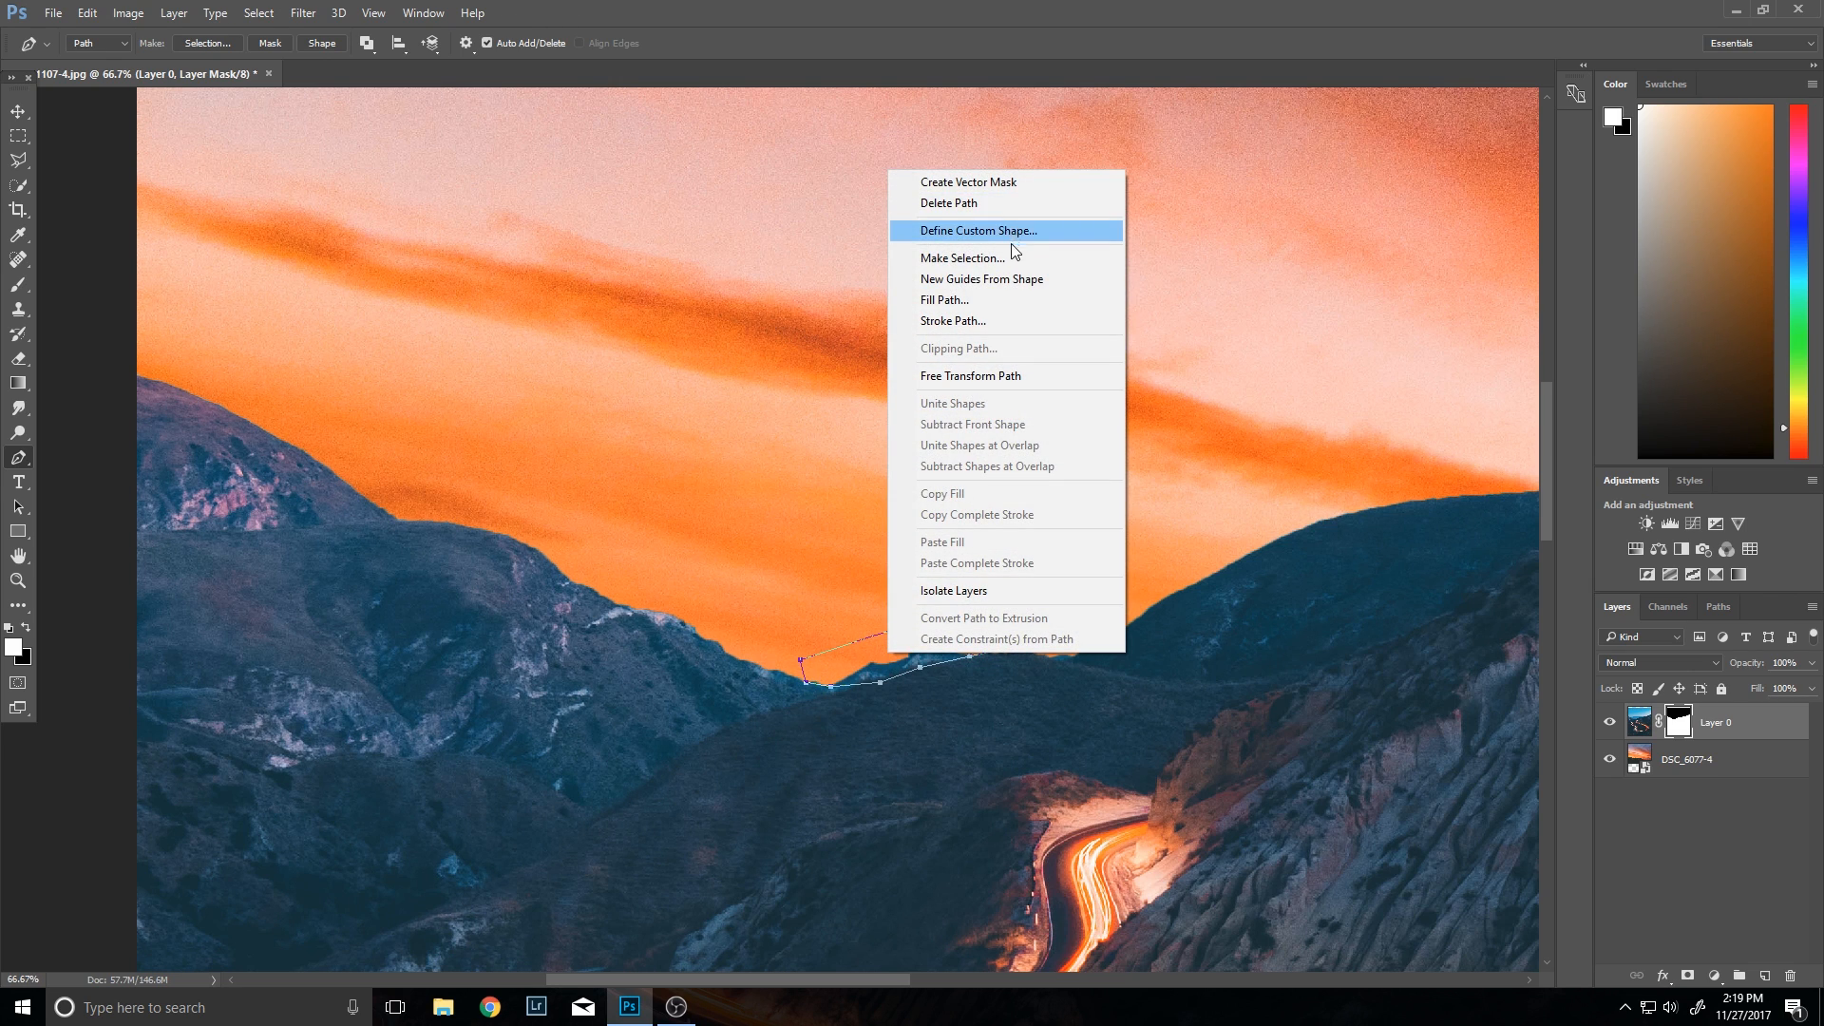
left_click(962, 257)
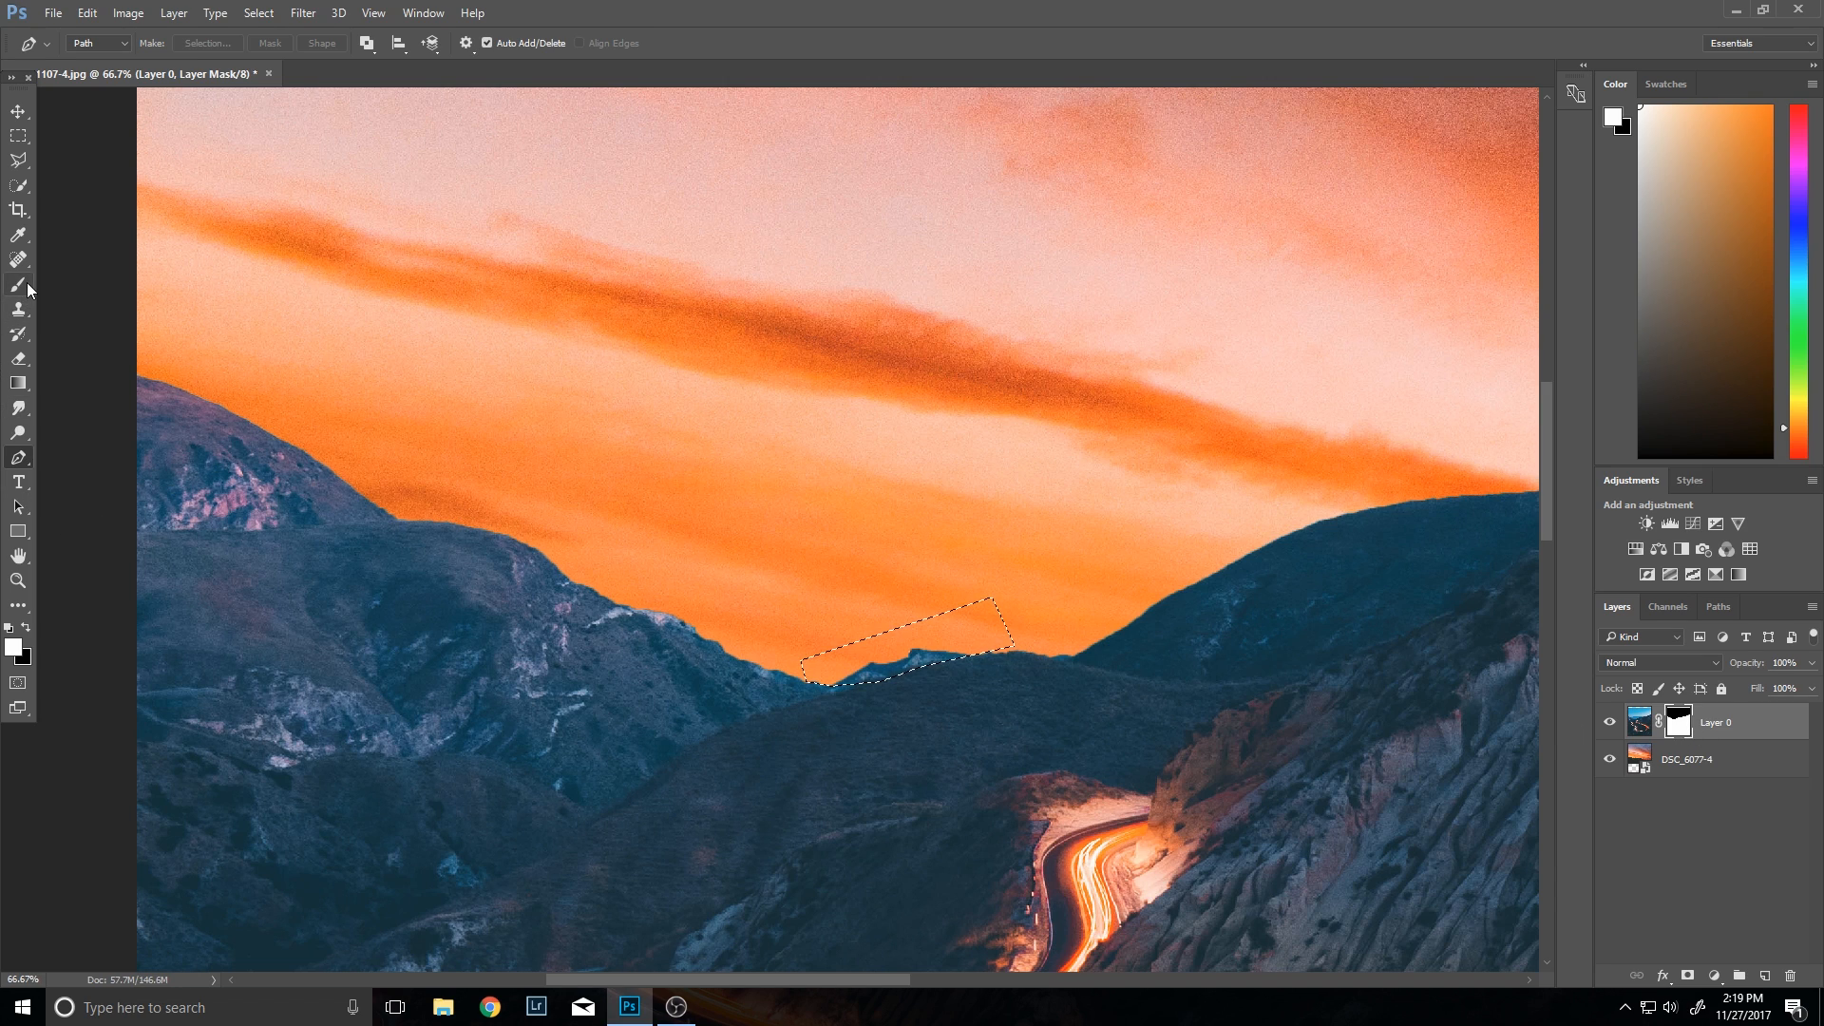
left_click(19, 284)
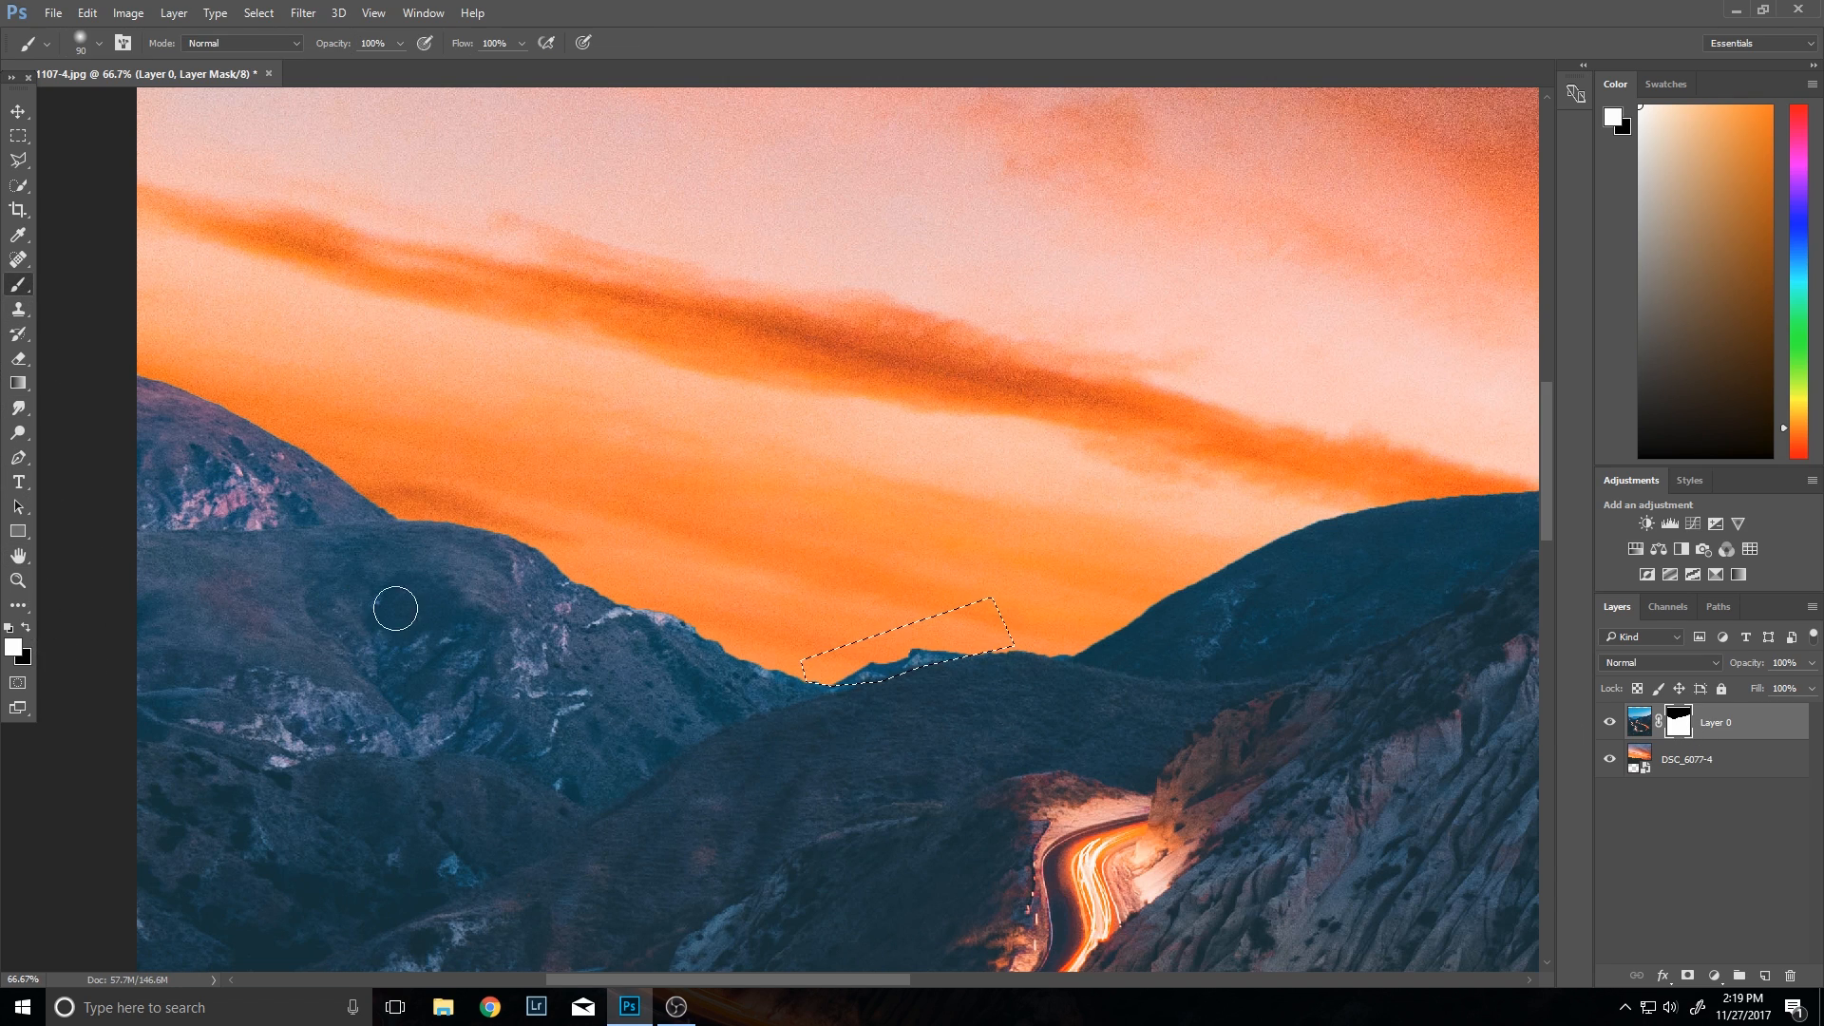